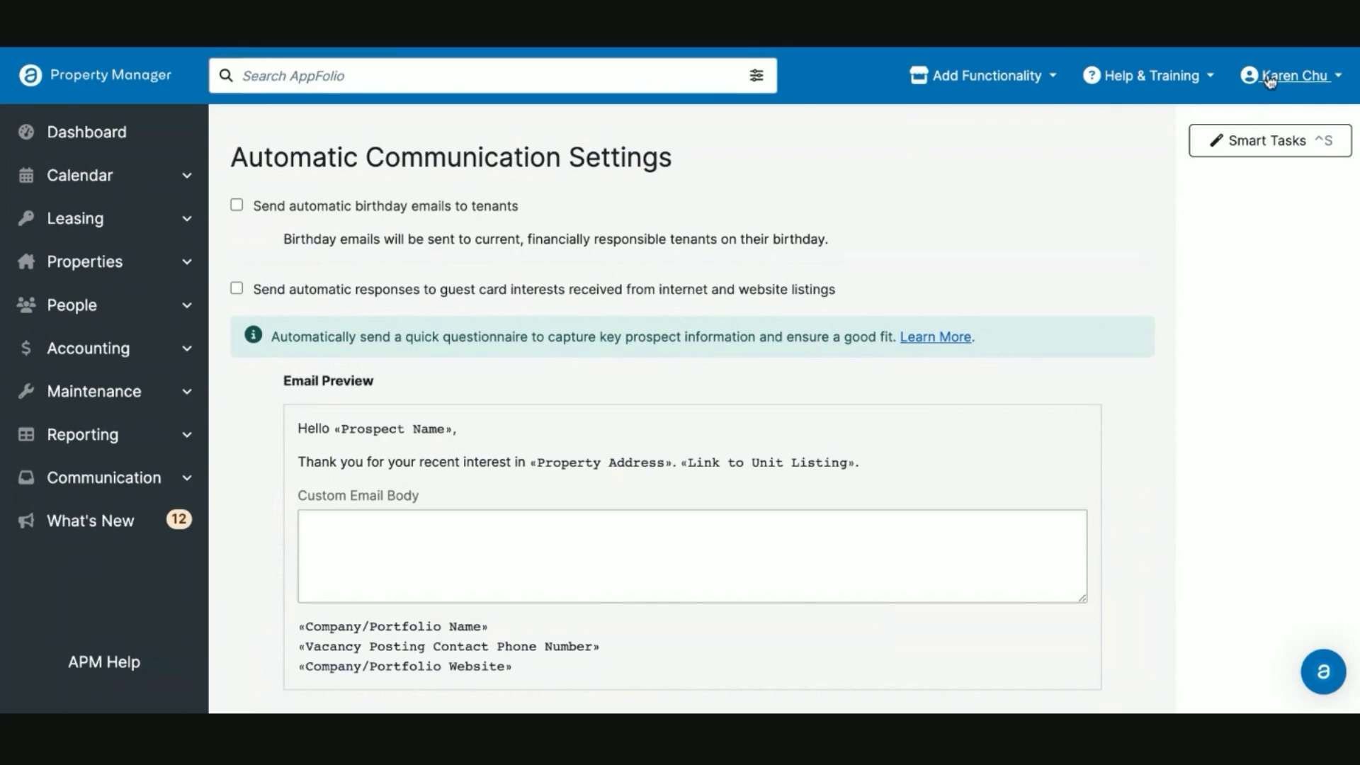
# Navigate via the user menu to General Settings and into Automatic Communication Settings
pyautogui.click(1291, 75)
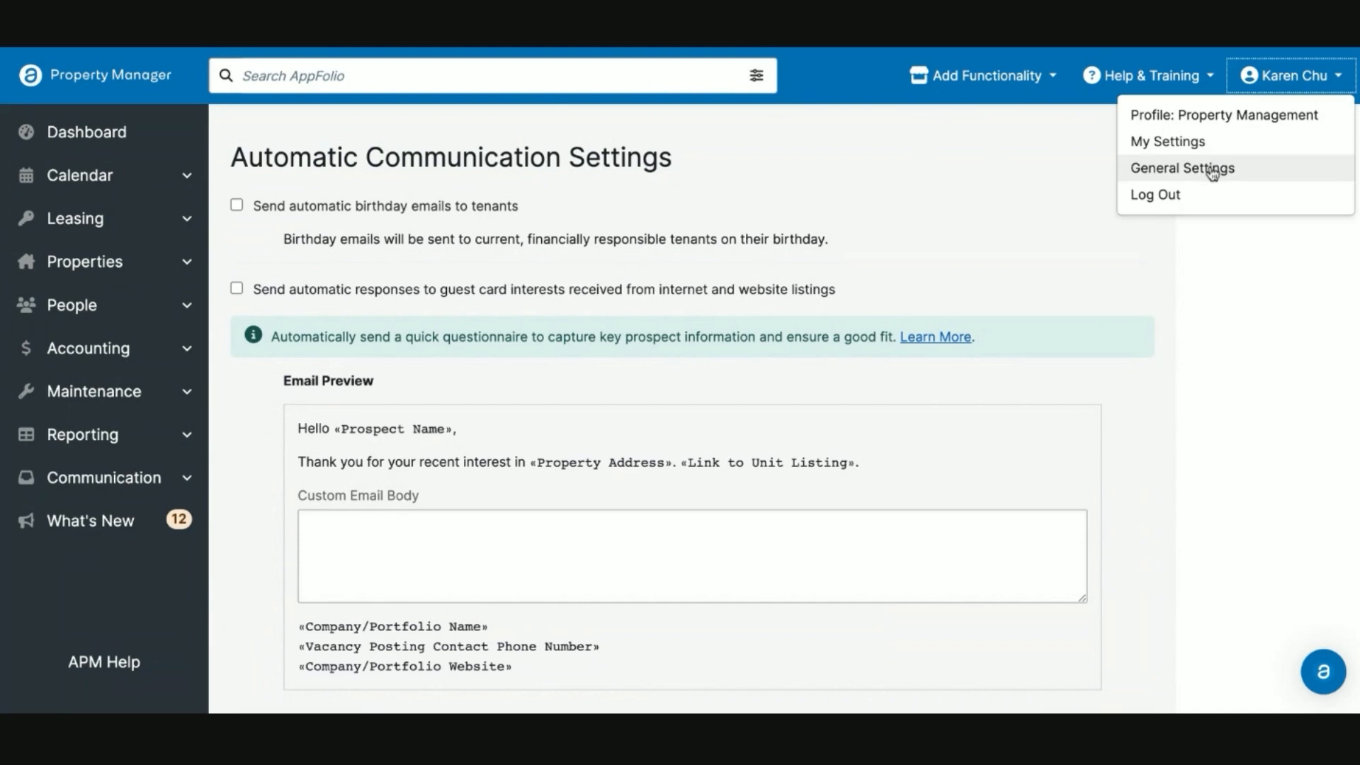
pyautogui.click(1182, 169)
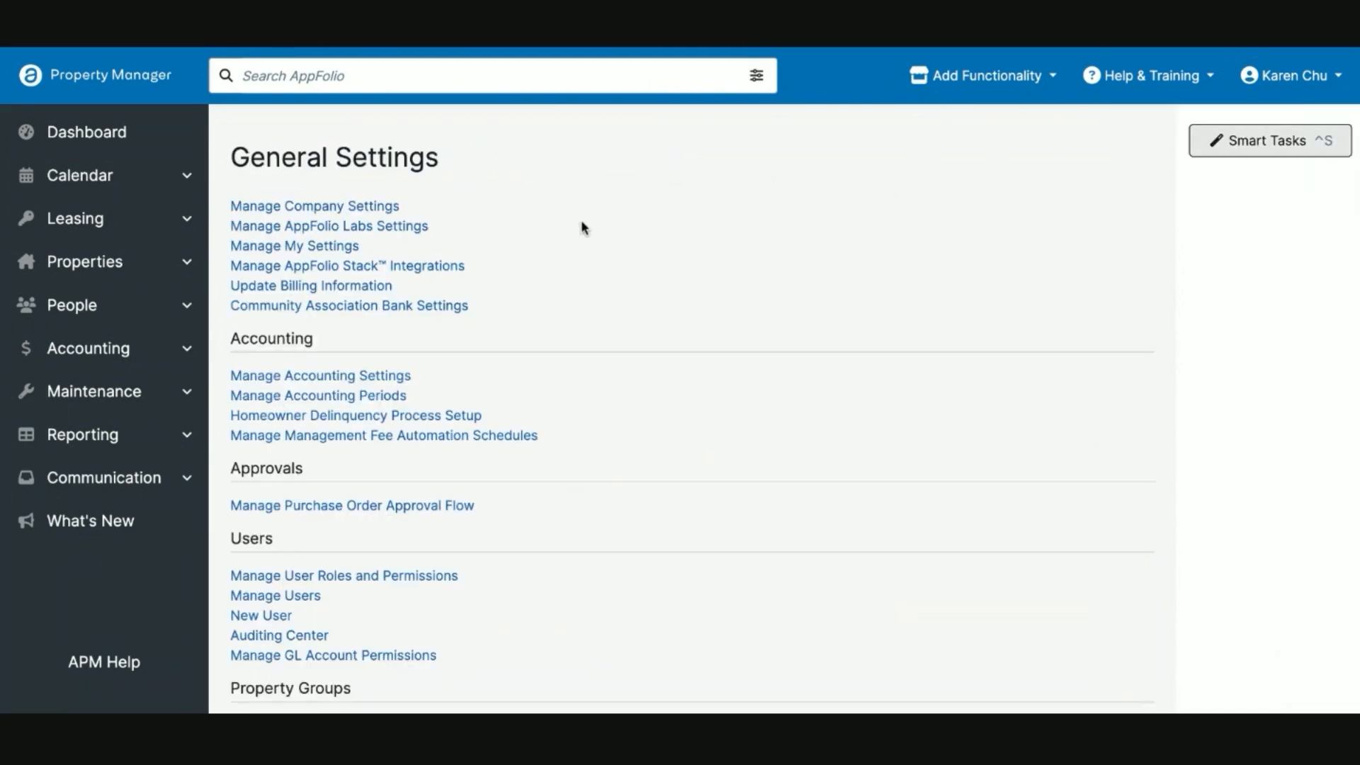
pyautogui.scroll(-3)
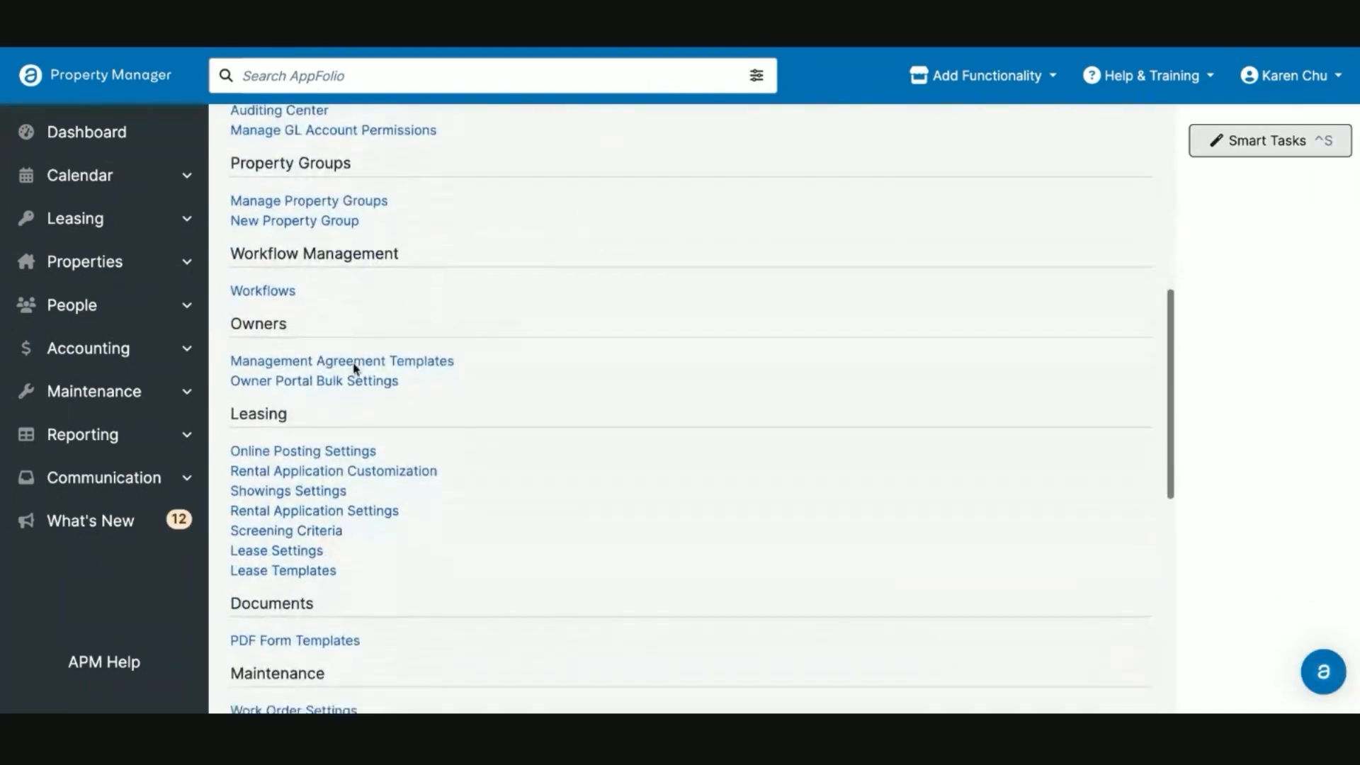
pyautogui.scroll(-3)
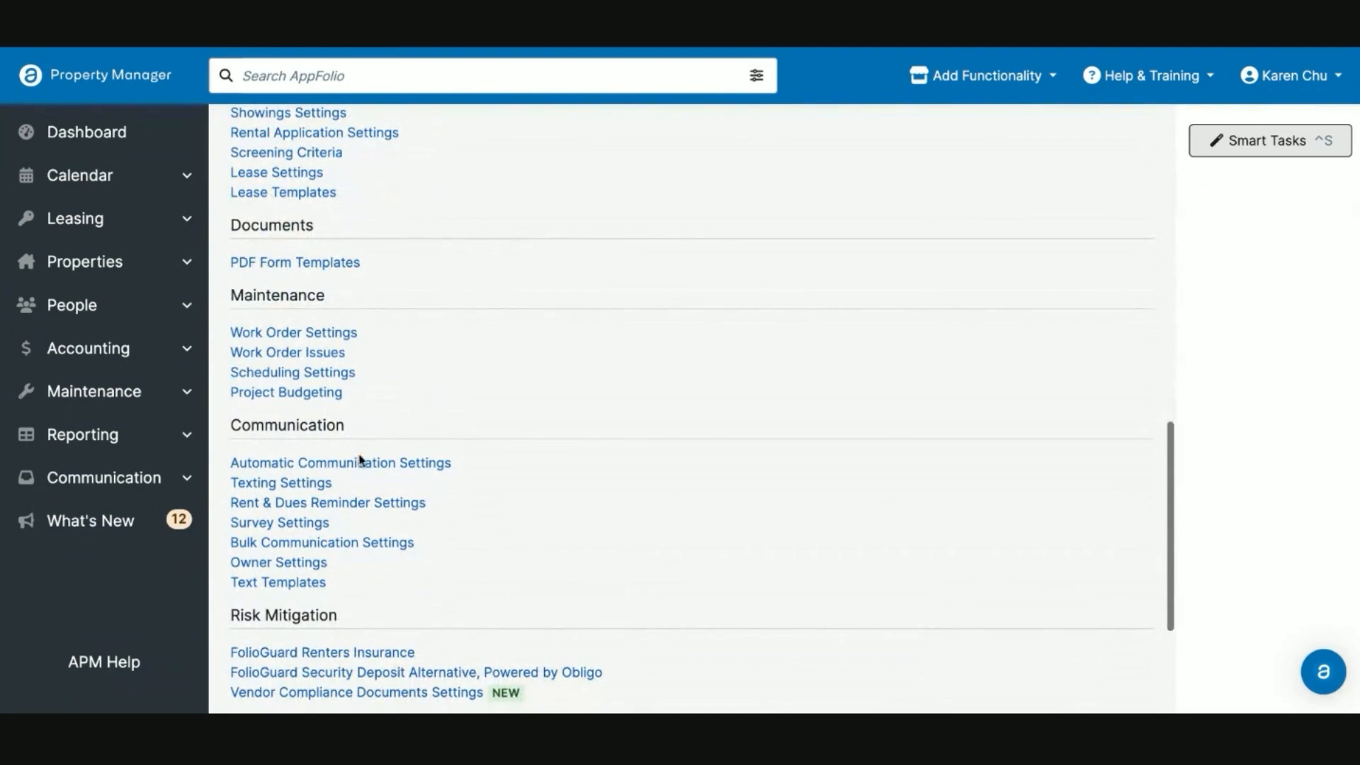
pyautogui.moveTo(340, 462)
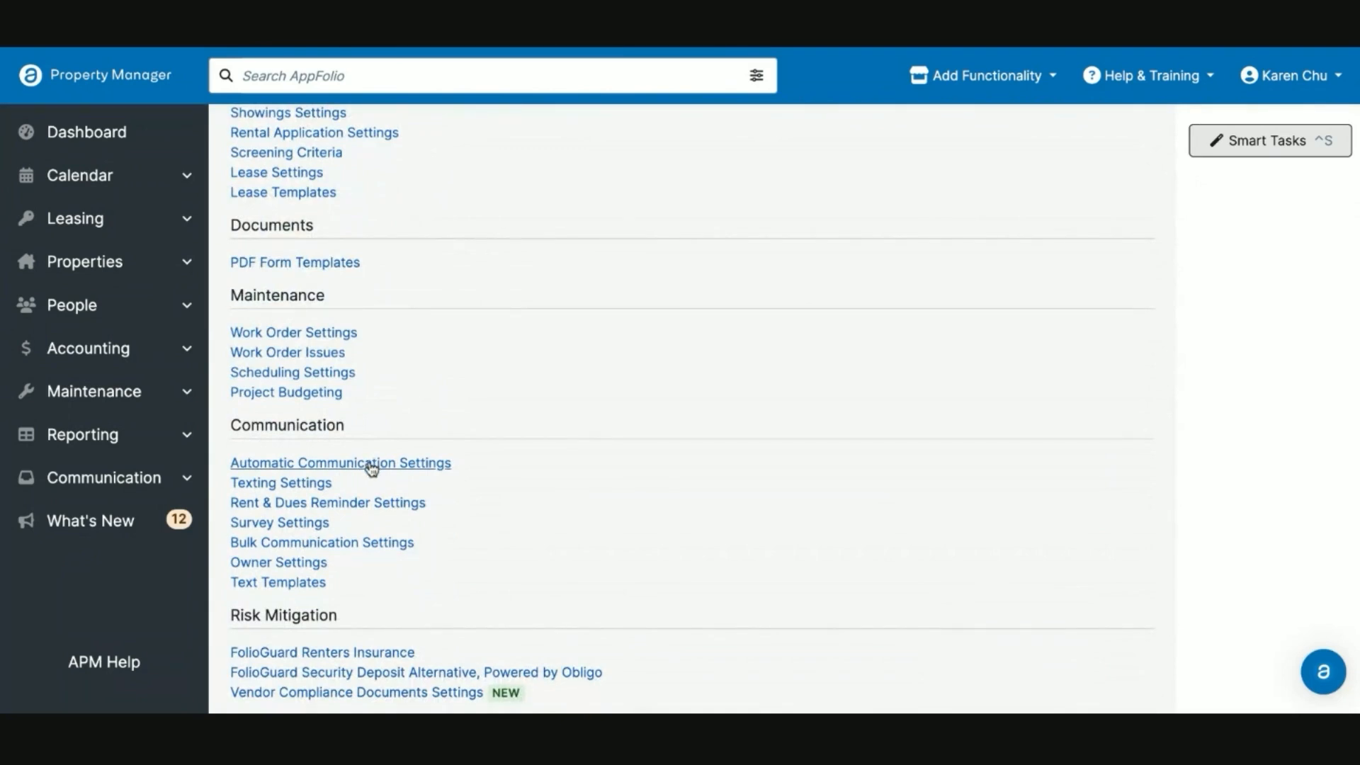
pyautogui.click(338, 462)
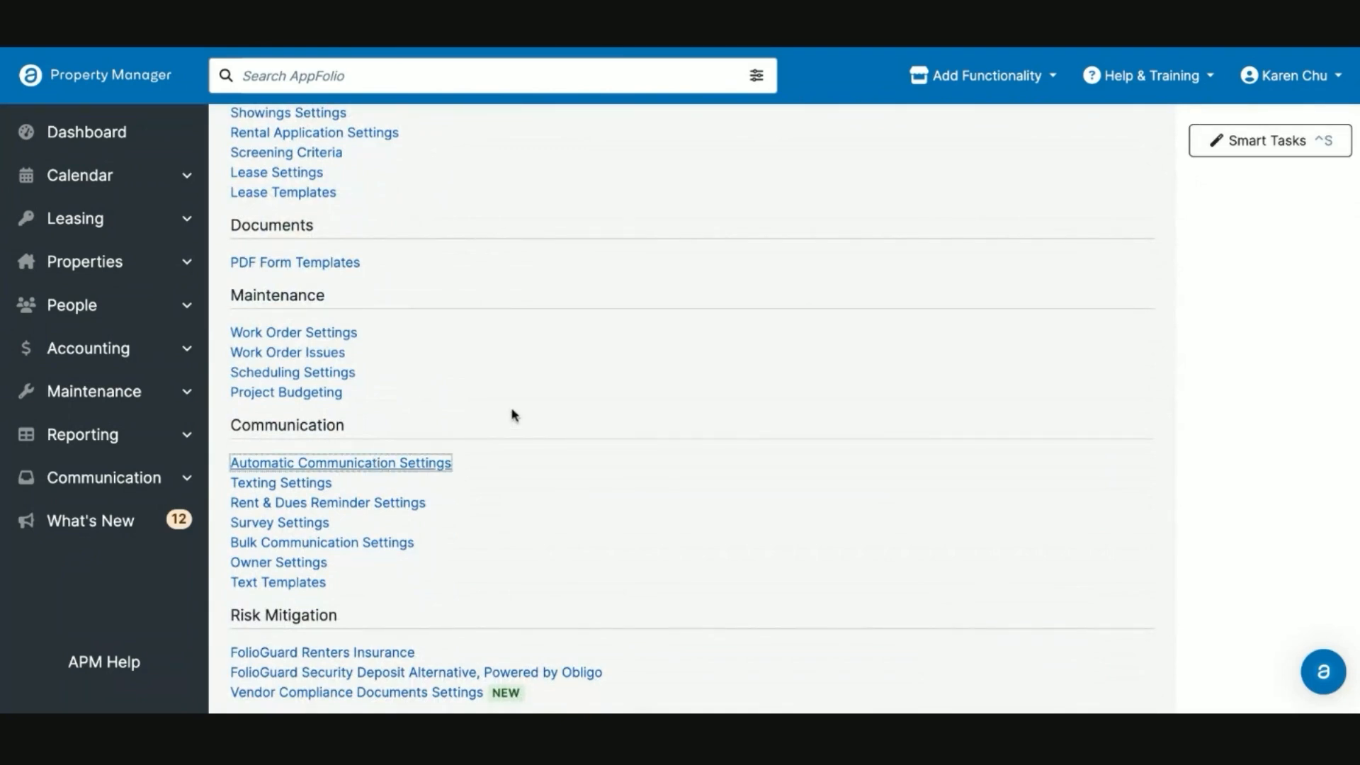
pyautogui.click(340, 462)
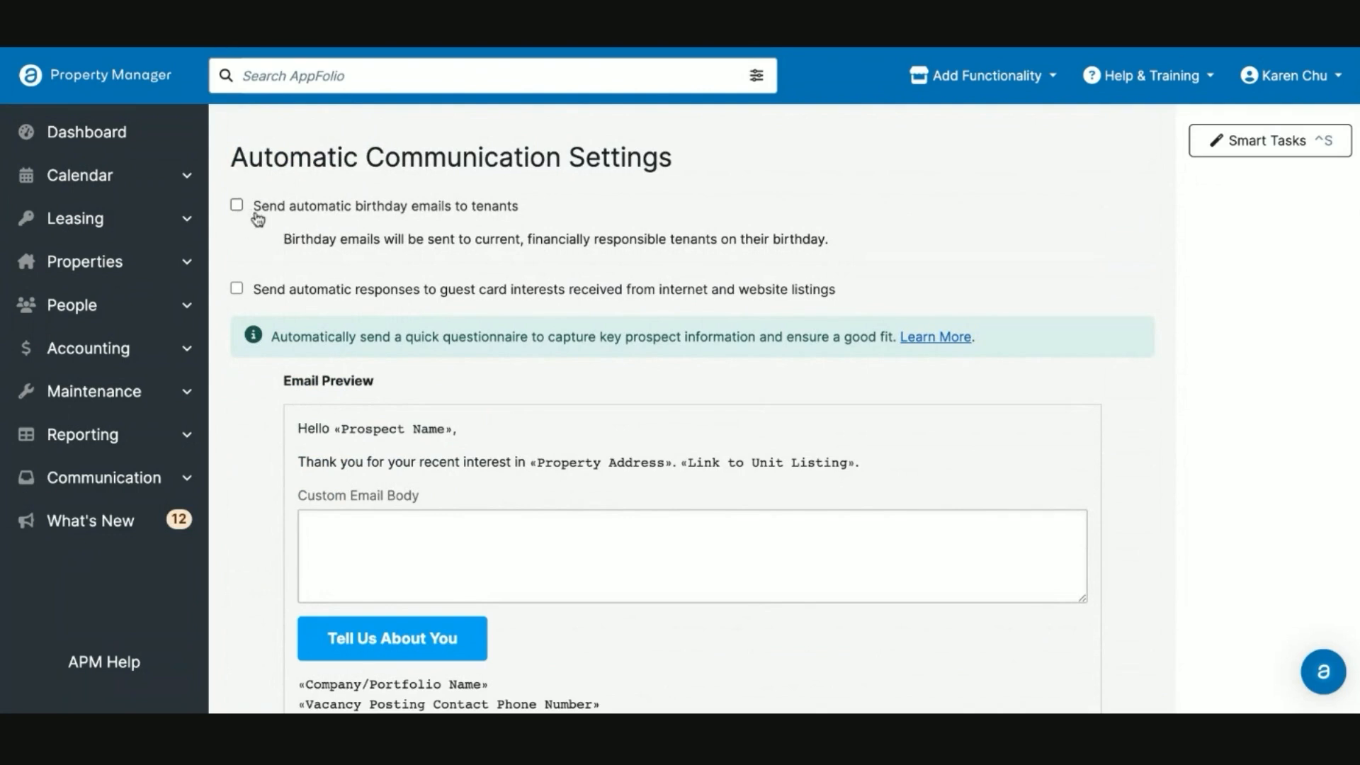
pyautogui.moveTo(272, 214)
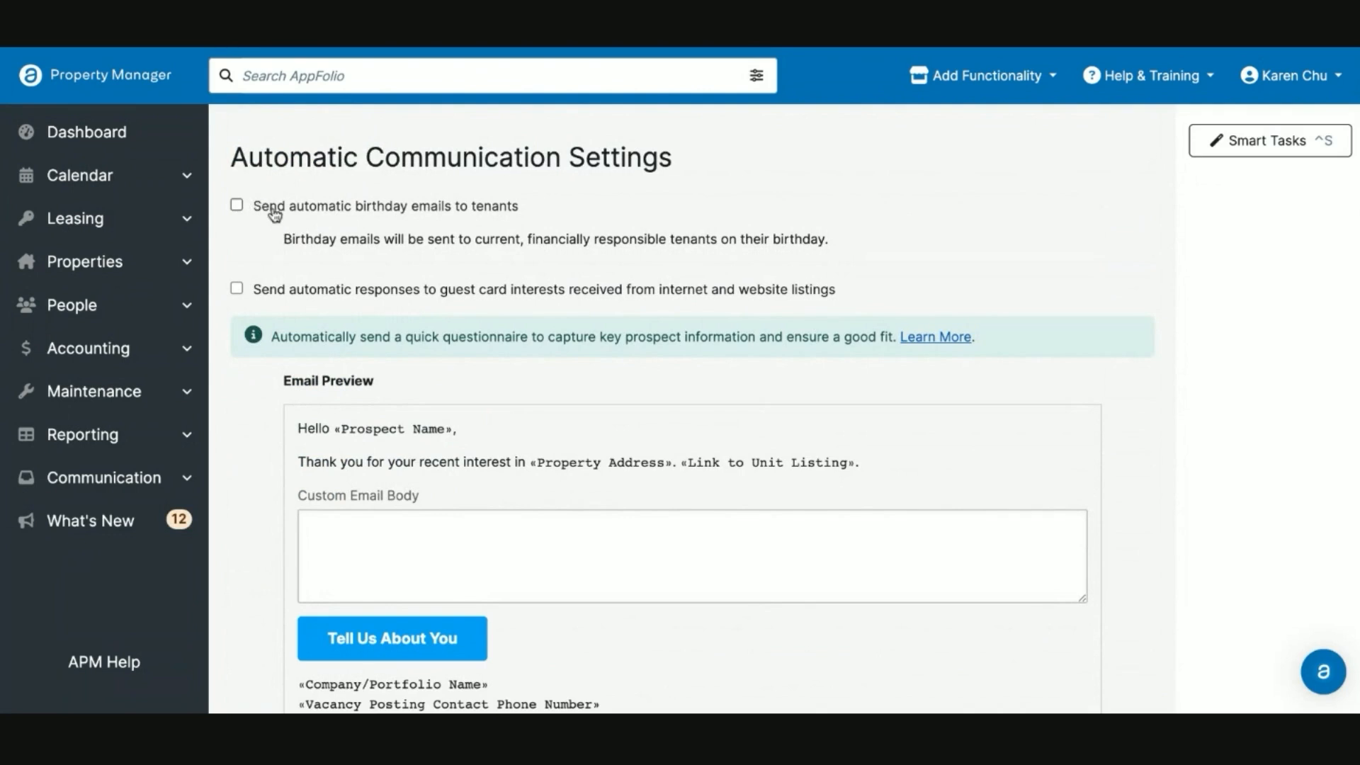
# Enable automatic tenant birthday emails and automatic guest card interest responses
pyautogui.click(237, 204)
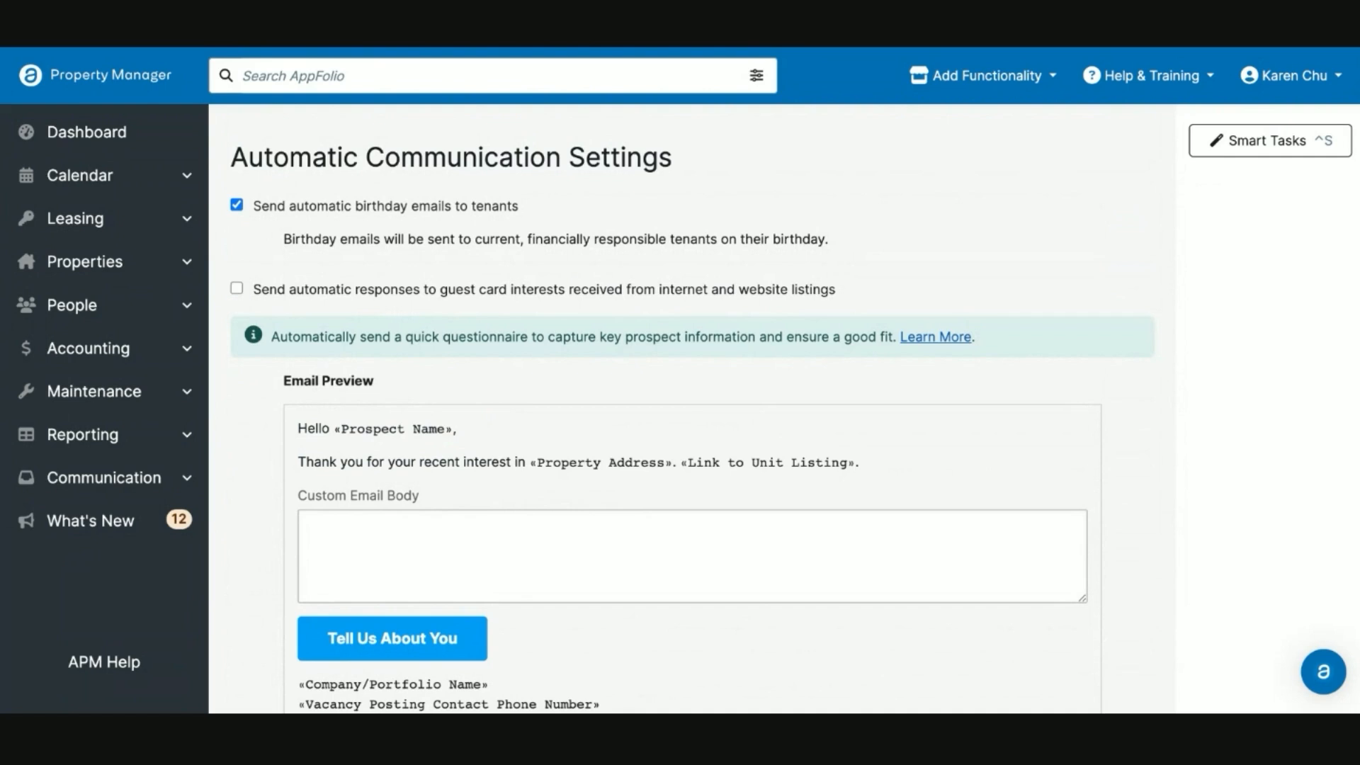
pyautogui.click(237, 288)
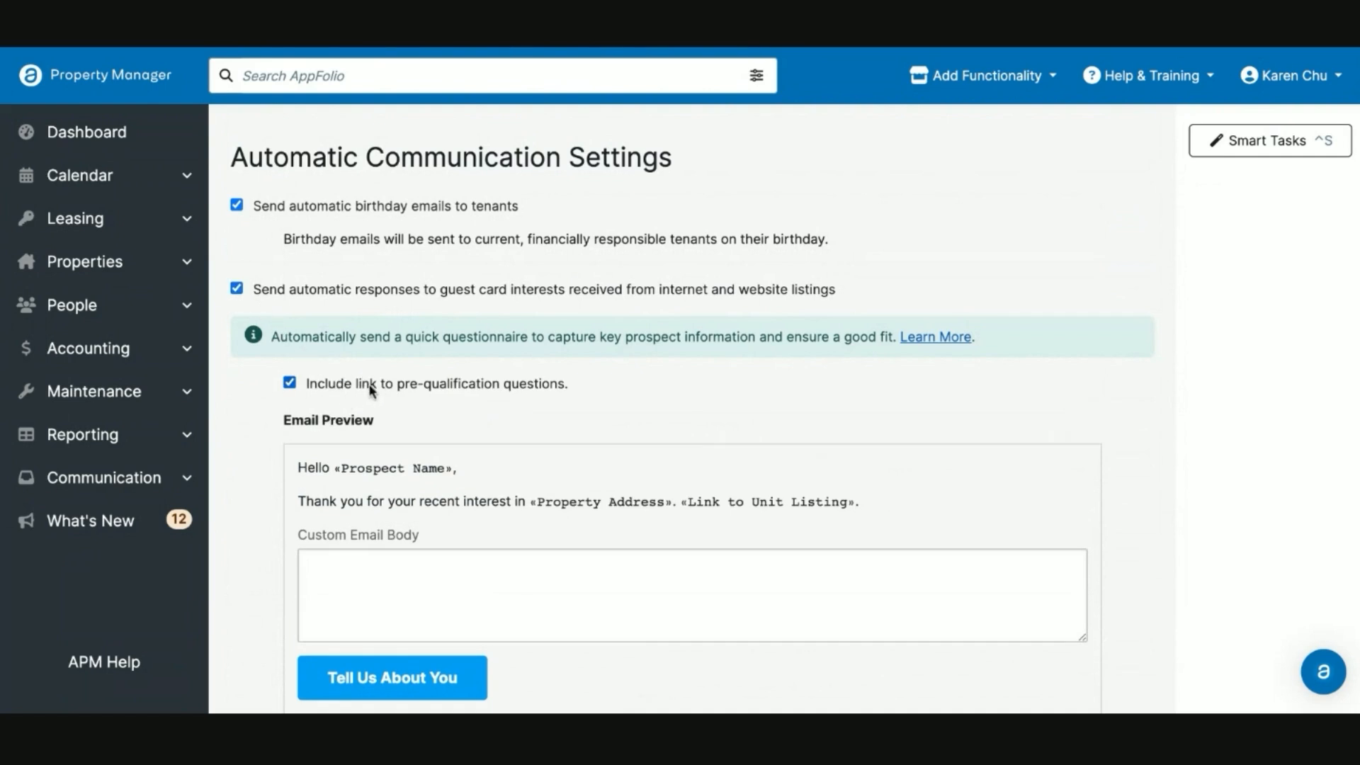
pyautogui.moveTo(482, 399)
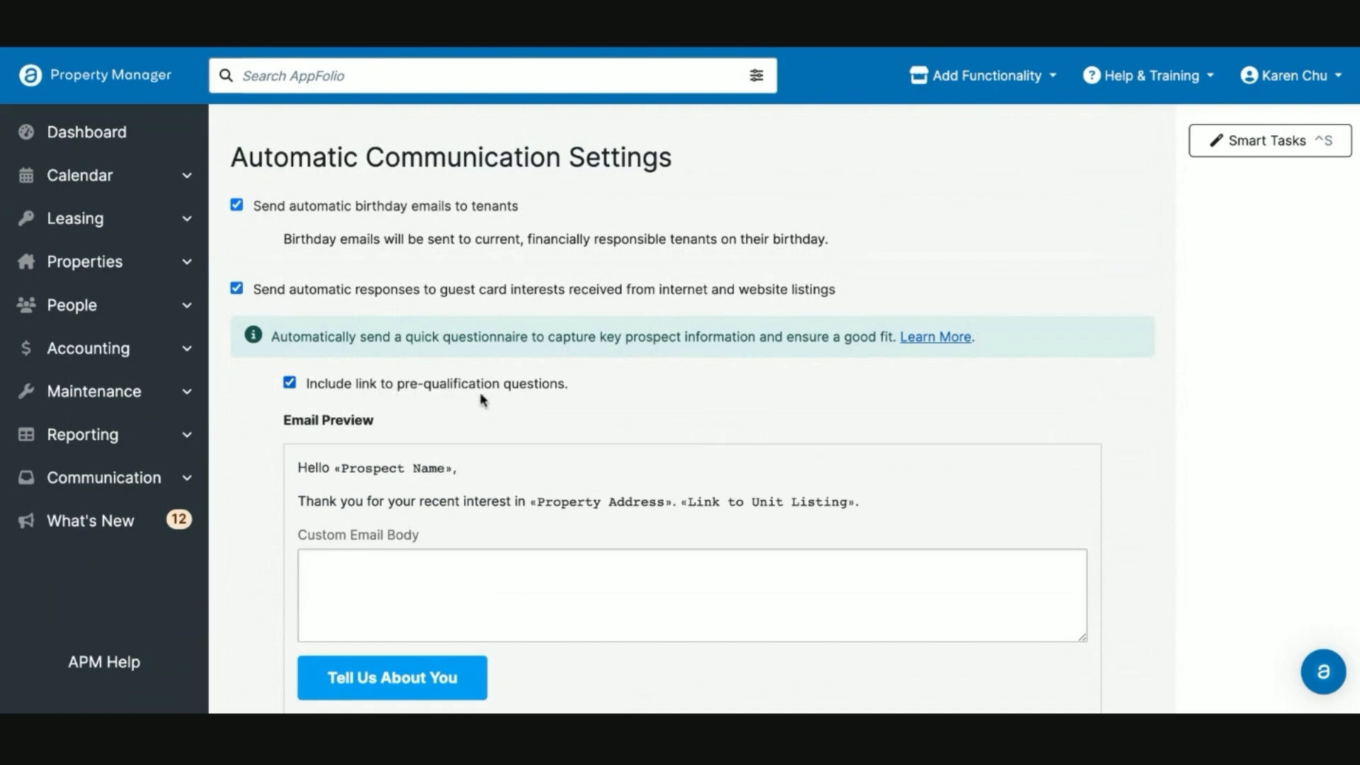
pyautogui.moveTo(518, 394)
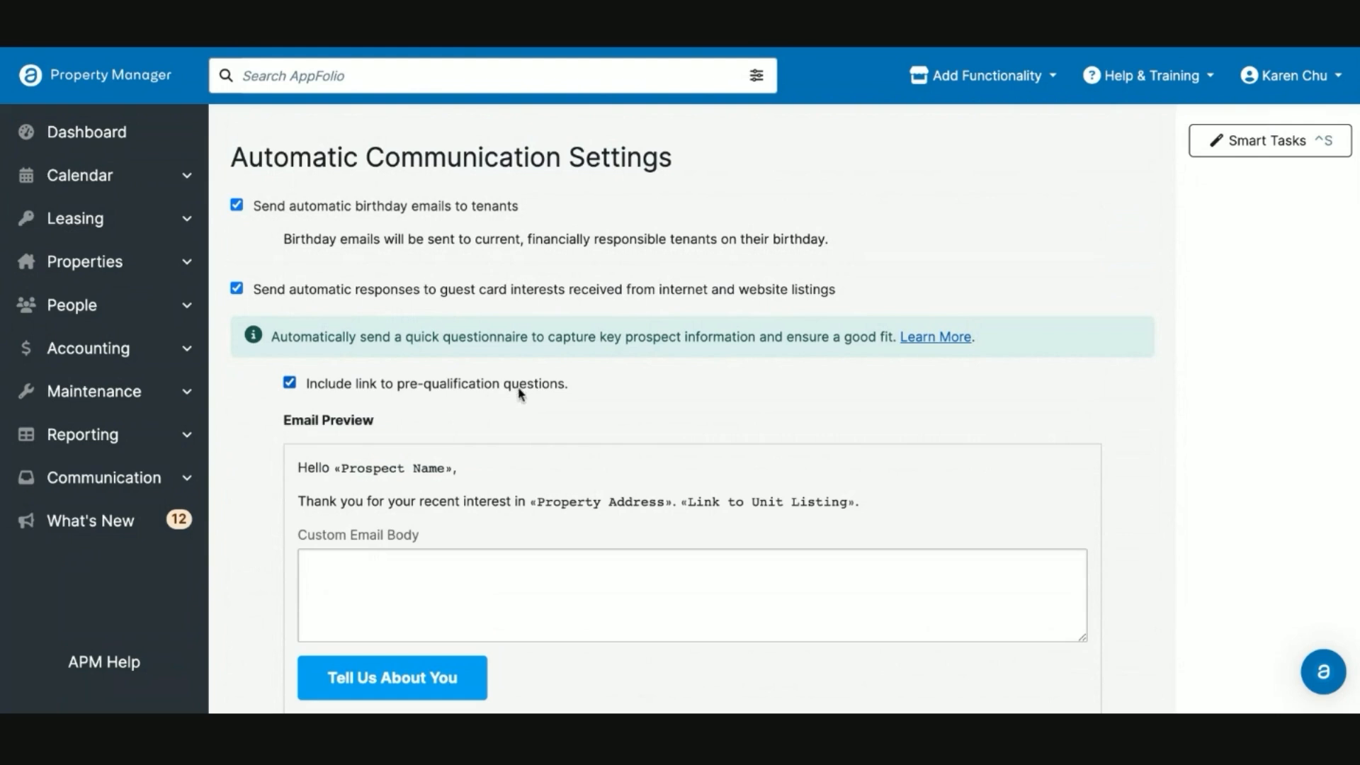
pyautogui.moveTo(524, 389)
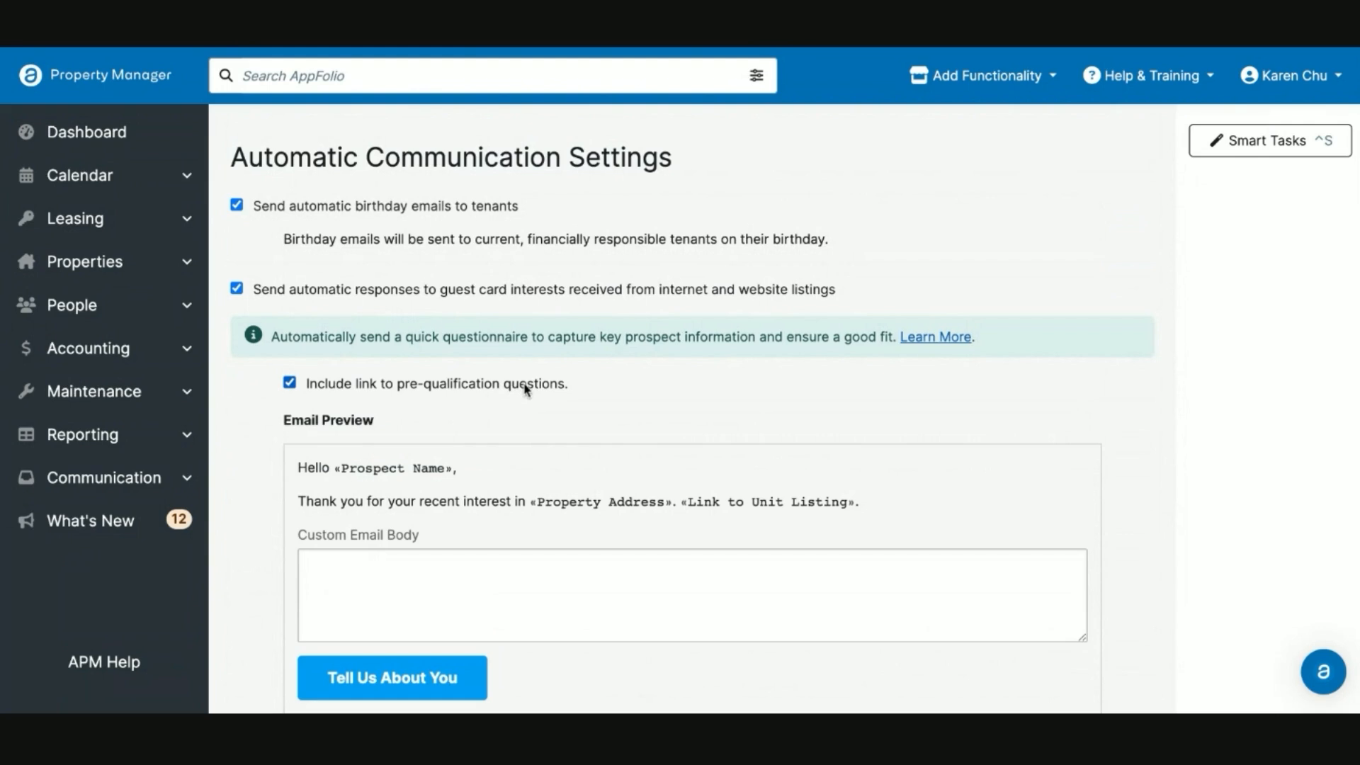
pyautogui.scroll(-3)
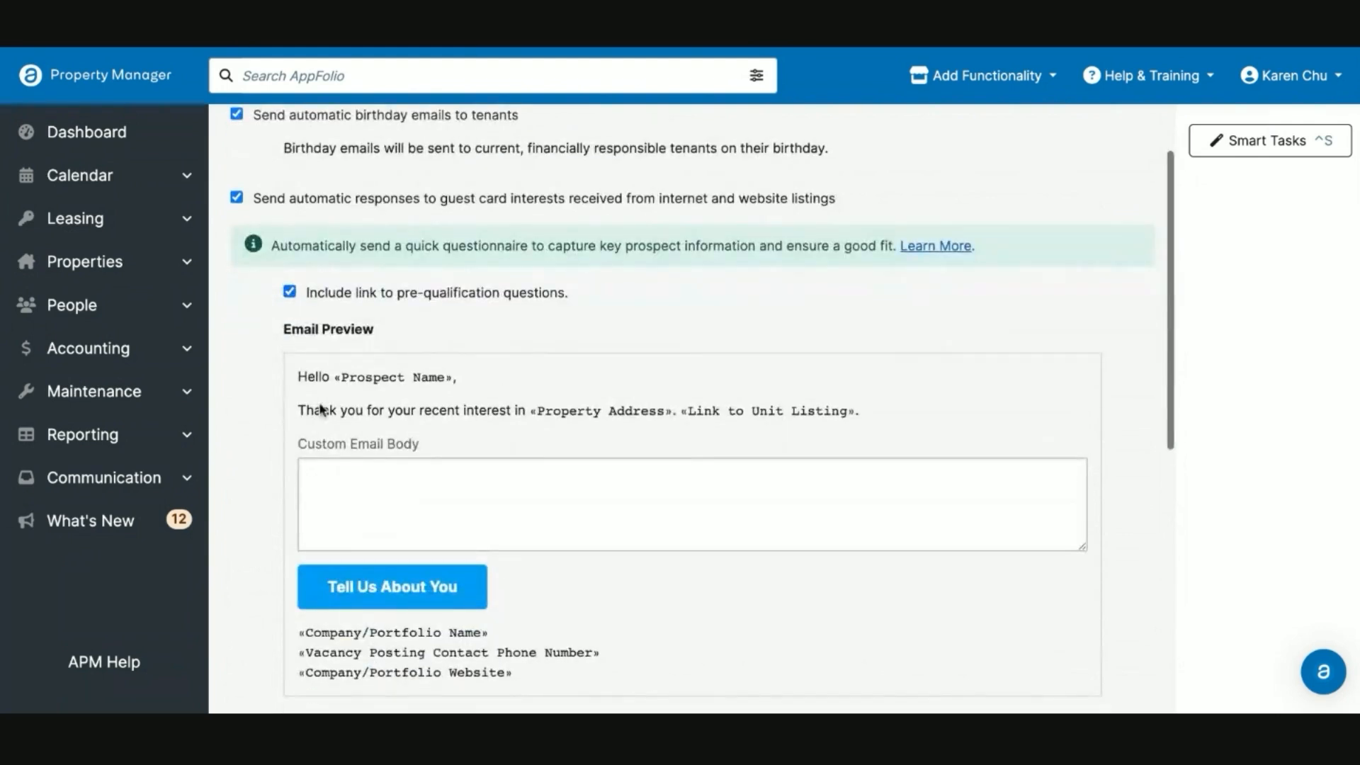
pyautogui.scroll(-3)
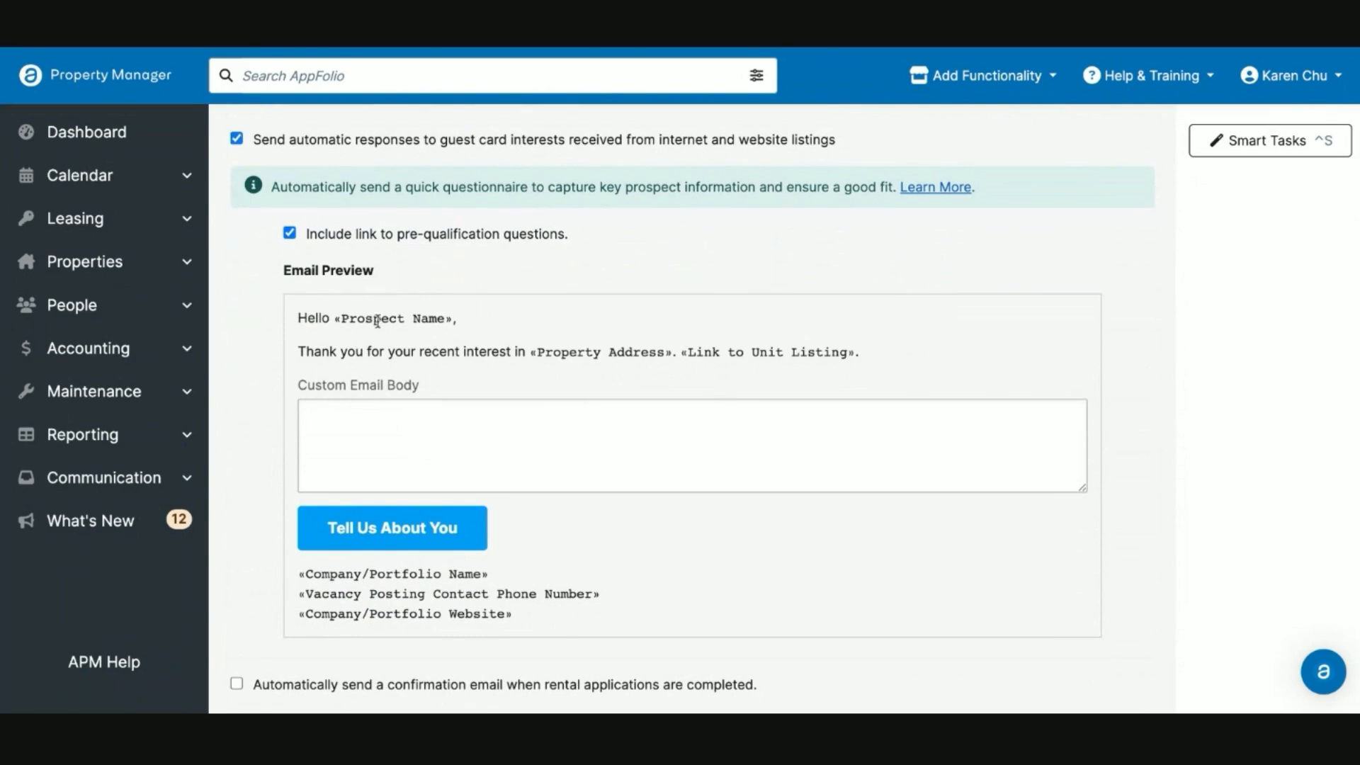
pyautogui.moveTo(364, 337)
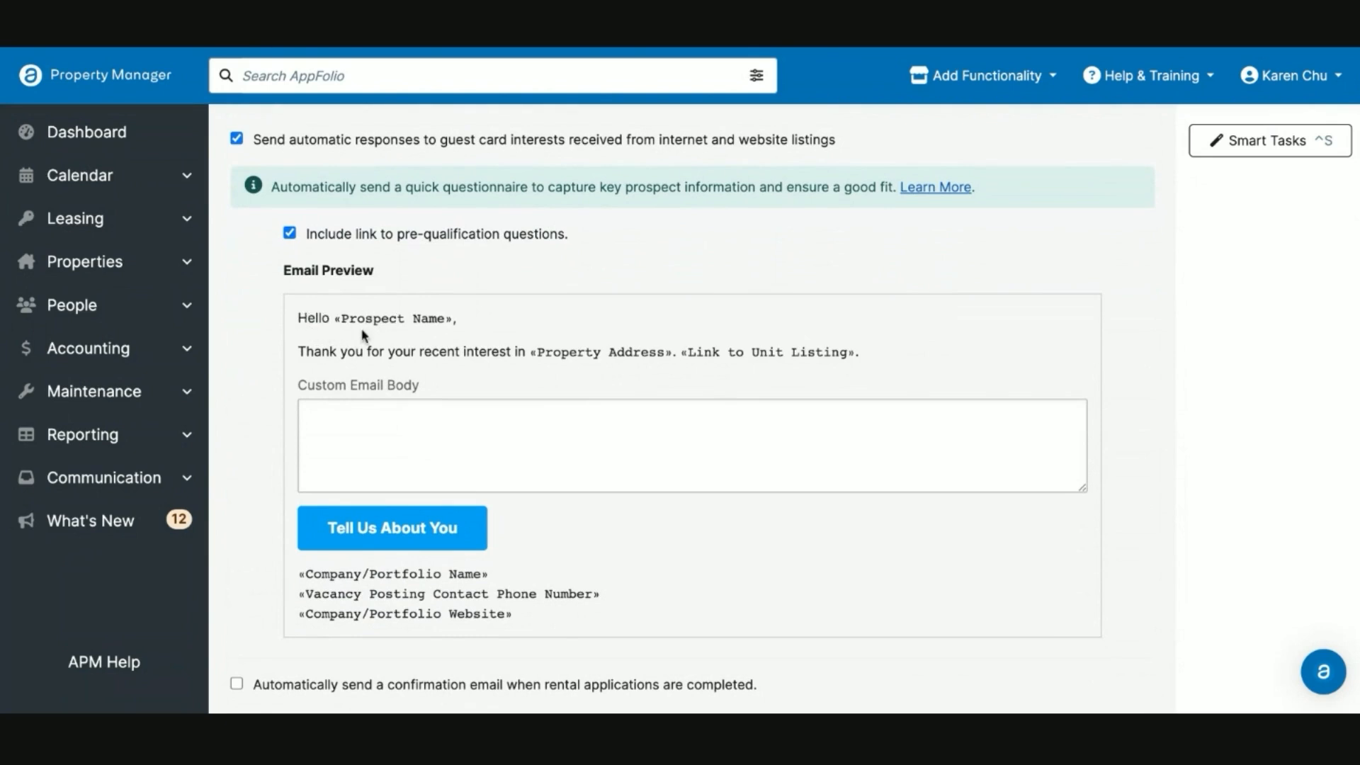
pyautogui.moveTo(630, 355)
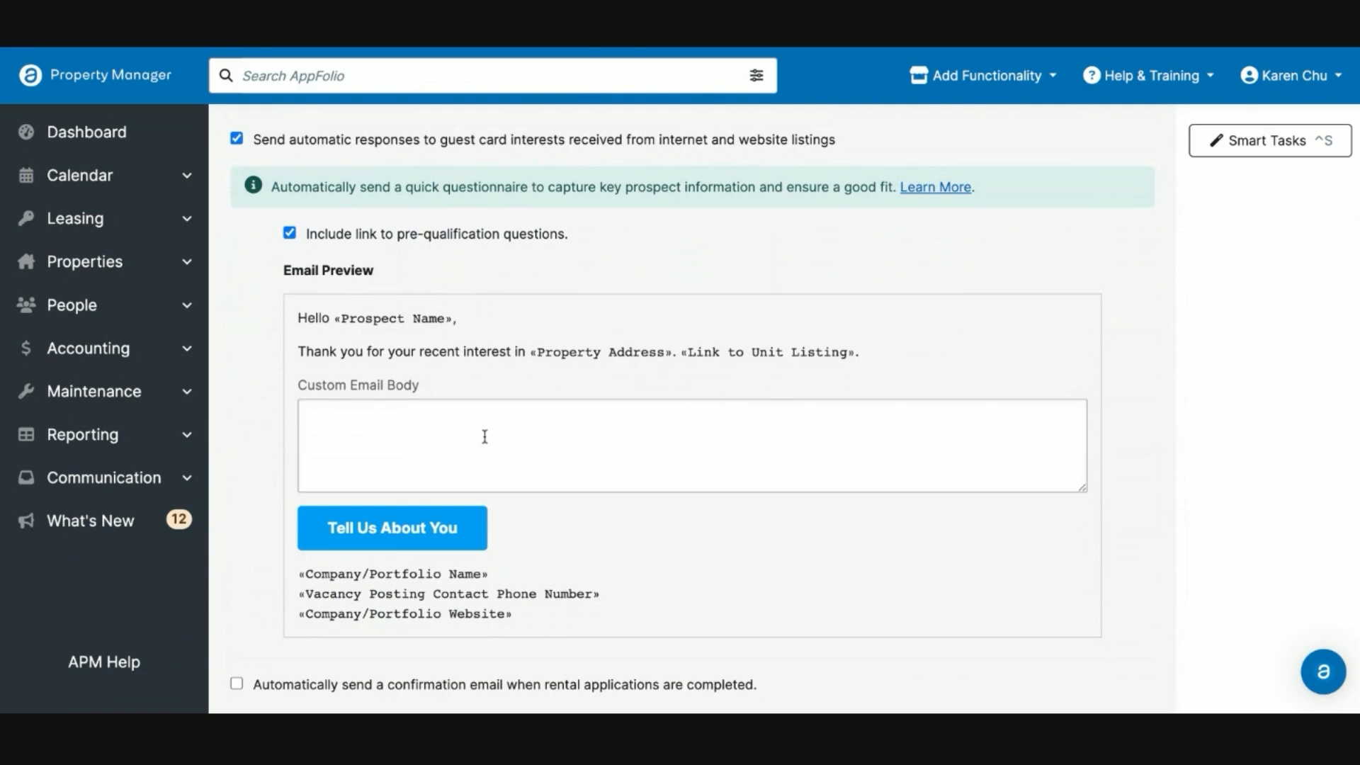
pyautogui.click(445, 424)
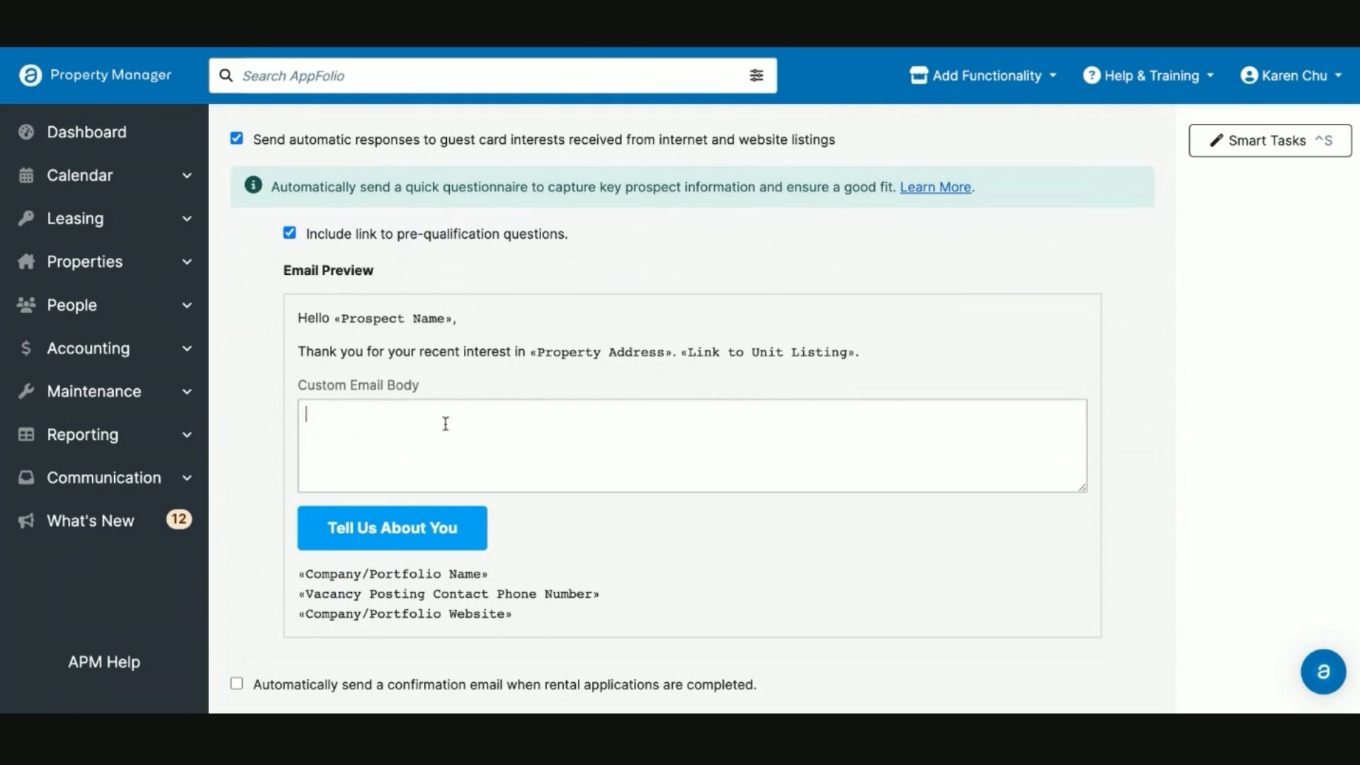
pyautogui.scroll(-3)
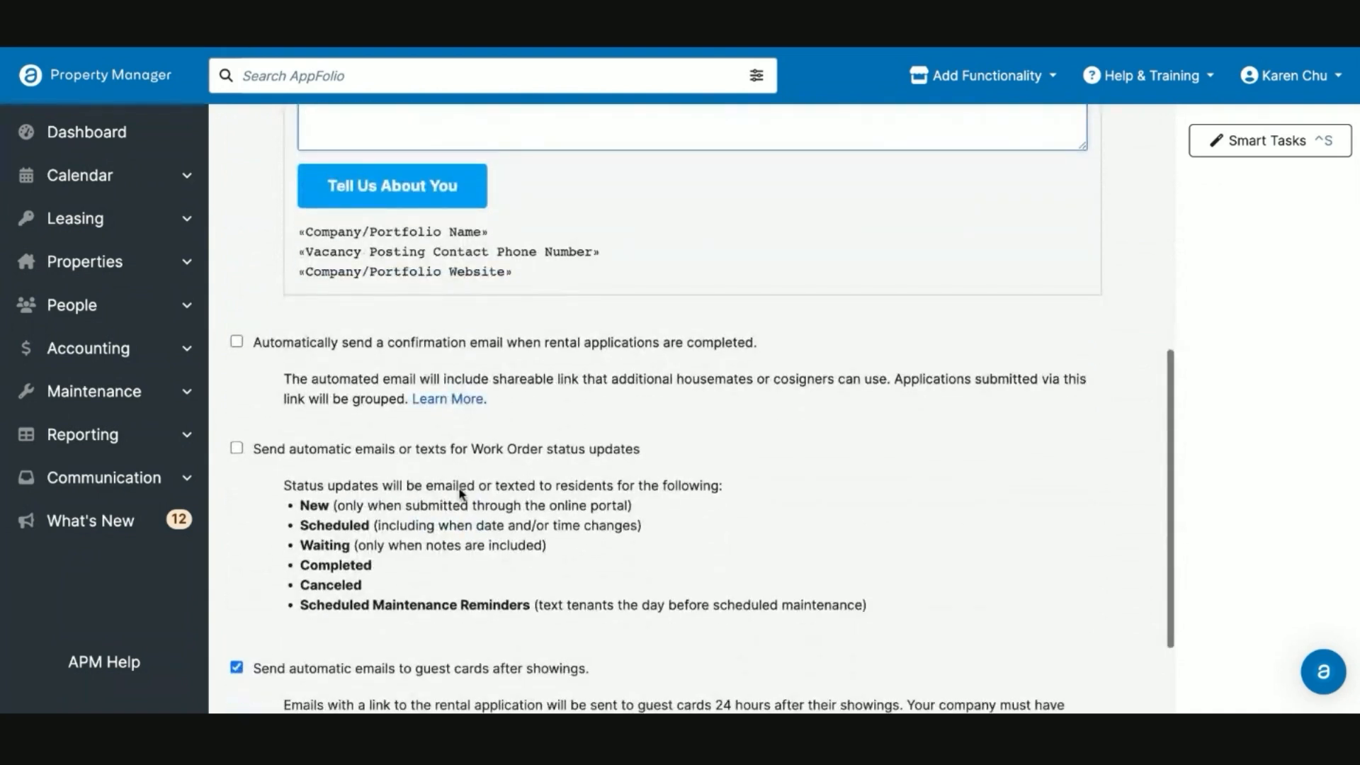
# Enable emailed or texted work order status updates in the automatic communication settings
pyautogui.scroll(-3)
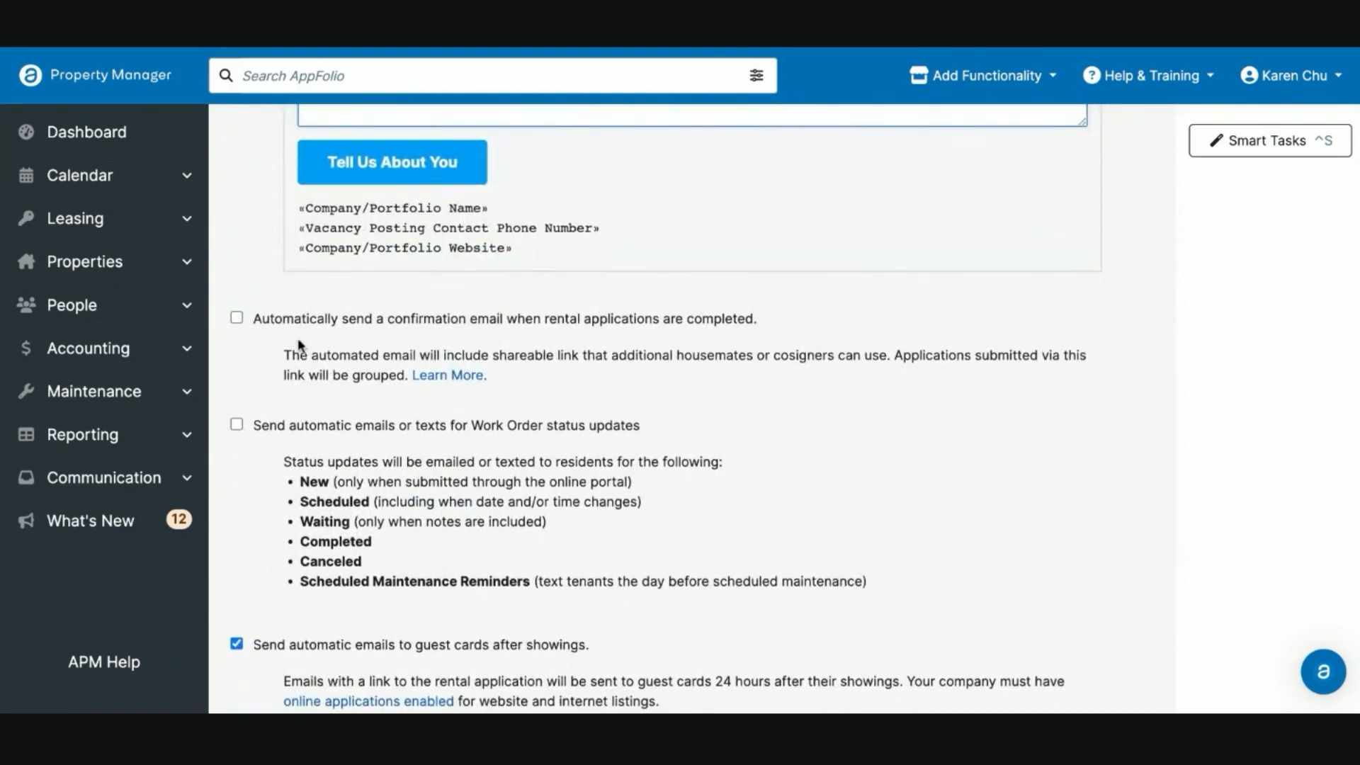
pyautogui.click(237, 319)
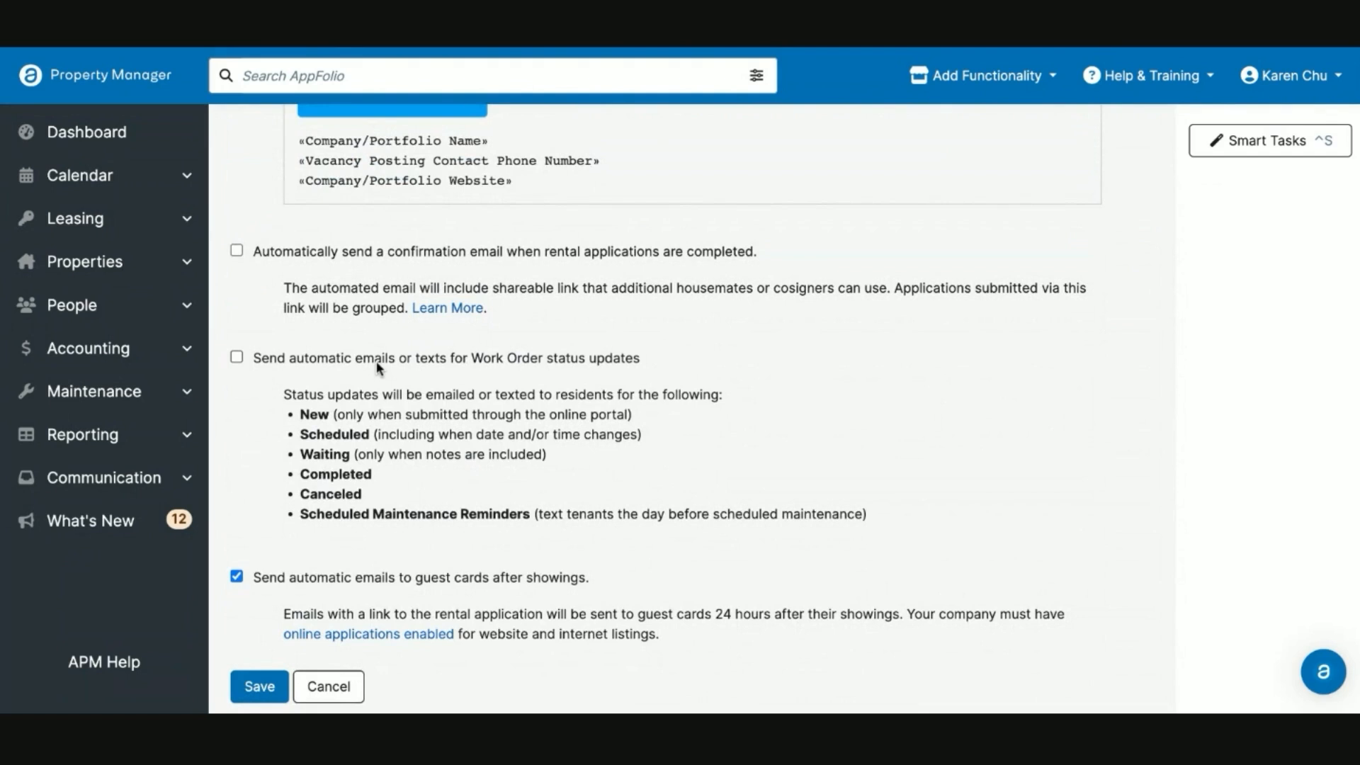
pyautogui.moveTo(560, 365)
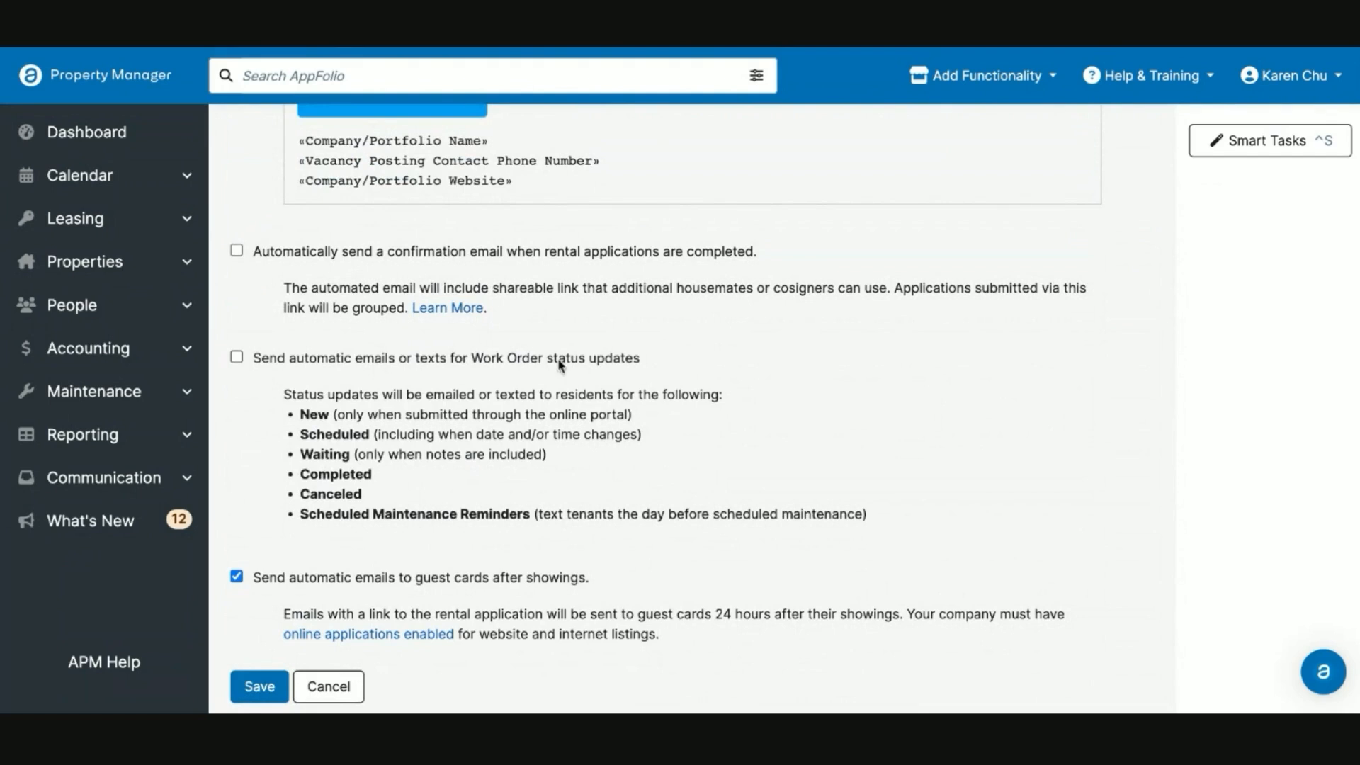
pyautogui.moveTo(567, 440)
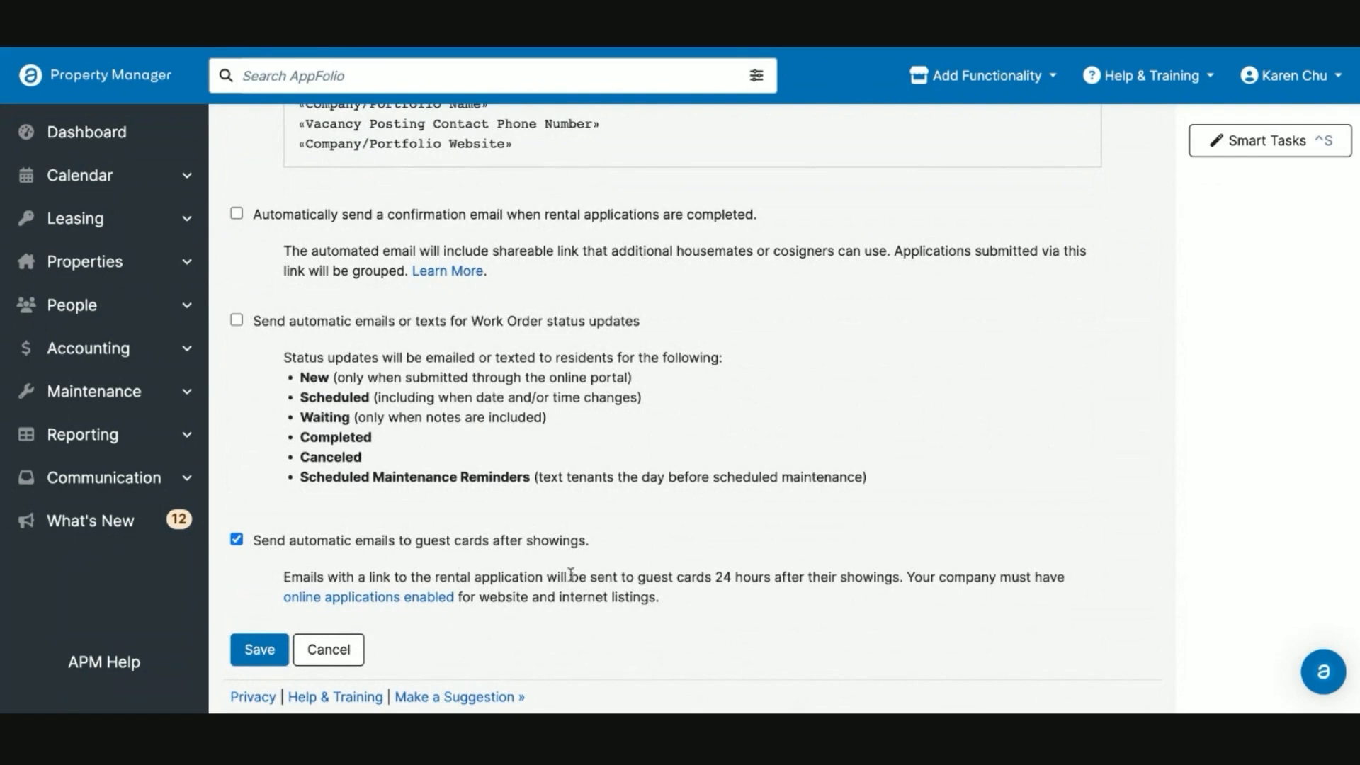
pyautogui.moveTo(444, 562)
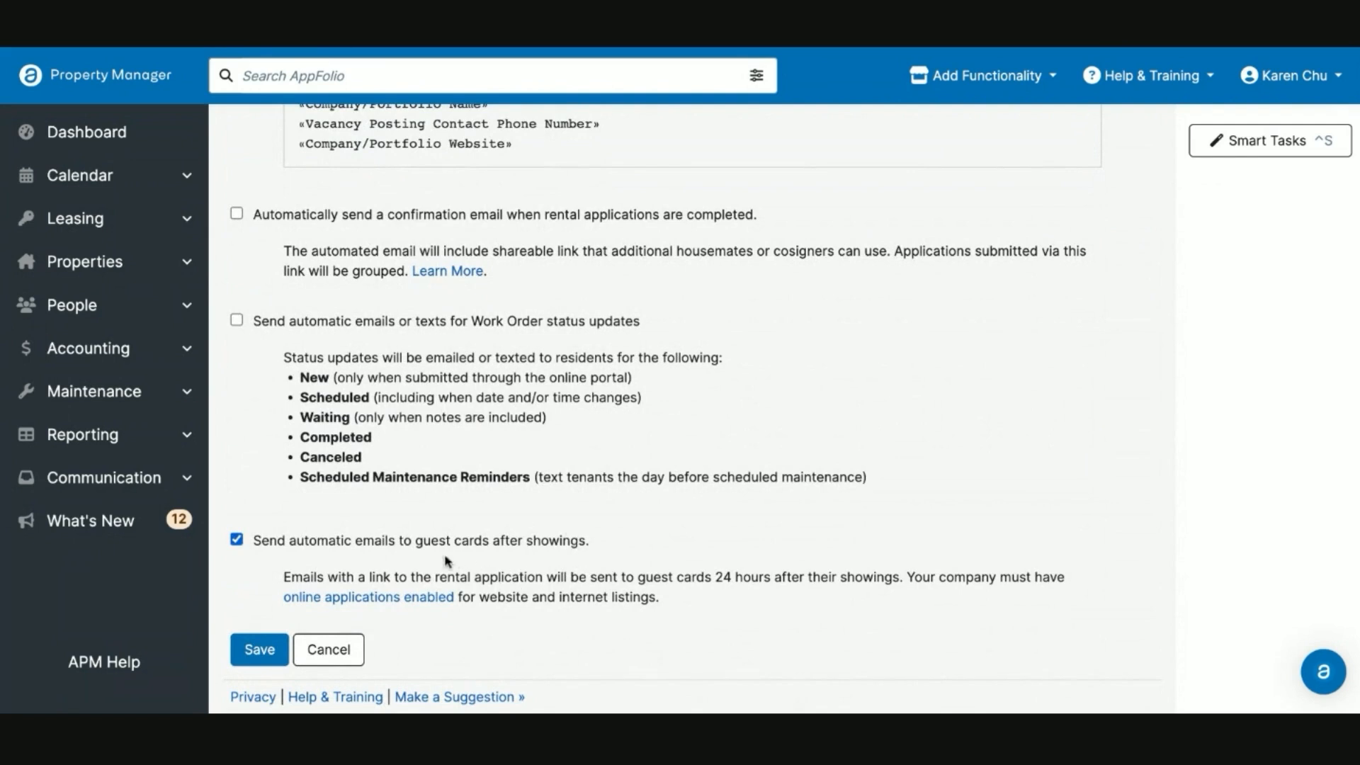
pyautogui.click(237, 321)
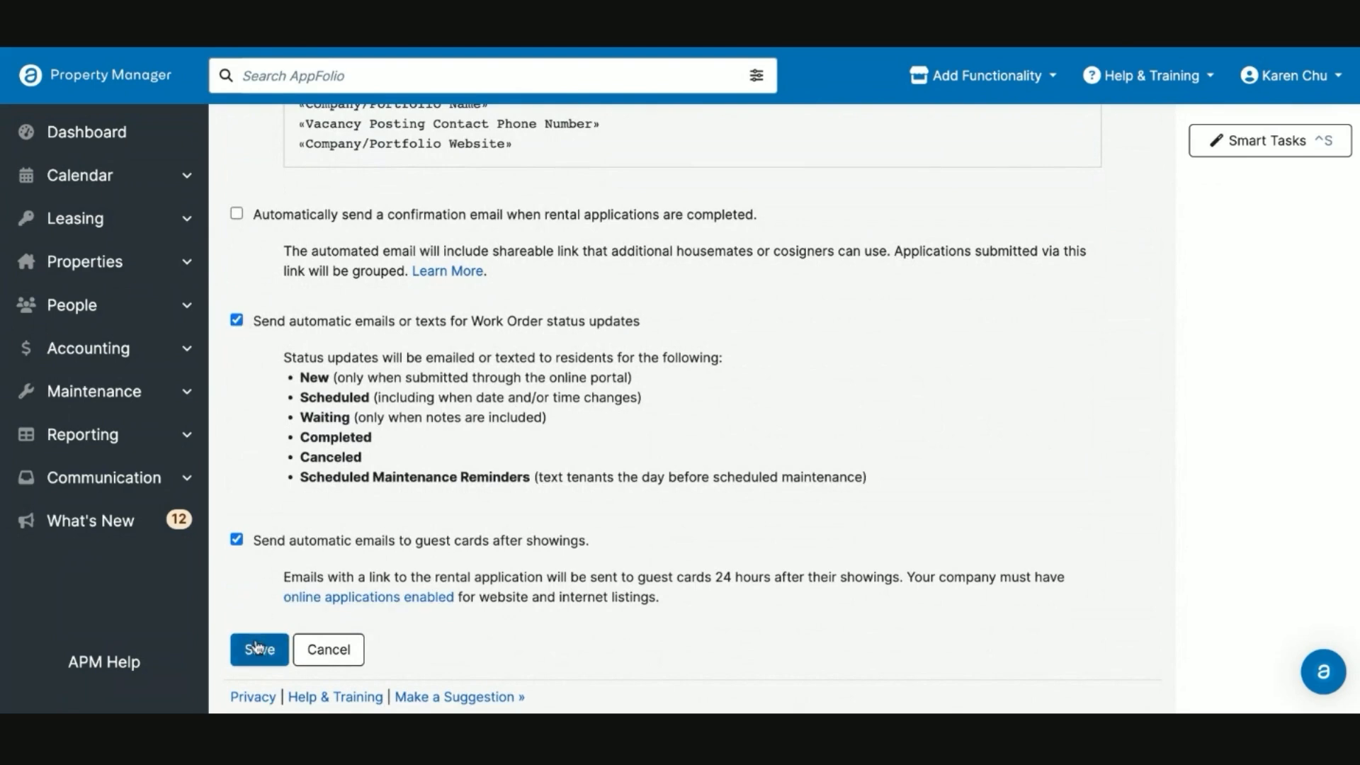
pyautogui.scroll(3)
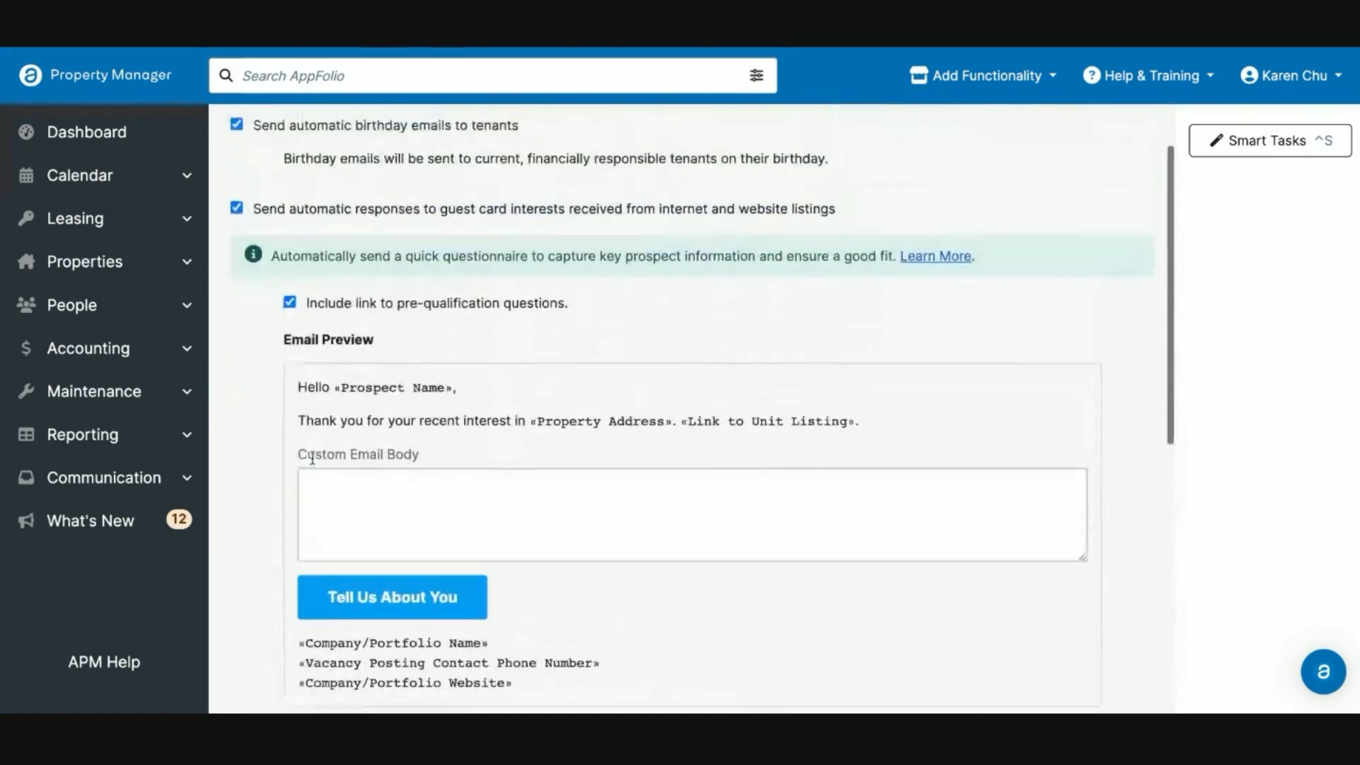
pyautogui.scroll(-3)
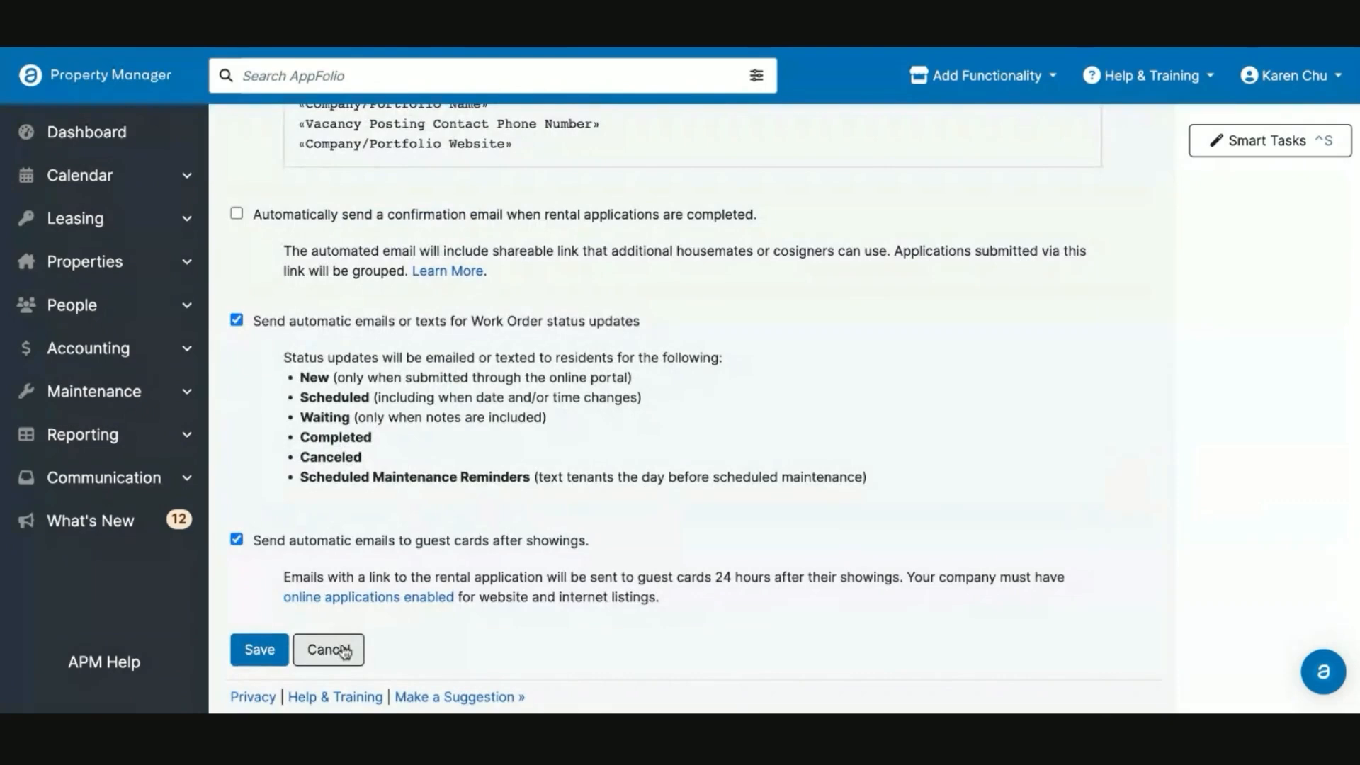
# Cancel the unsaved communication changes and go to Texting Settings from the Communication list
pyautogui.click(328, 650)
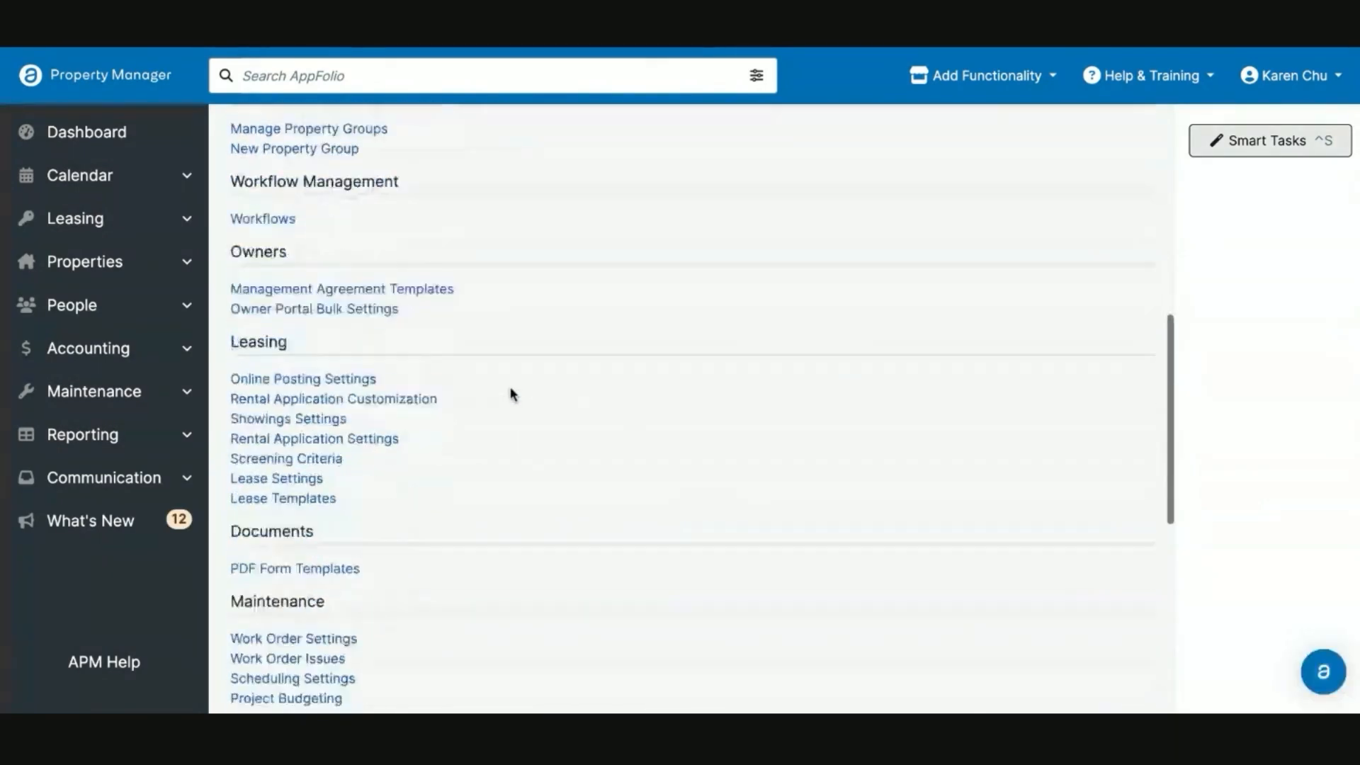
pyautogui.scroll(-3)
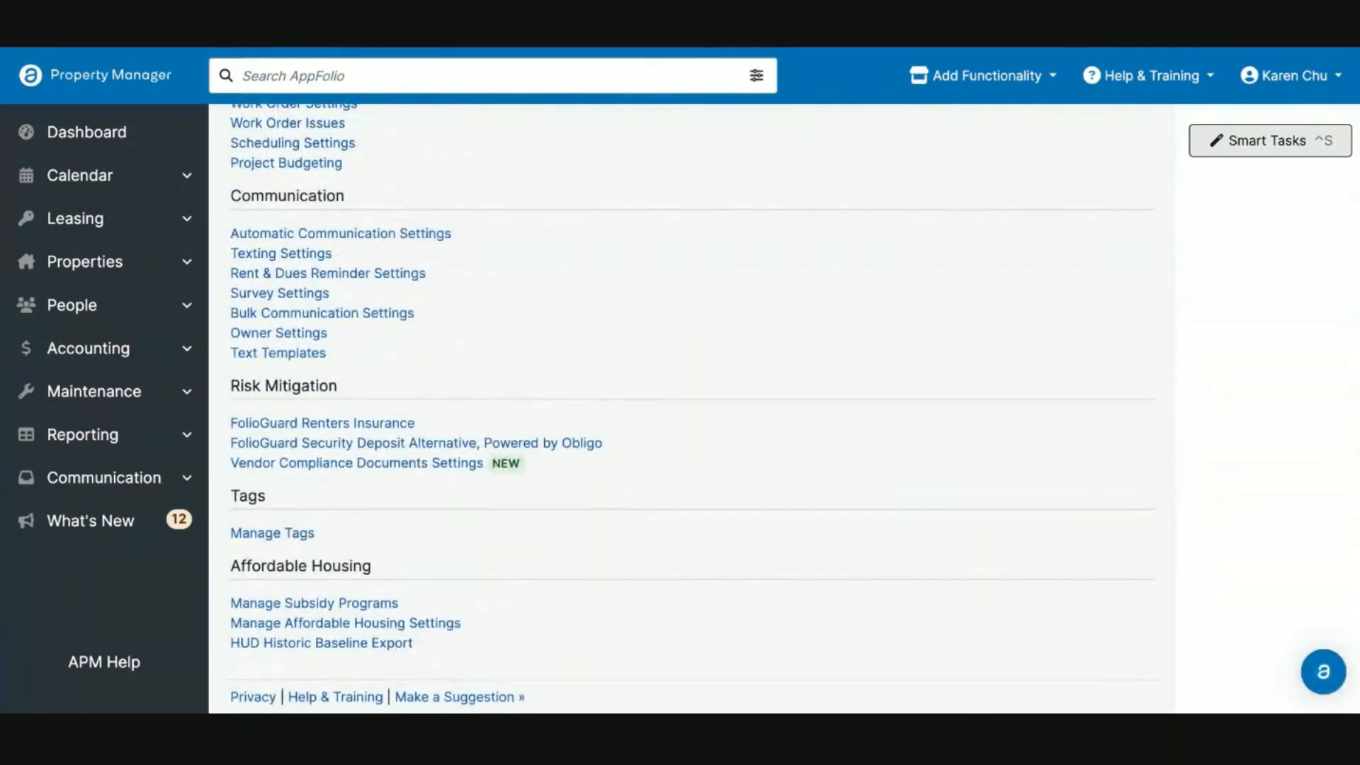
pyautogui.click(280, 252)
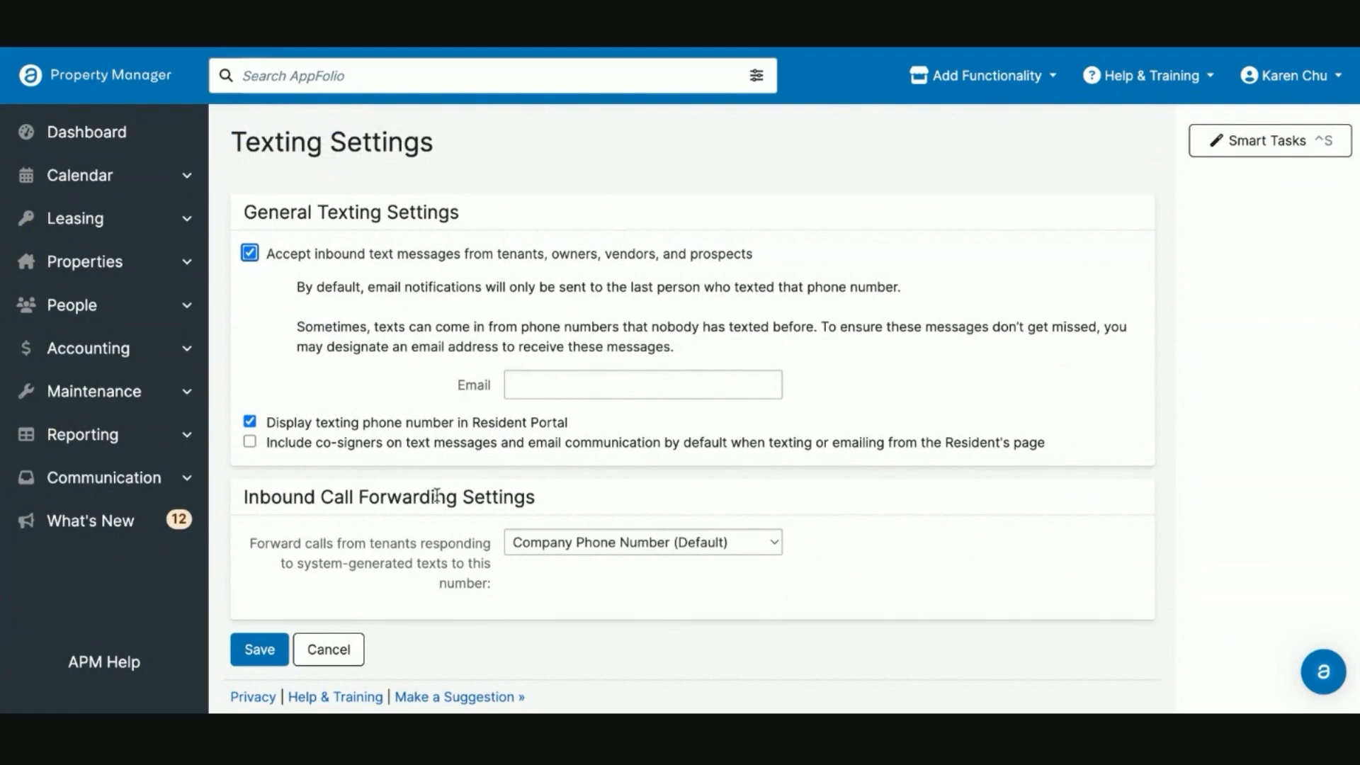
pyautogui.moveTo(532, 496)
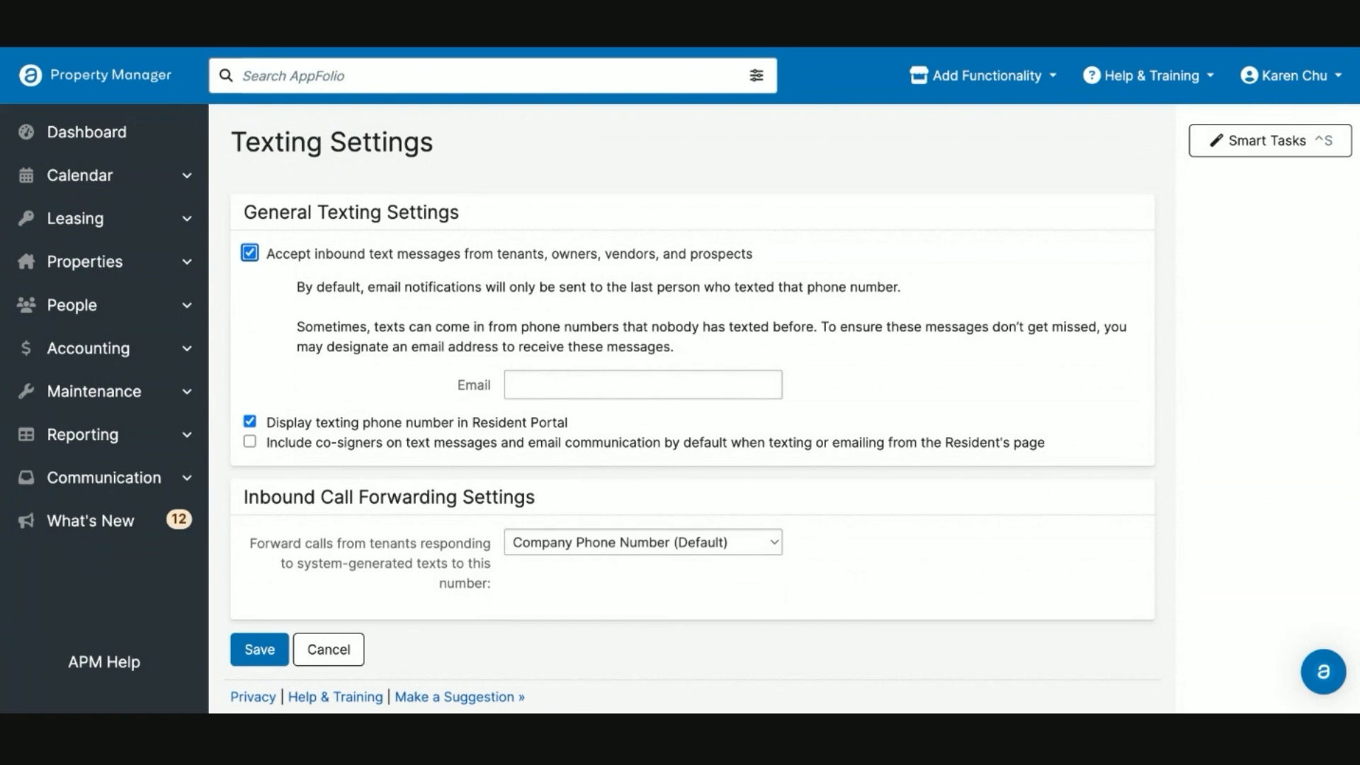
pyautogui.moveTo(579, 378)
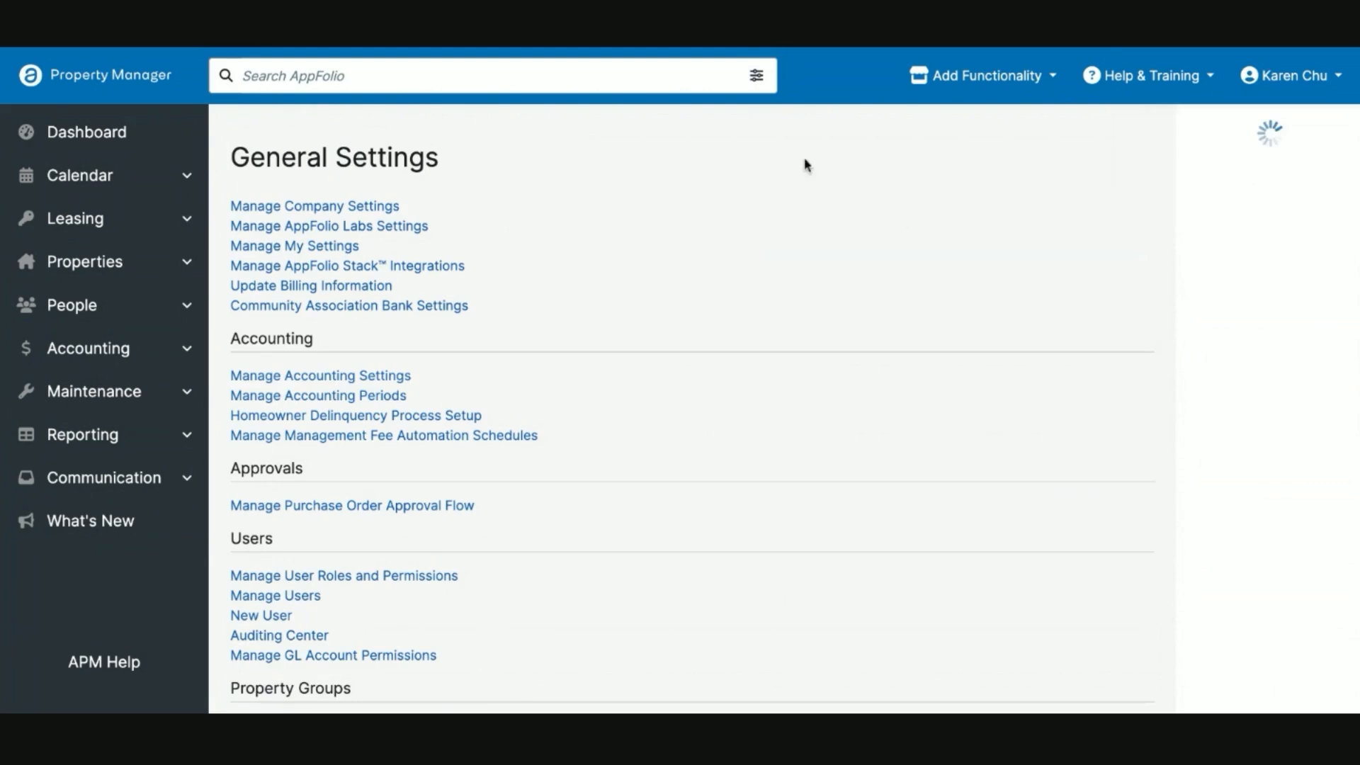
pyautogui.click(314, 206)
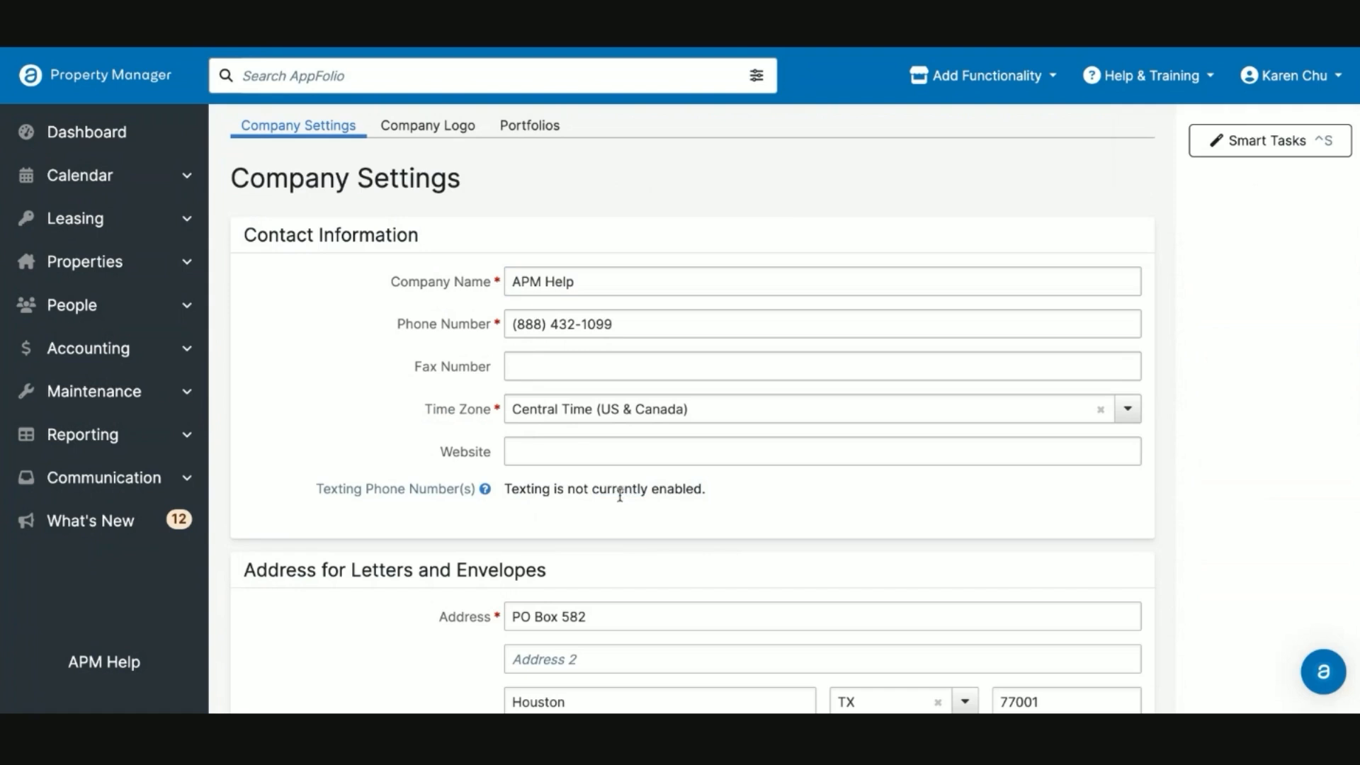
pyautogui.moveTo(506, 489); pyautogui.dragTo(705, 489)
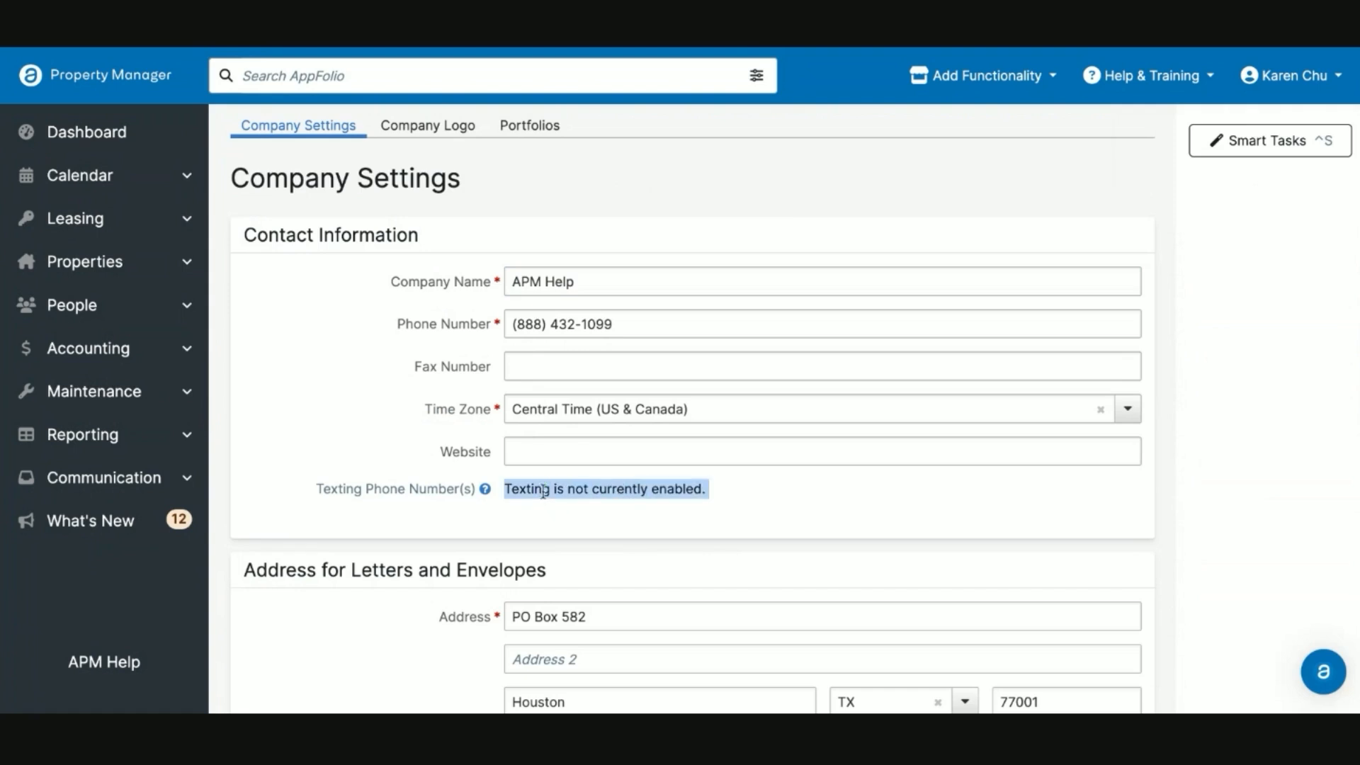
pyautogui.moveTo(693, 429)
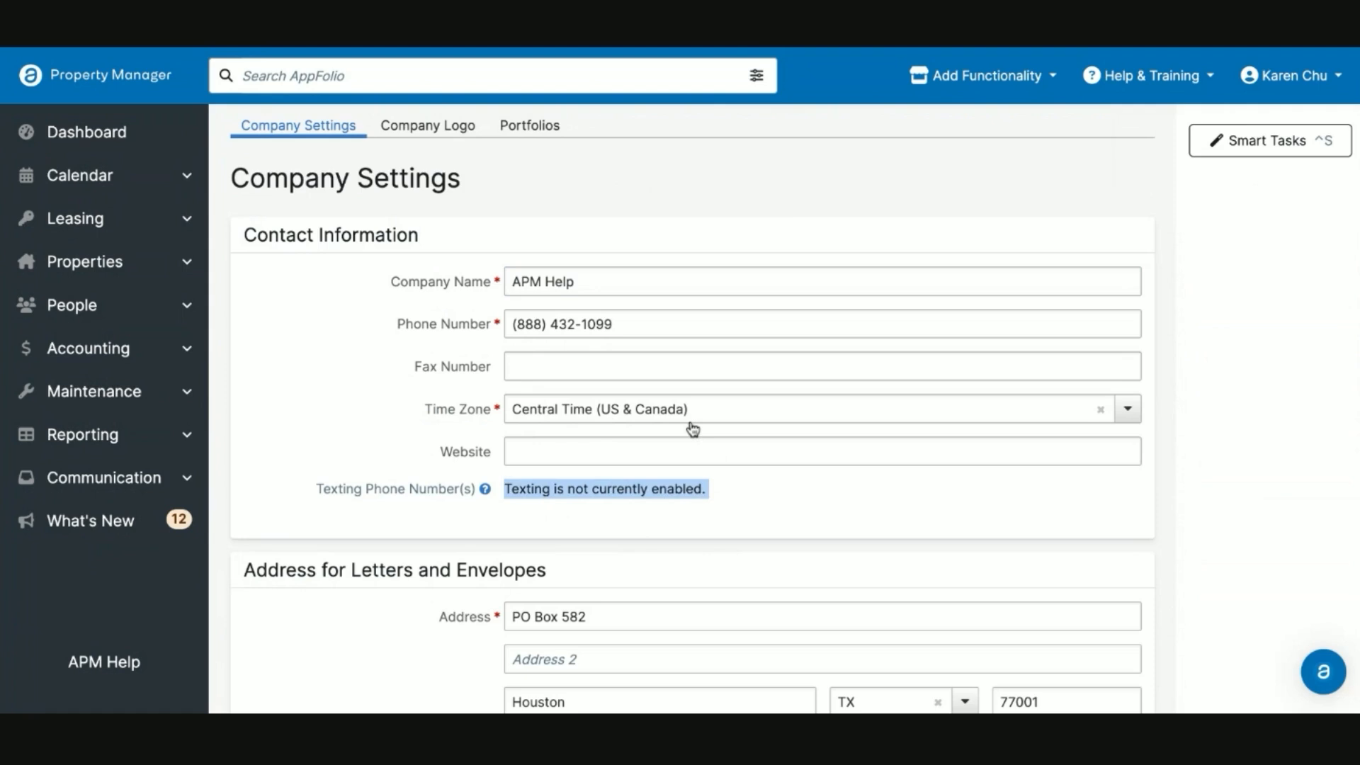
pyautogui.click(1292, 75)
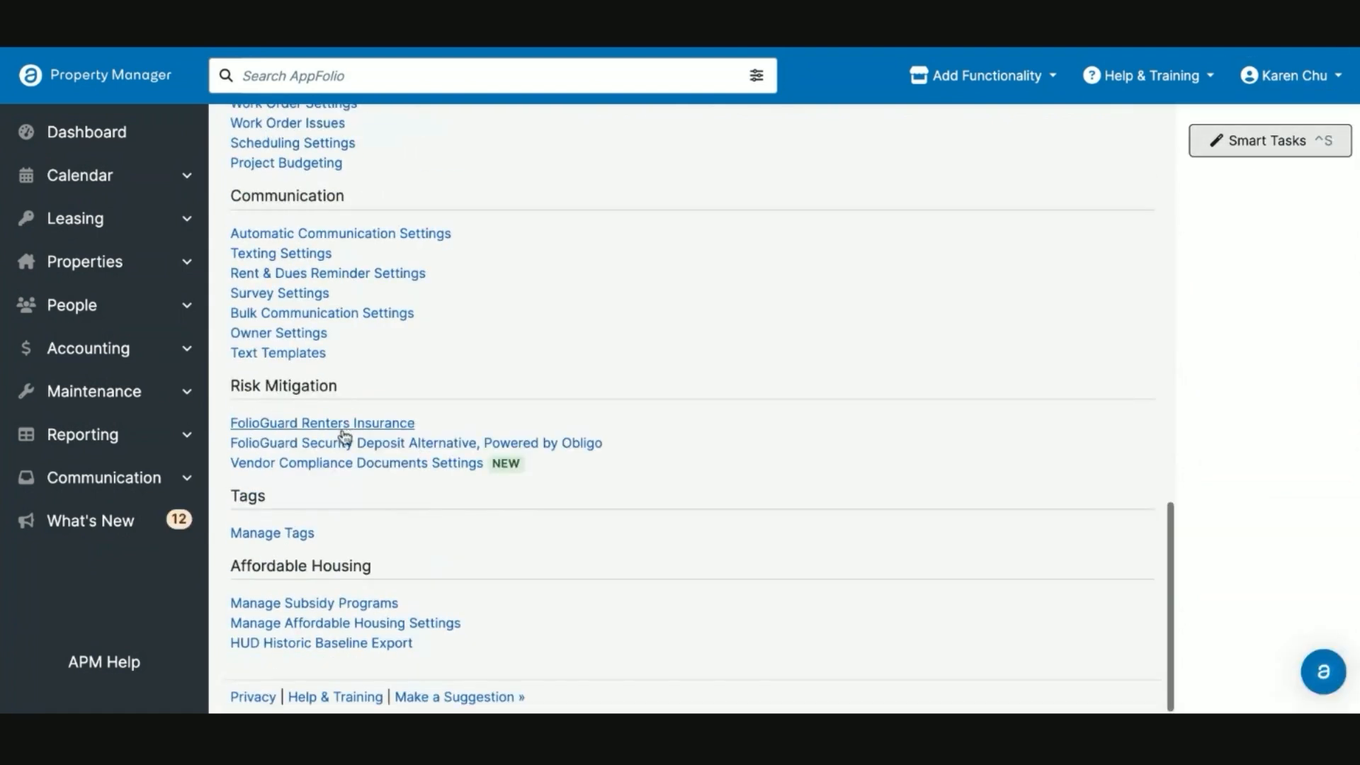
# Review inbound text handling and forward tenant calls about texts to the Portfolio Phone Number
pyautogui.click(280, 252)
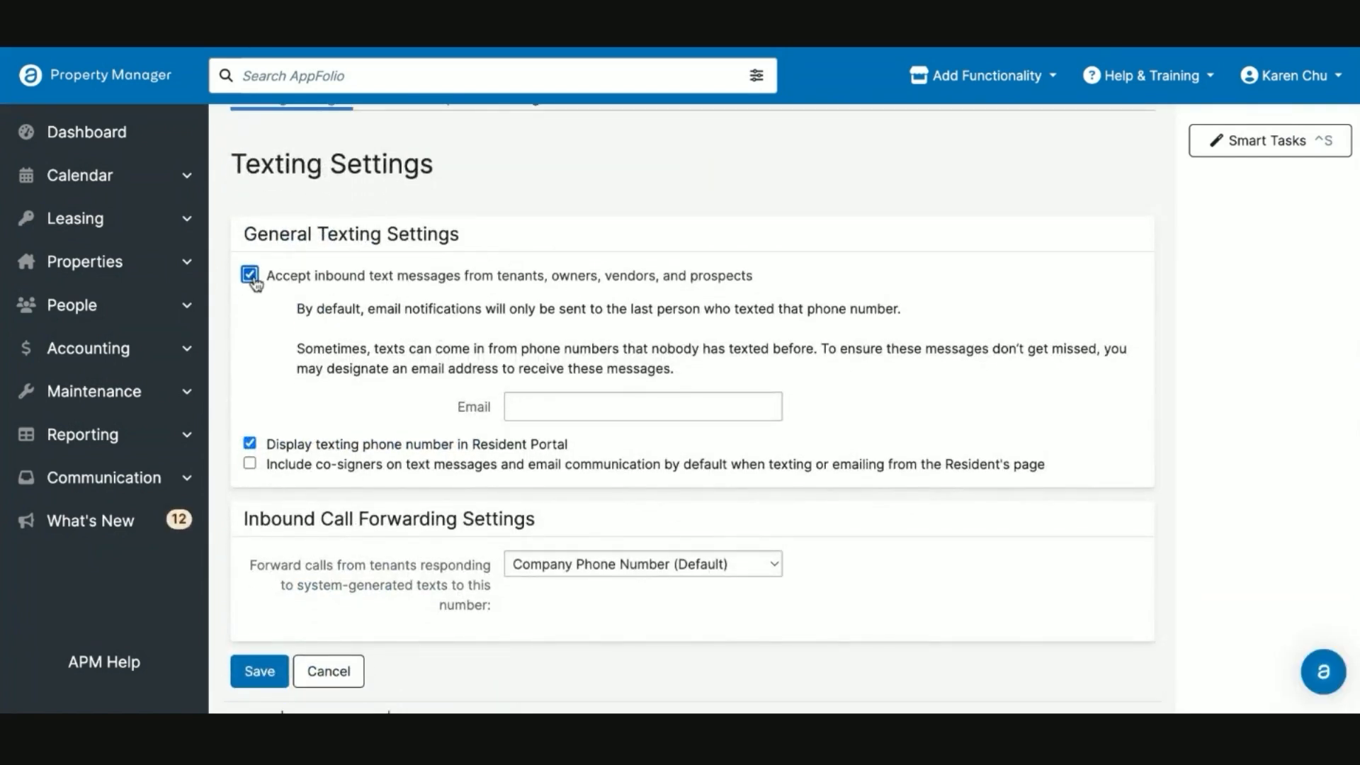
pyautogui.click(250, 275)
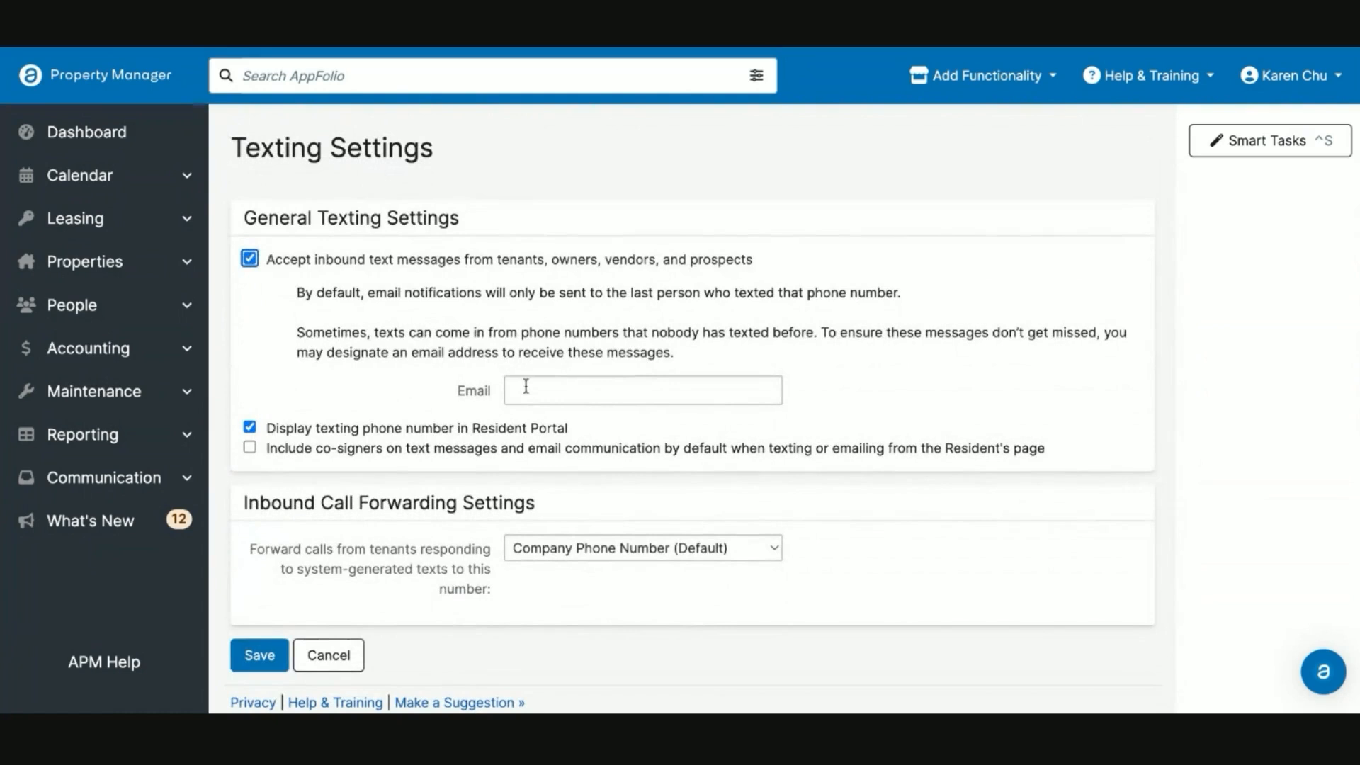
pyautogui.click(642, 391)
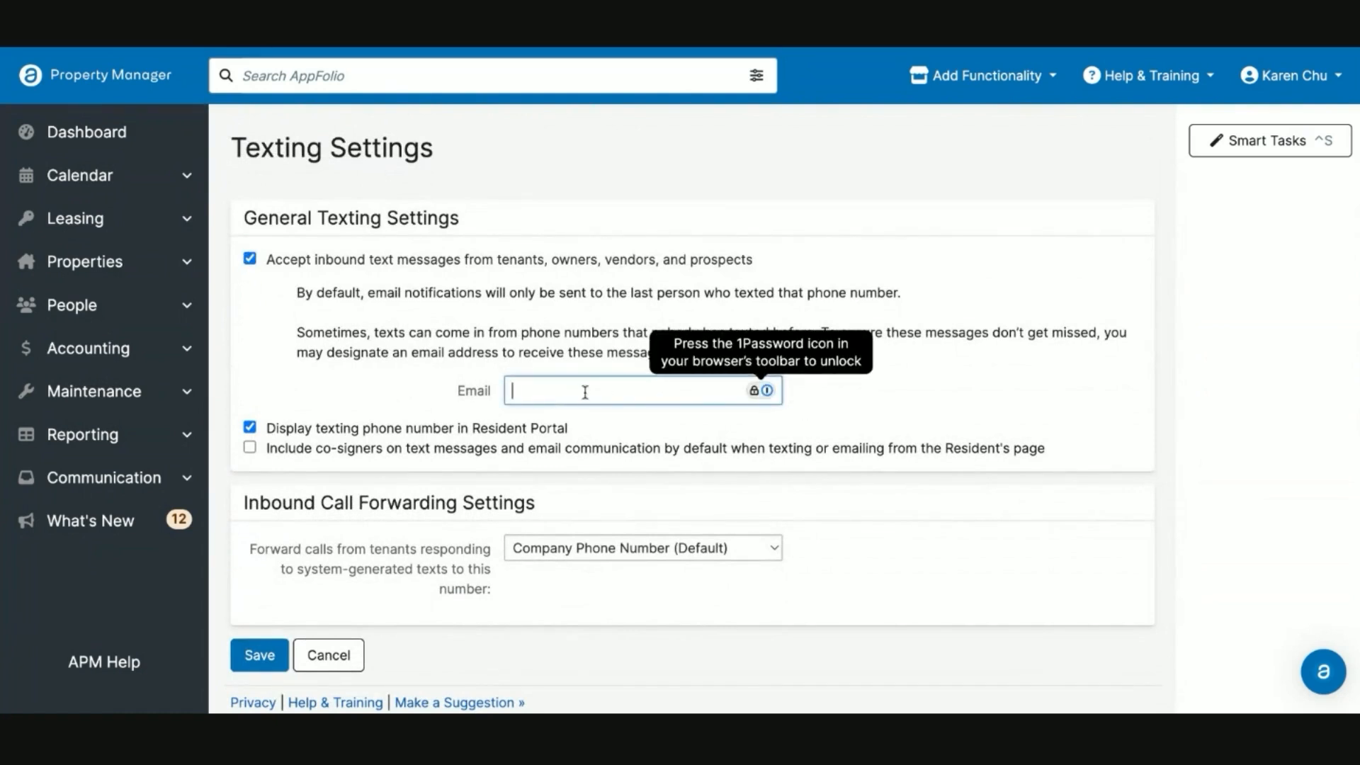
pyautogui.moveTo(601, 391)
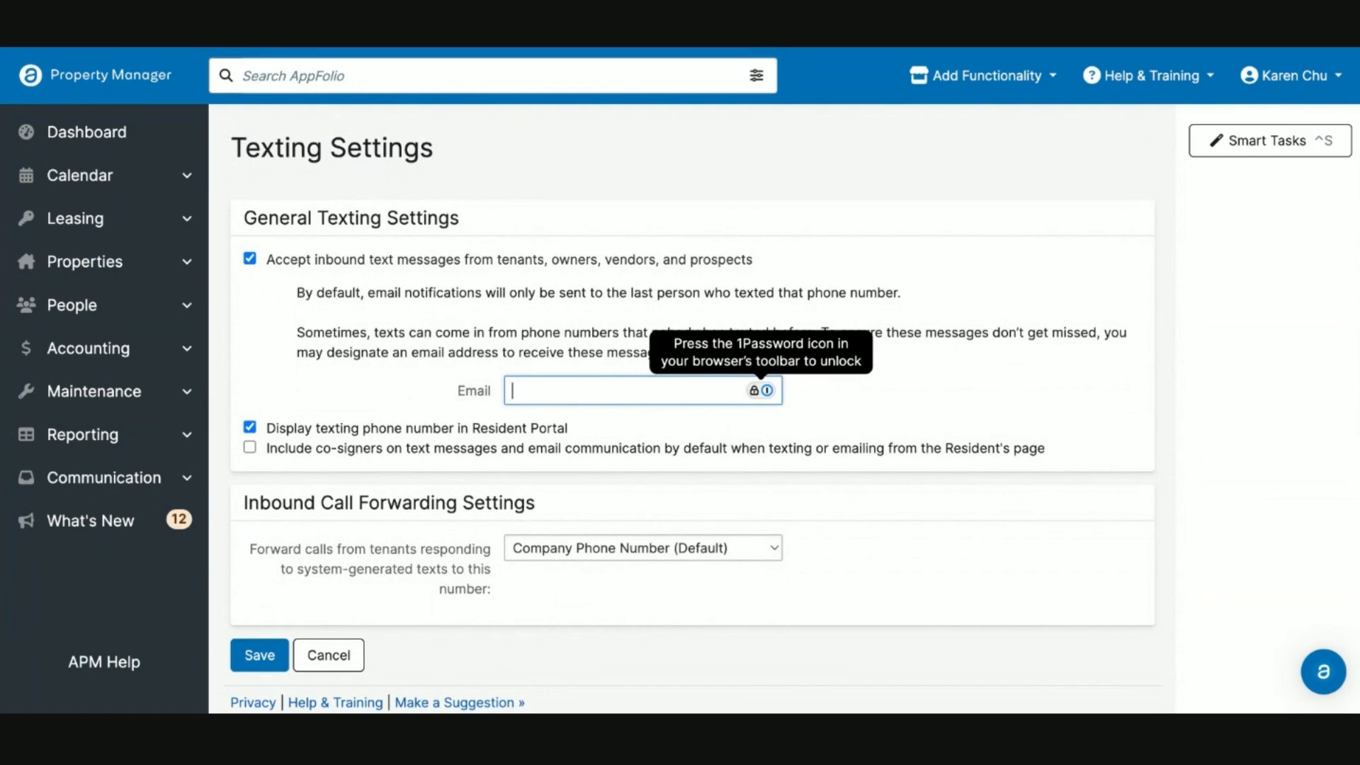
pyautogui.moveTo(596, 387)
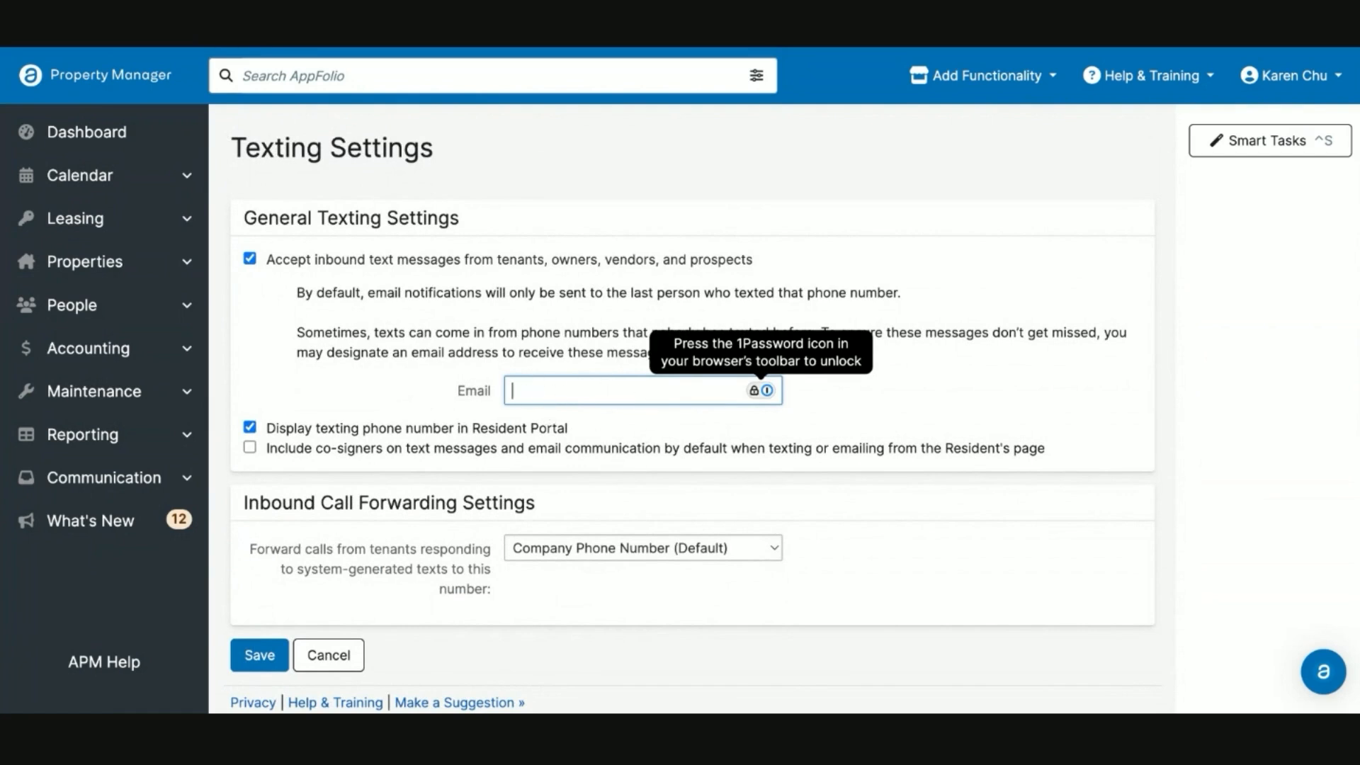
pyautogui.moveTo(605, 552)
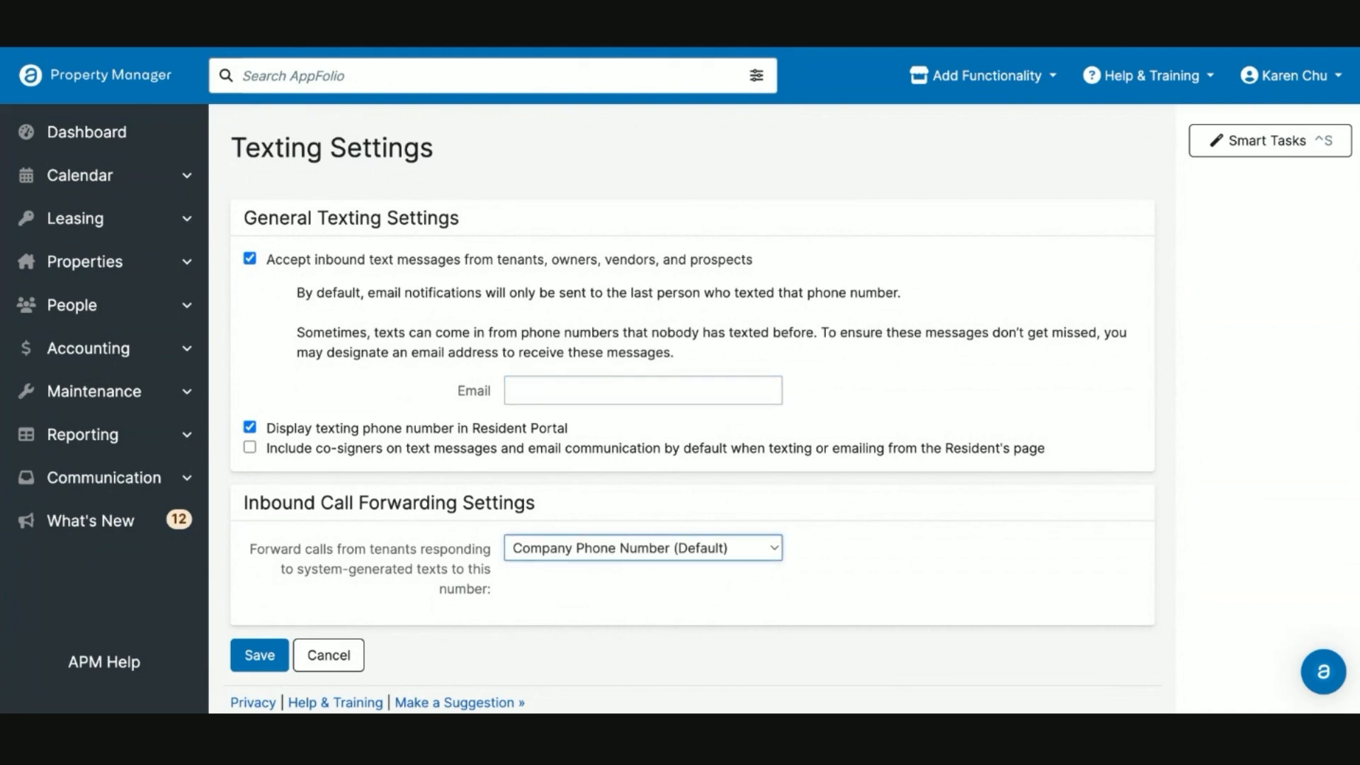
pyautogui.click(642, 547)
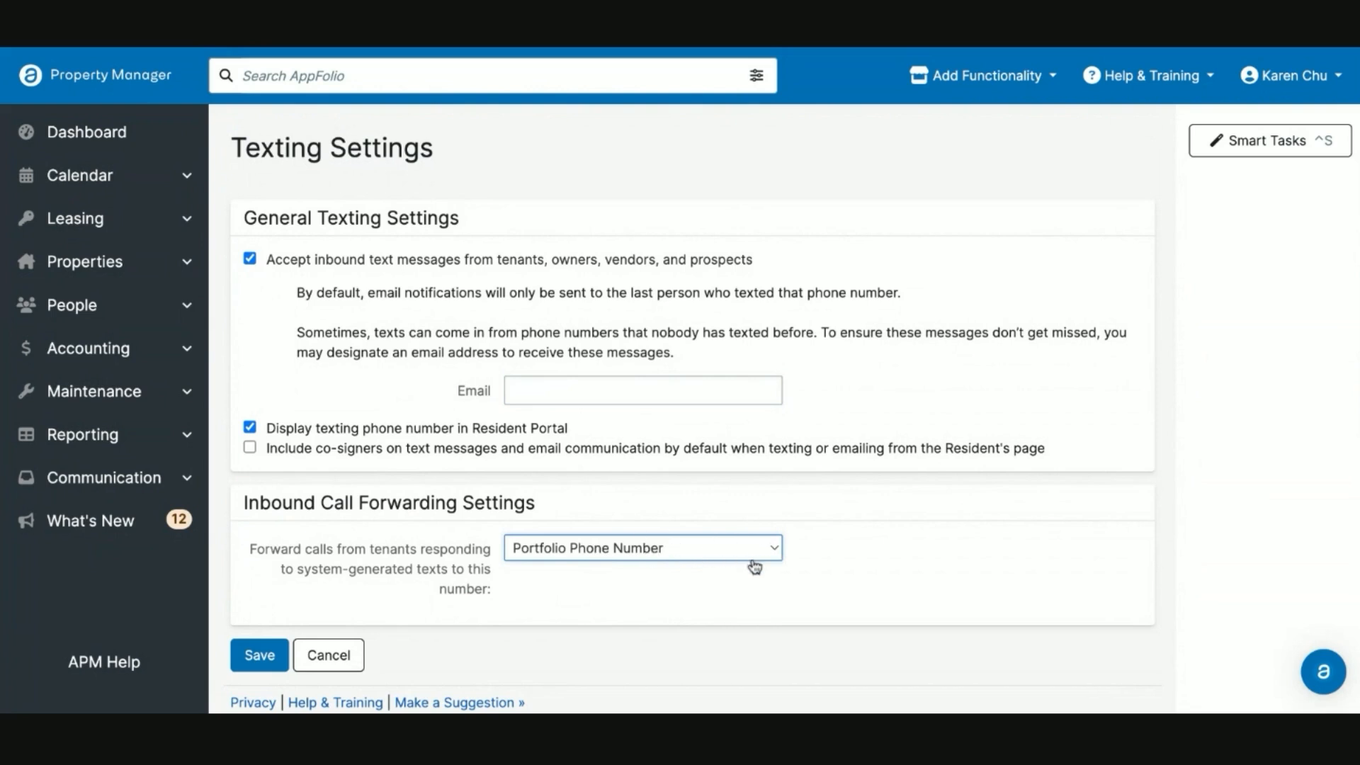
pyautogui.moveTo(740, 554)
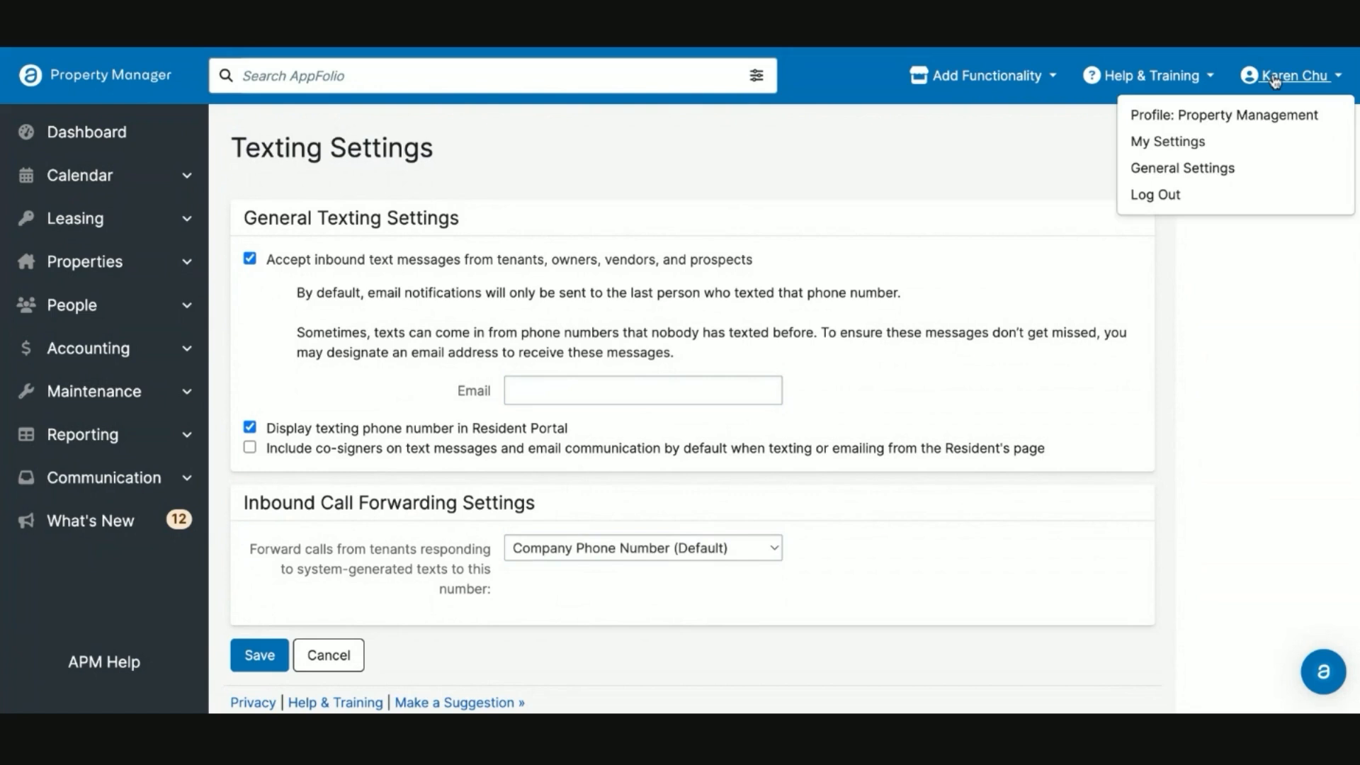
# Open Rent & Dues Reminder Settings, keep Oregon reminders on Continue, and expand the Communication section
pyautogui.click(1182, 167)
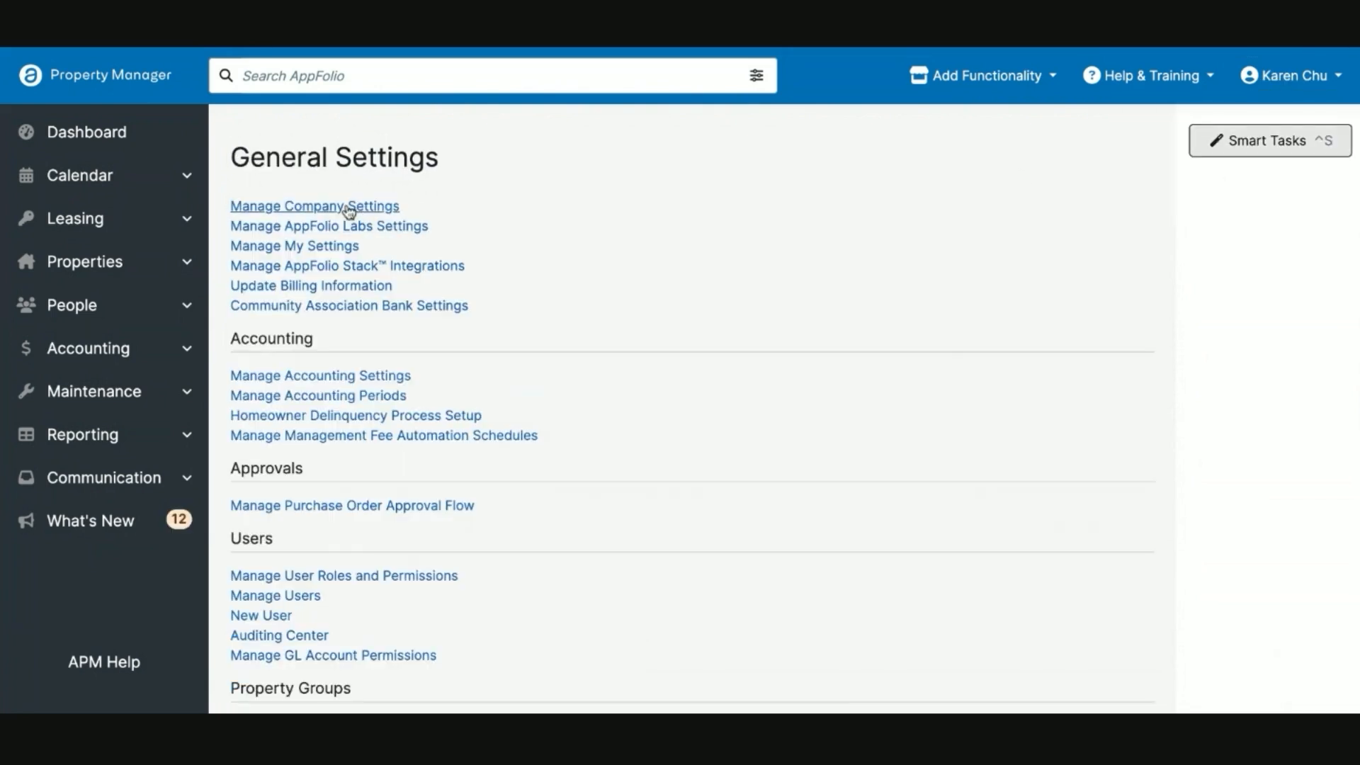
pyautogui.click(314, 206)
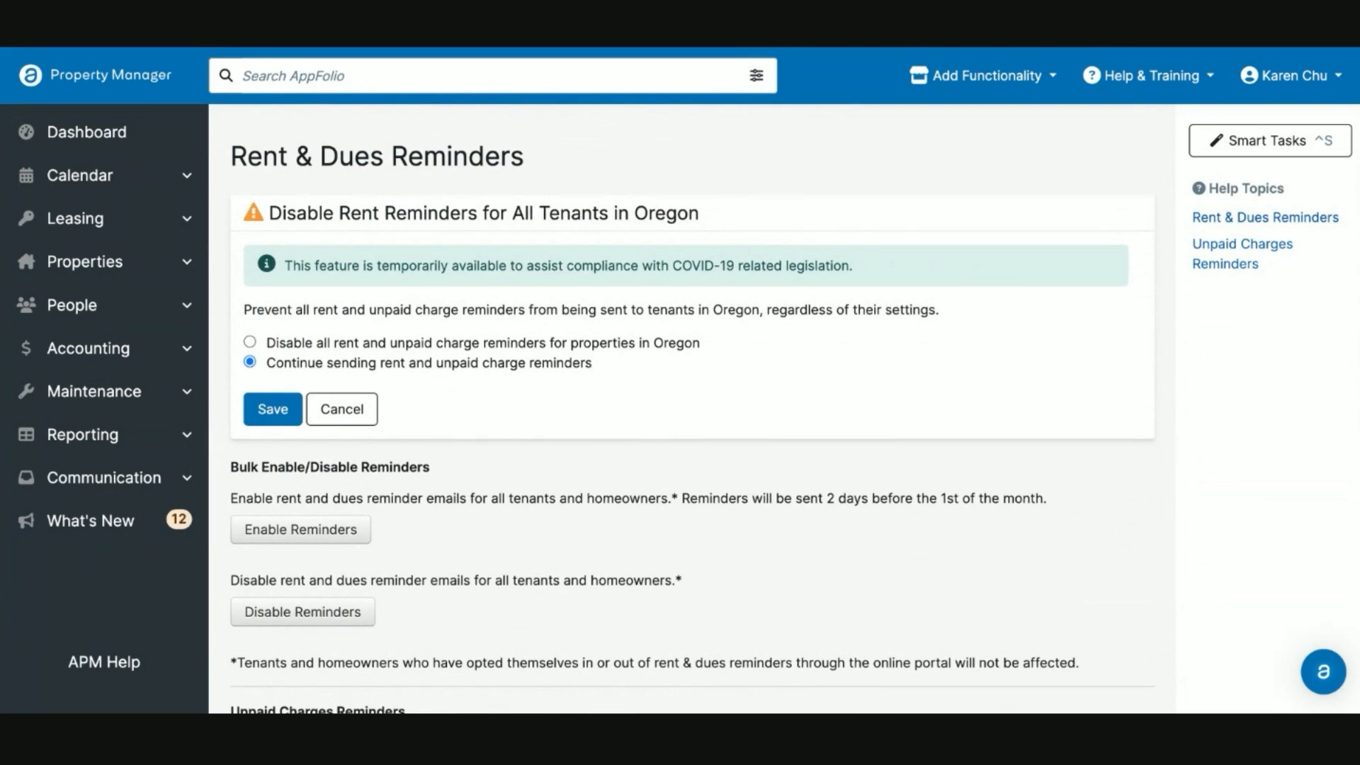
pyautogui.moveTo(263, 381)
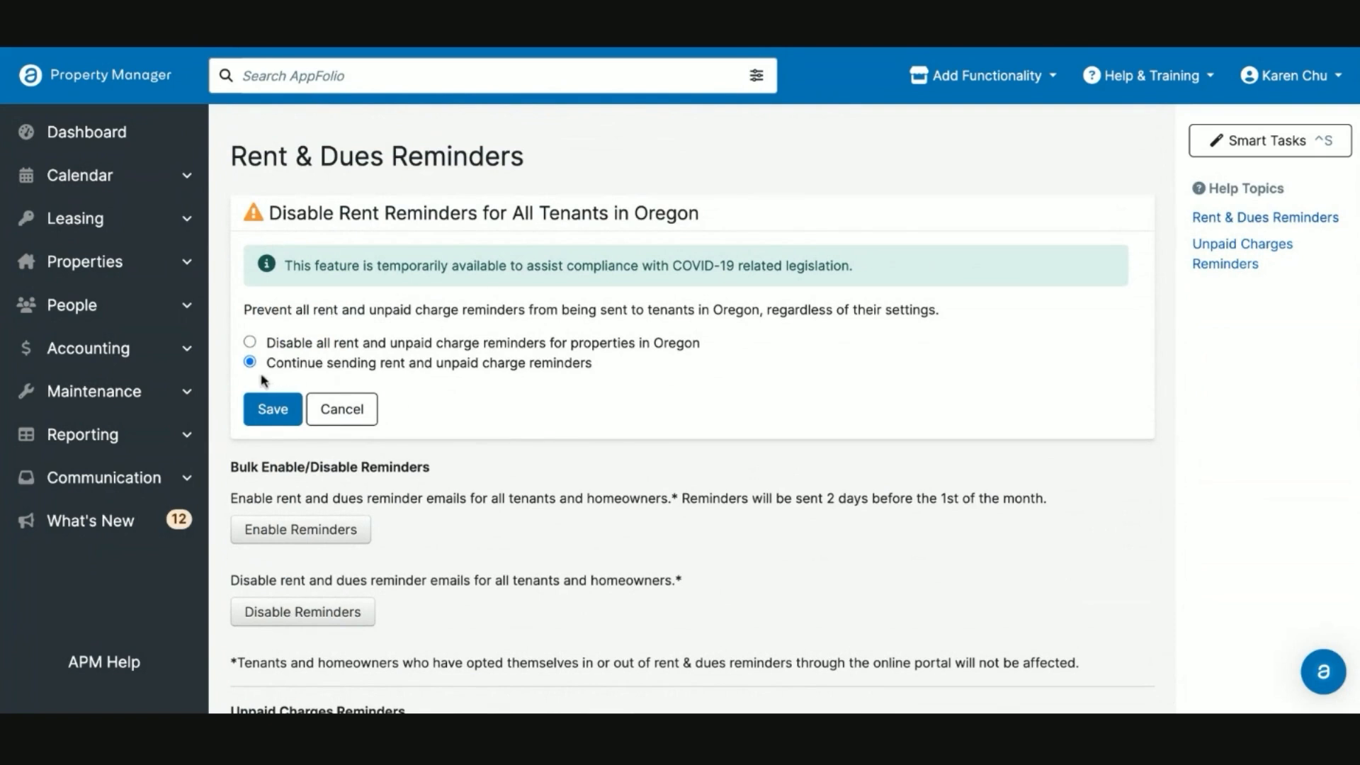
pyautogui.moveTo(493, 376)
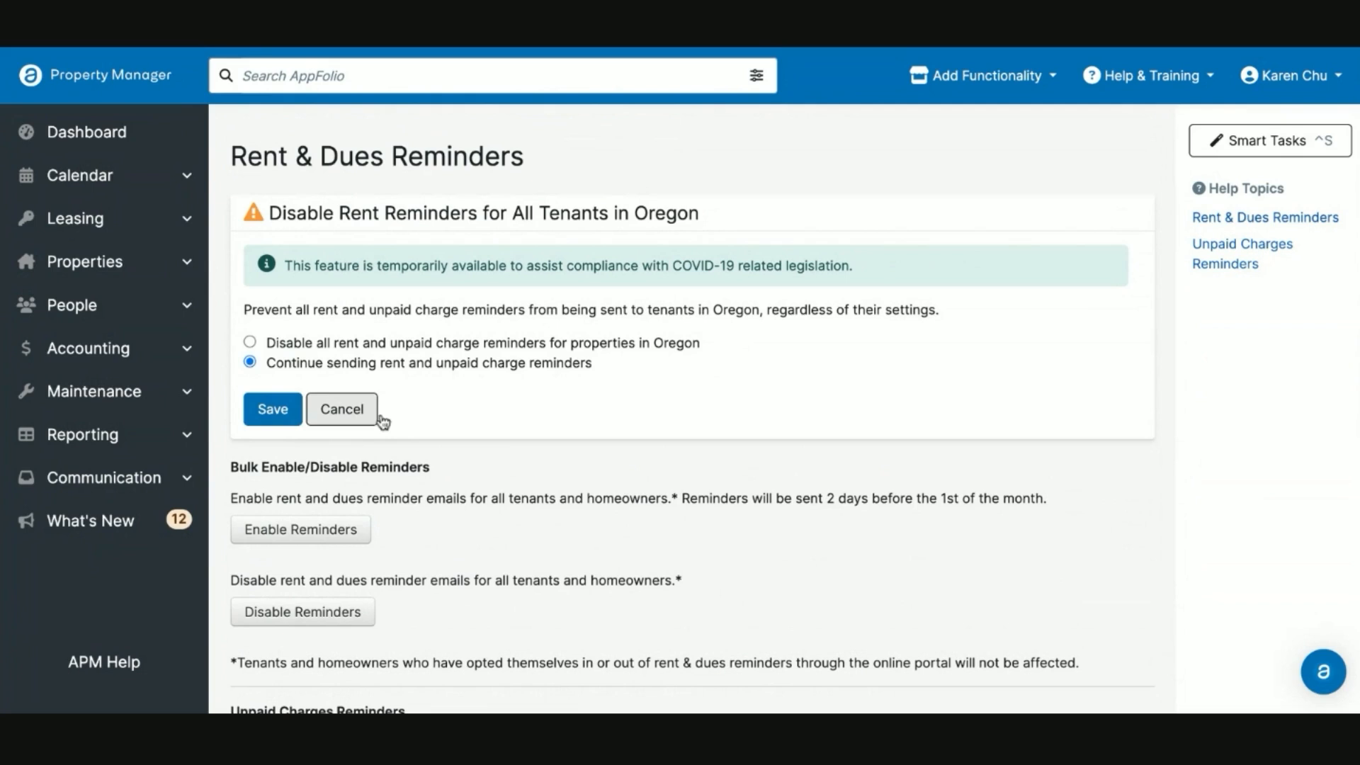
pyautogui.moveTo(465, 408)
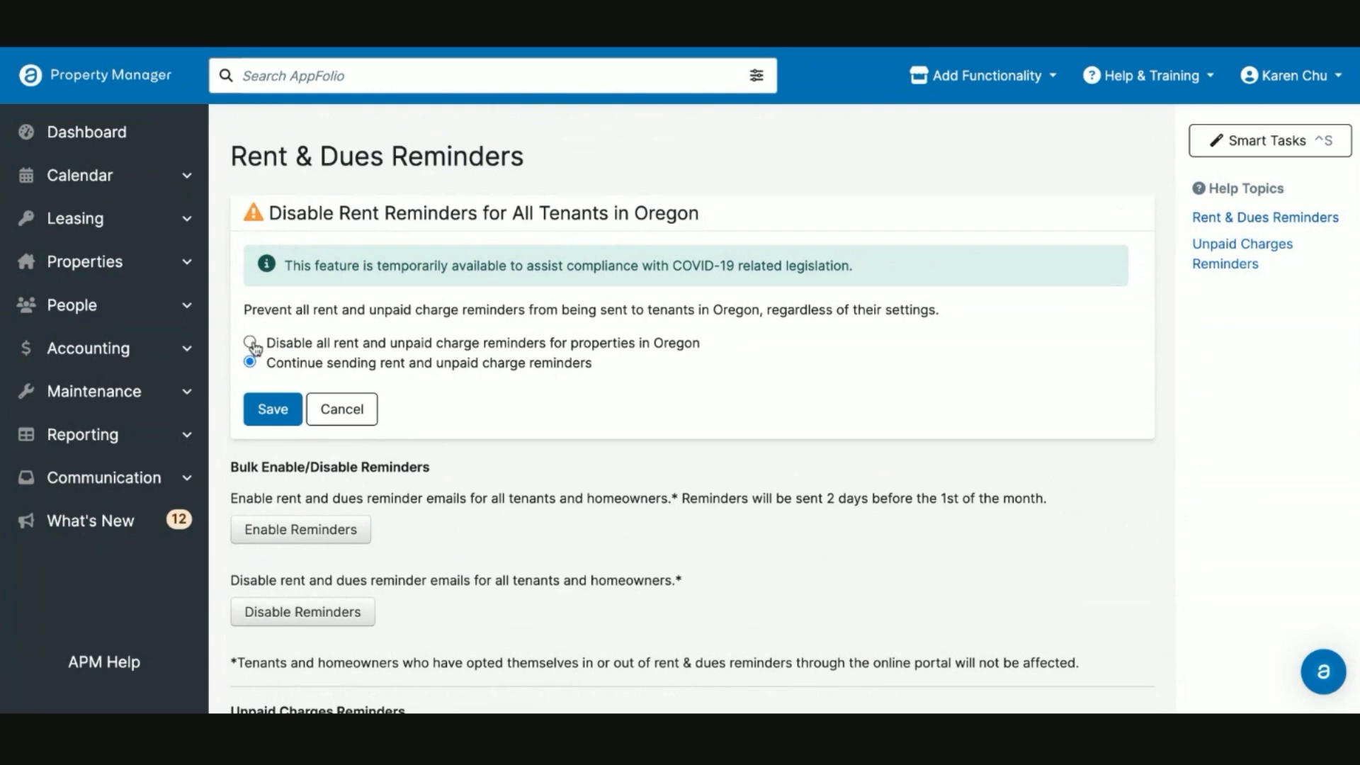
pyautogui.click(250, 343)
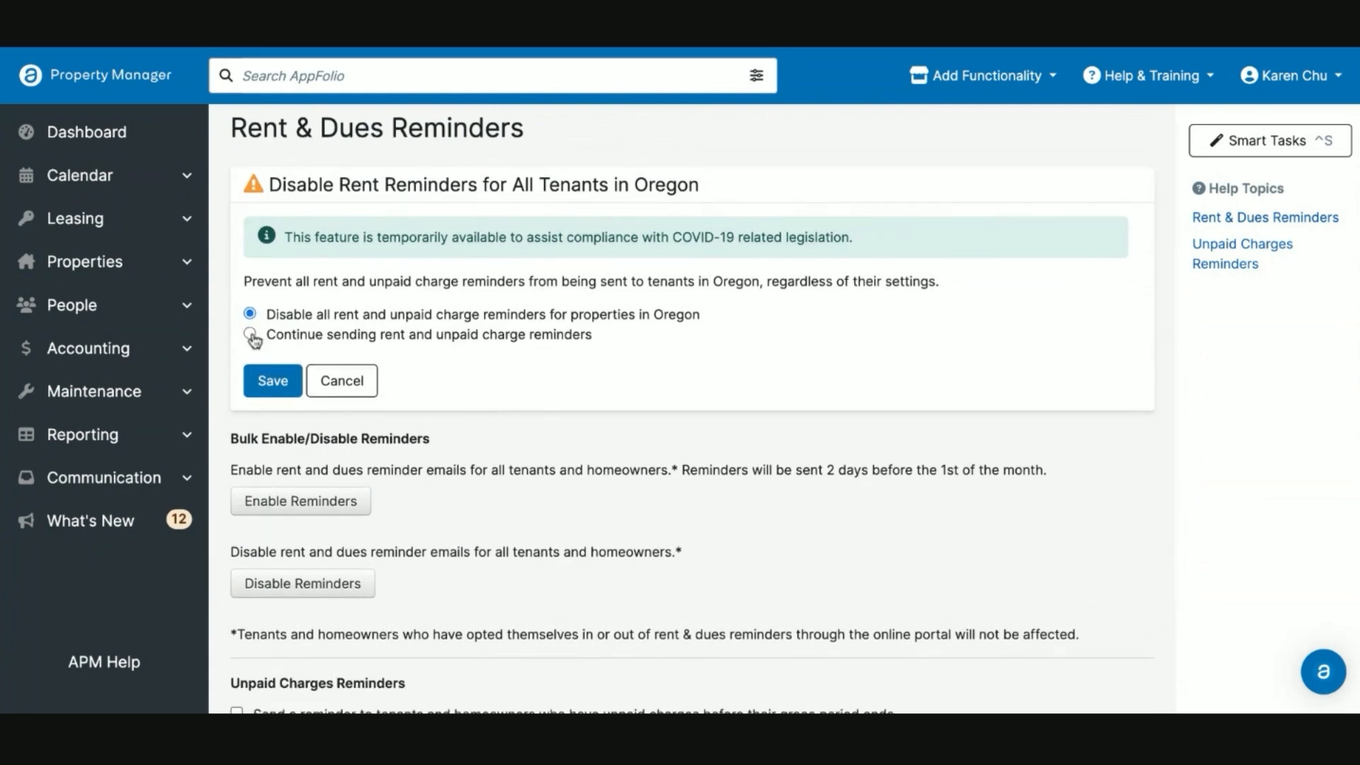
pyautogui.click(251, 334)
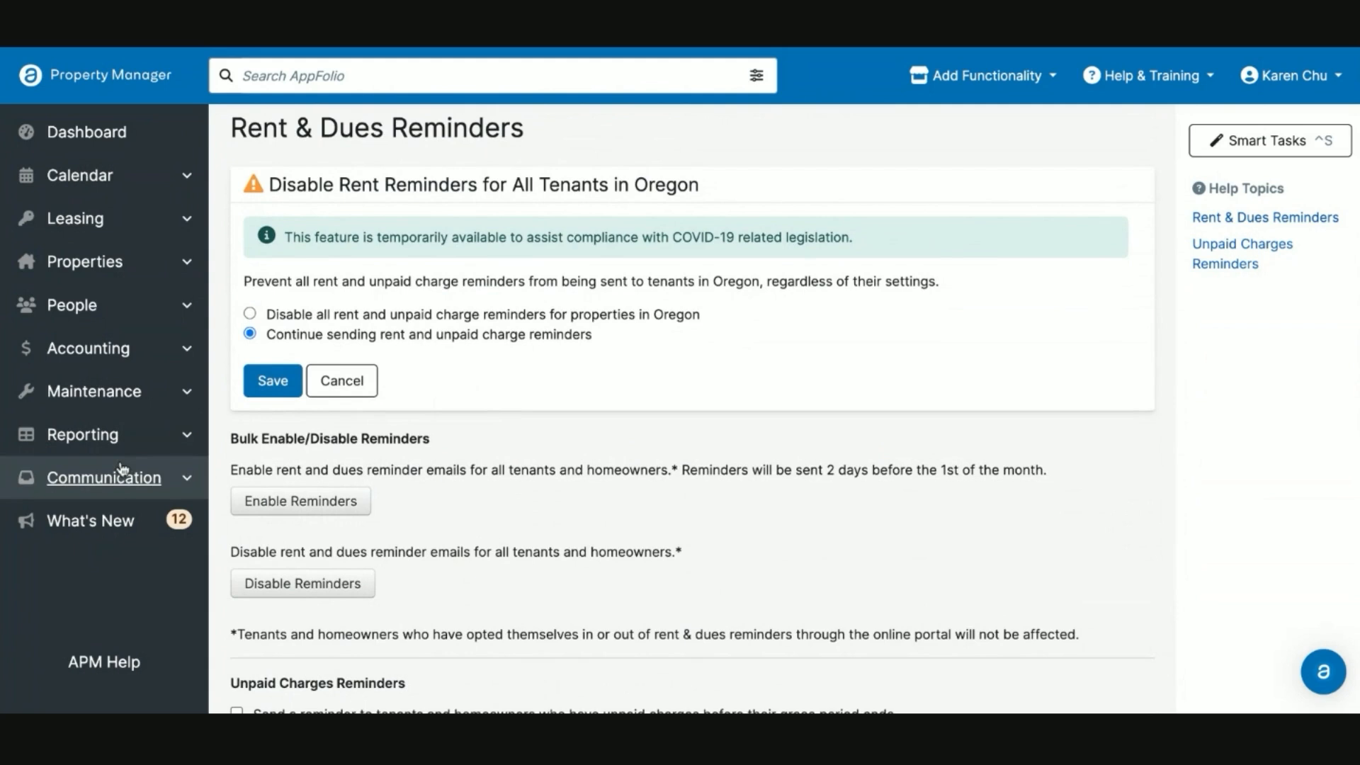
pyautogui.click(102, 478)
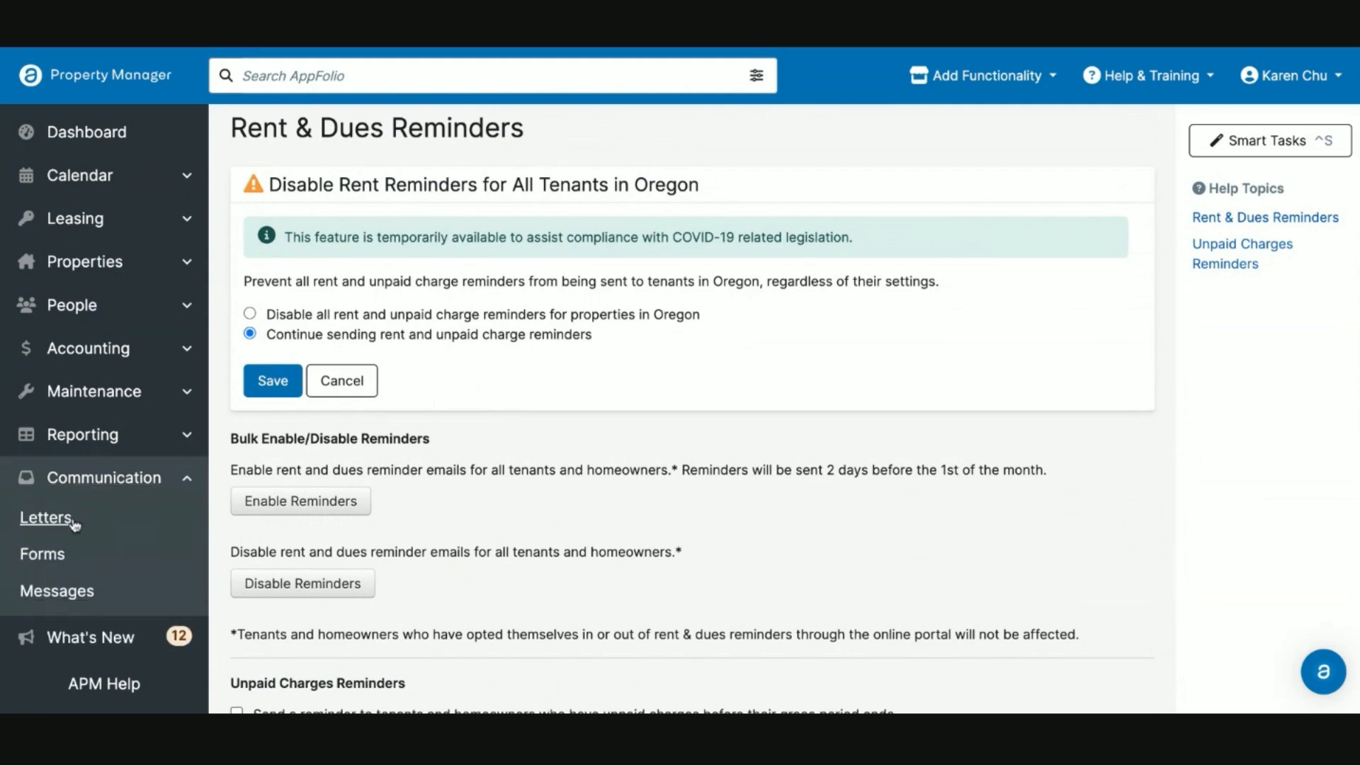
# Go to Letters and choose the Tenant Unpaid Charges template to see its recipient filters
pyautogui.click(45, 517)
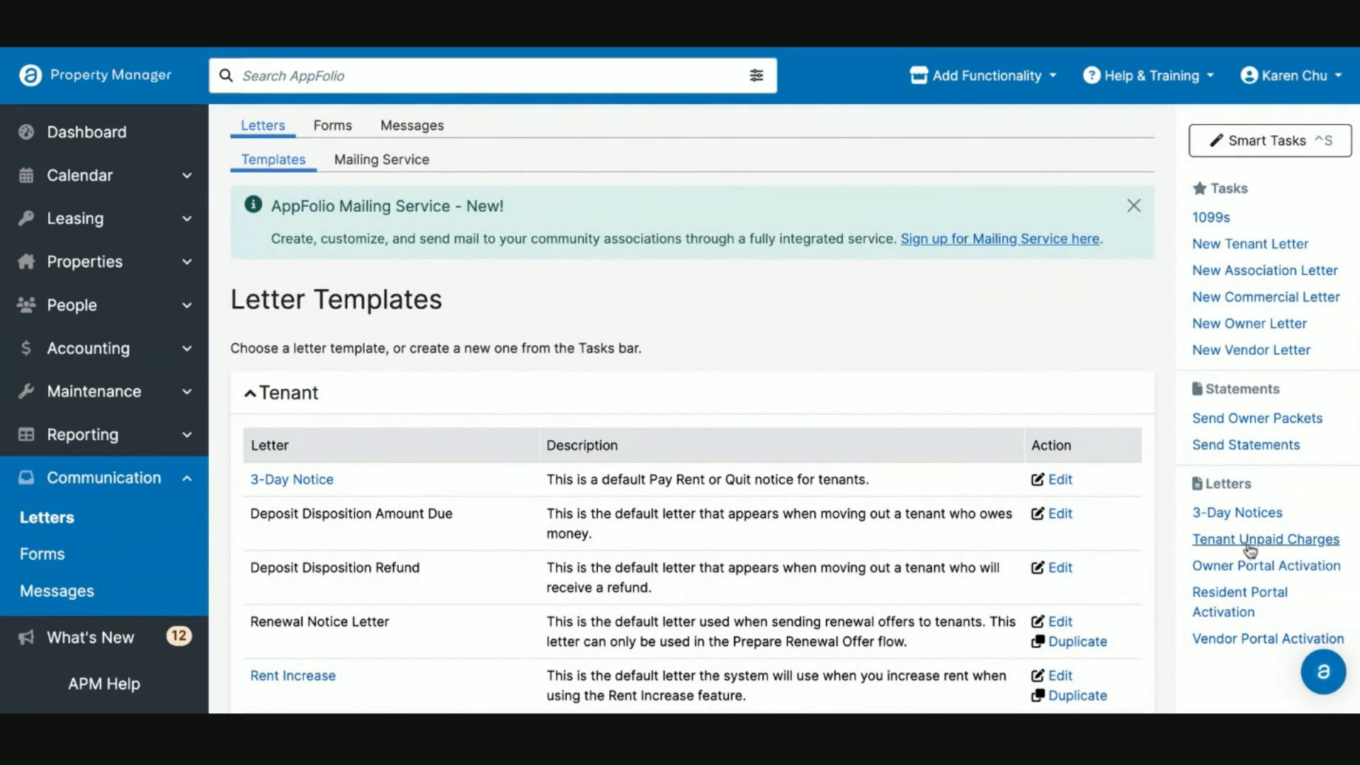
pyautogui.click(1265, 539)
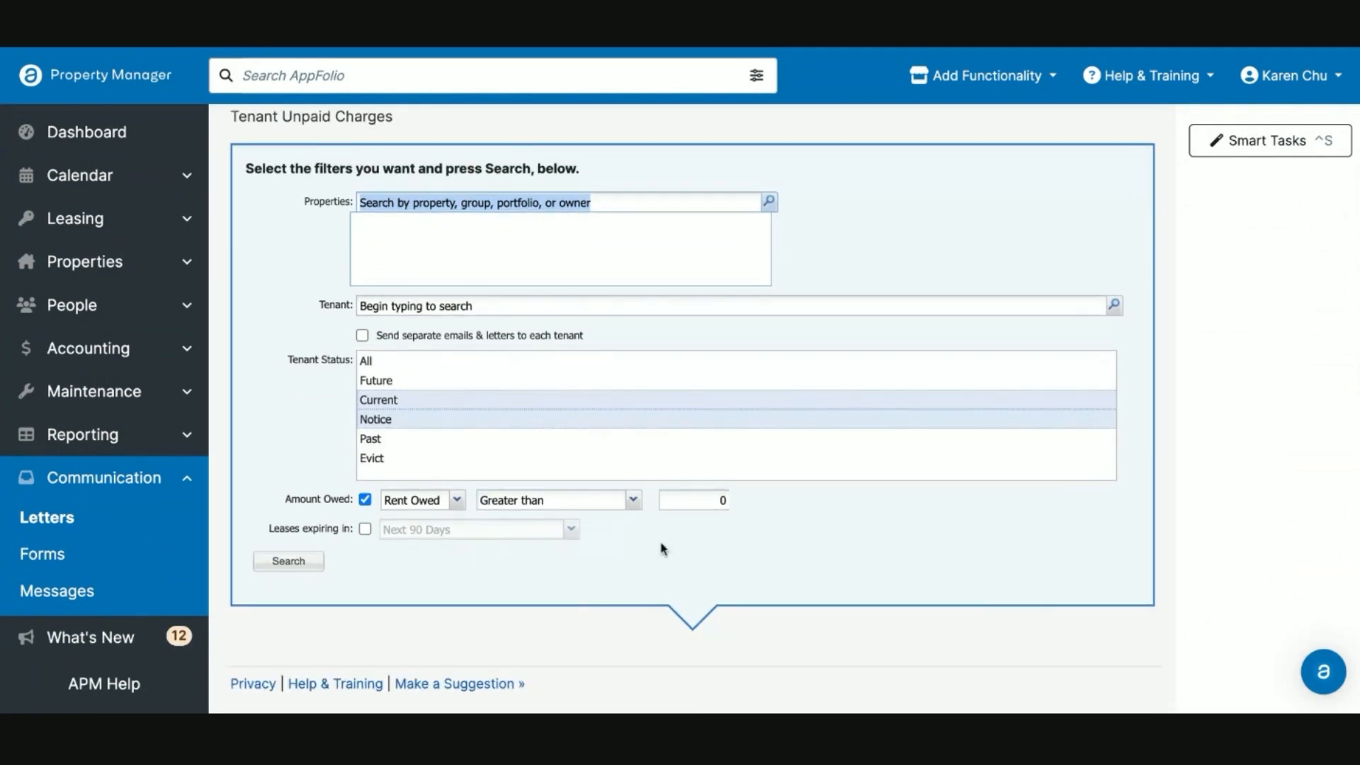
pyautogui.moveTo(694, 558)
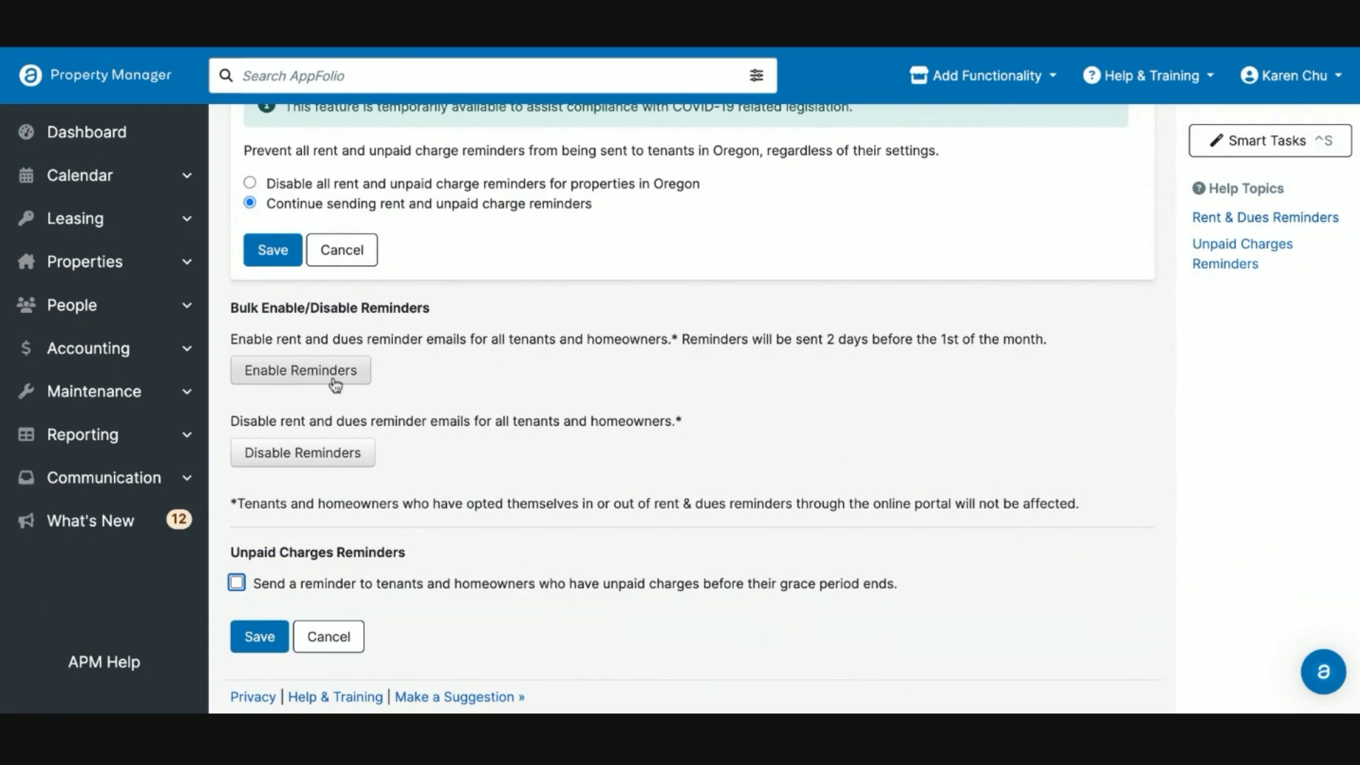
pyautogui.moveTo(331, 444)
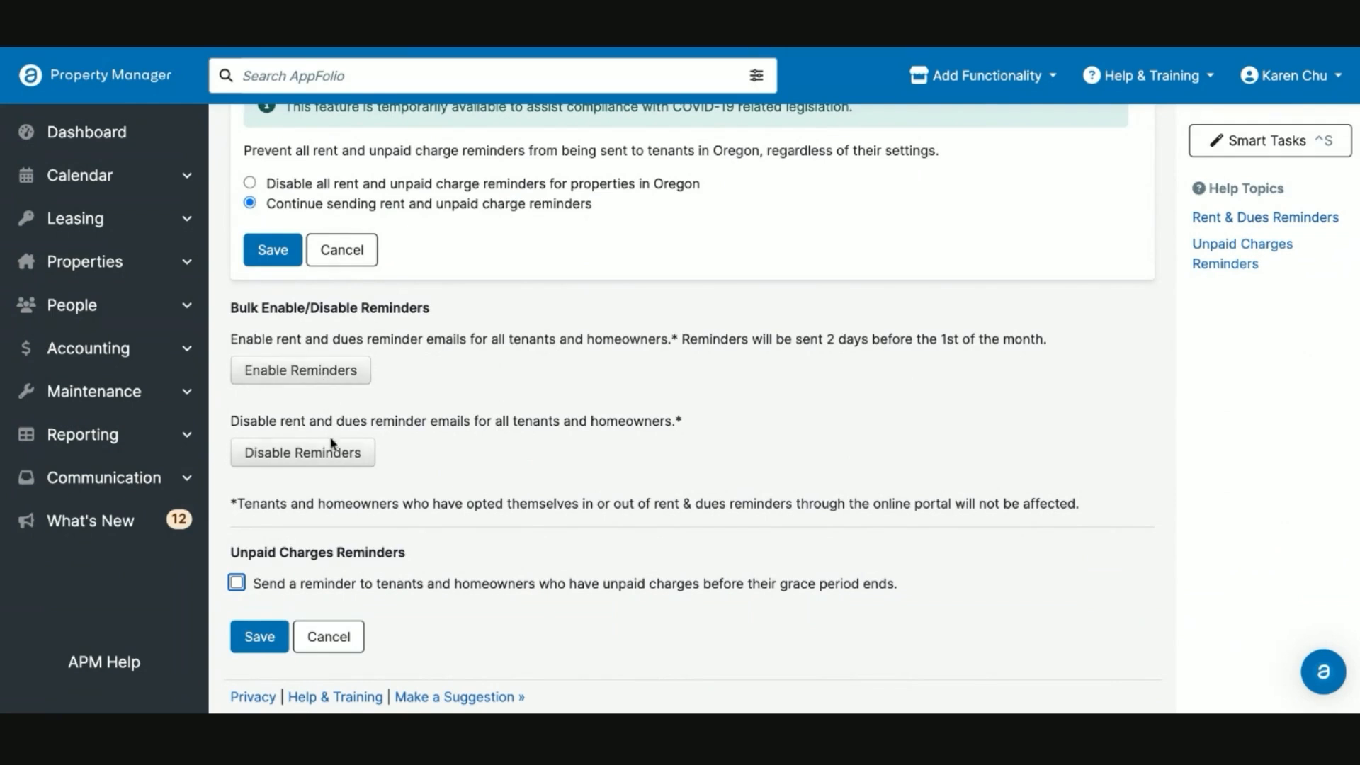
pyautogui.moveTo(355, 466)
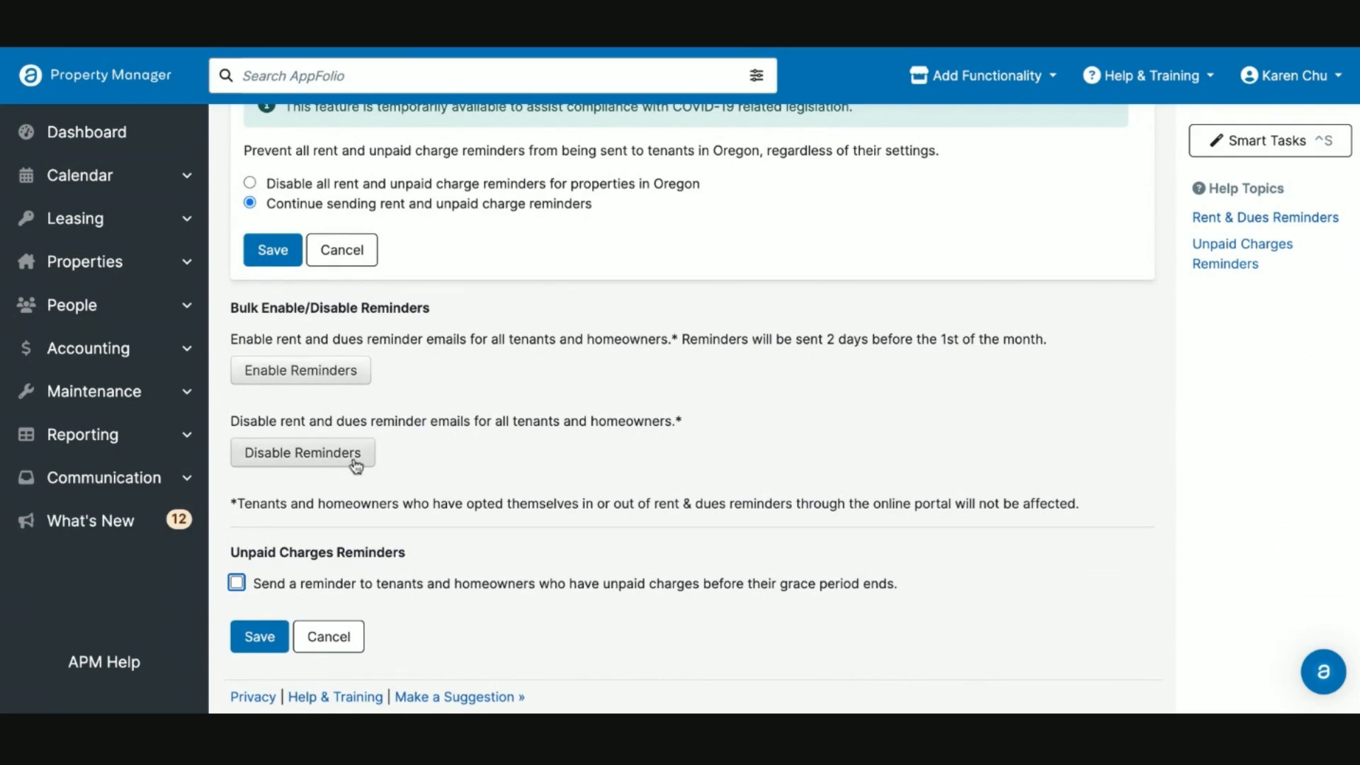
pyautogui.moveTo(439, 539)
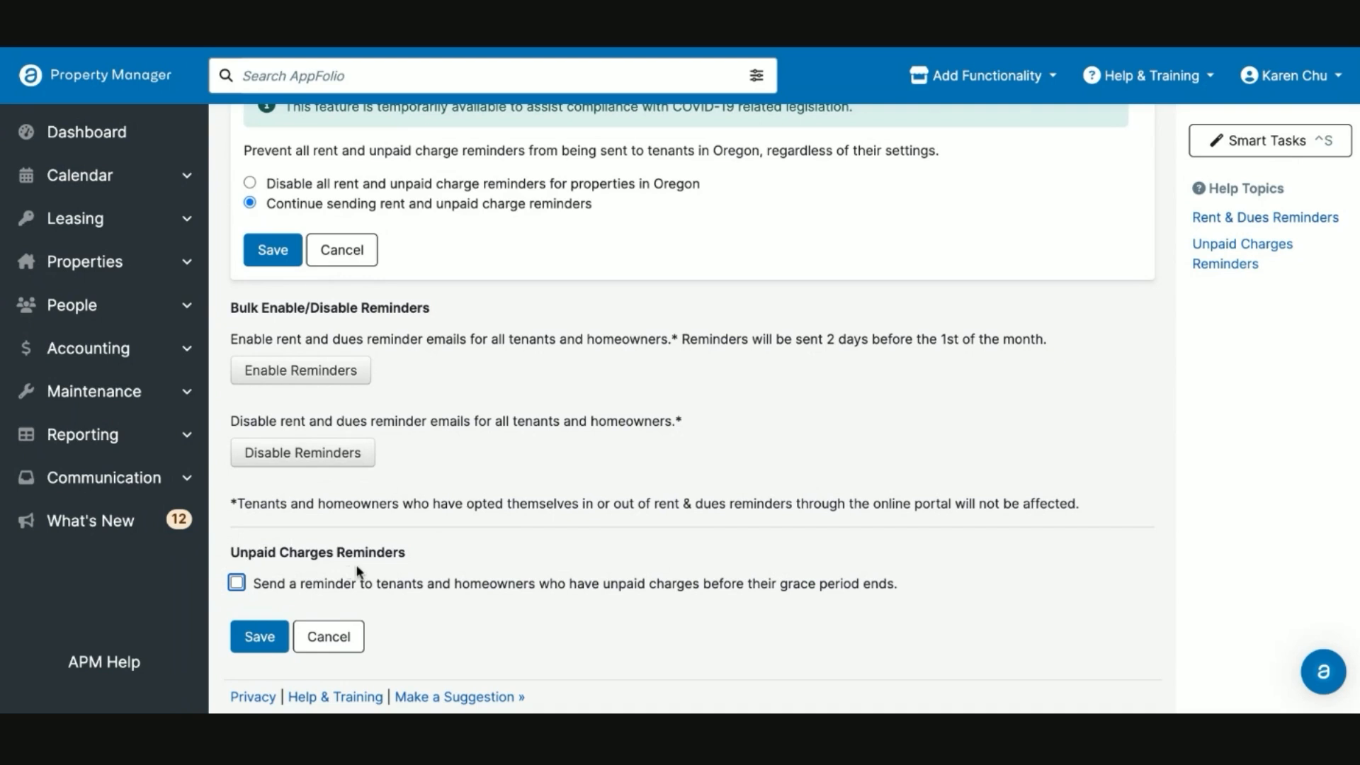
pyautogui.moveTo(802, 589)
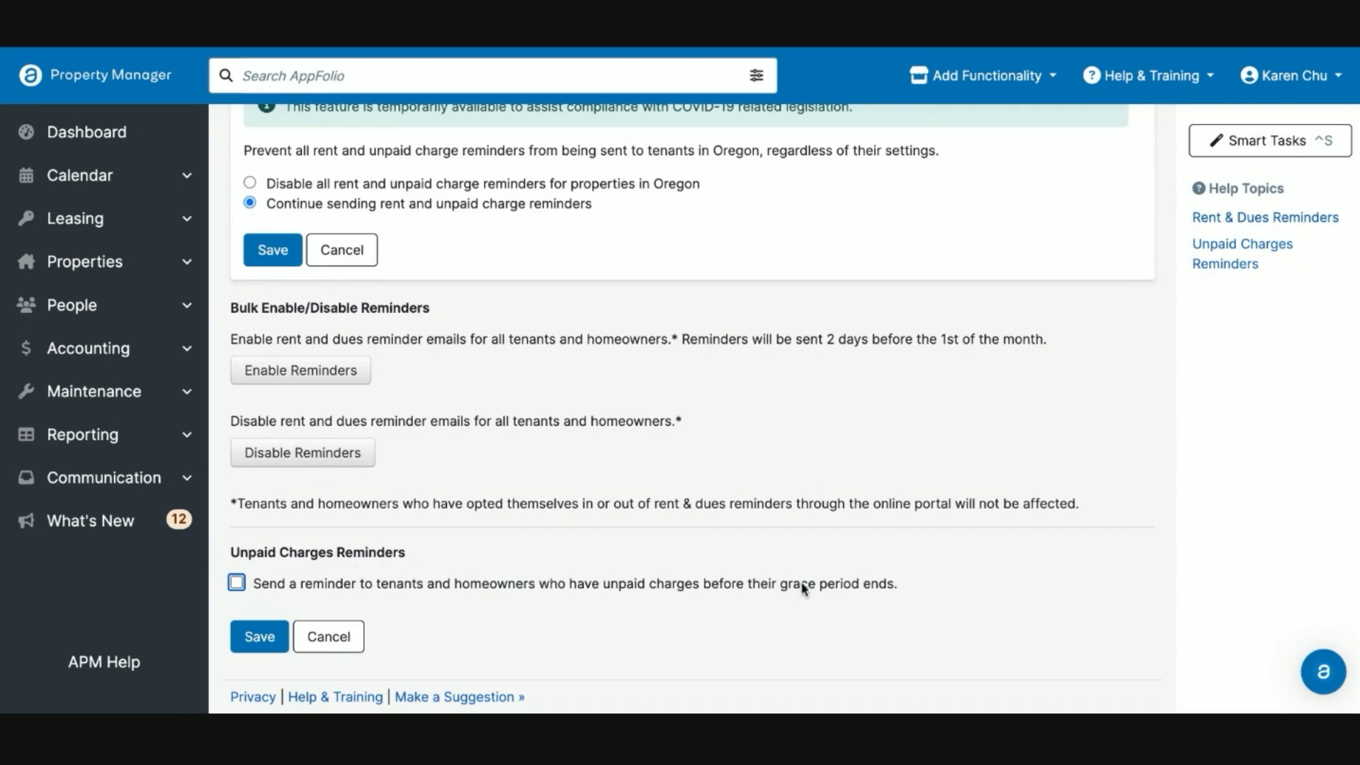
# Tick Unpaid Charges Reminders after reviewing the grace-period wording, then cancel back to General Settings
pyautogui.moveTo(778, 583); pyautogui.dragTo(890, 583)
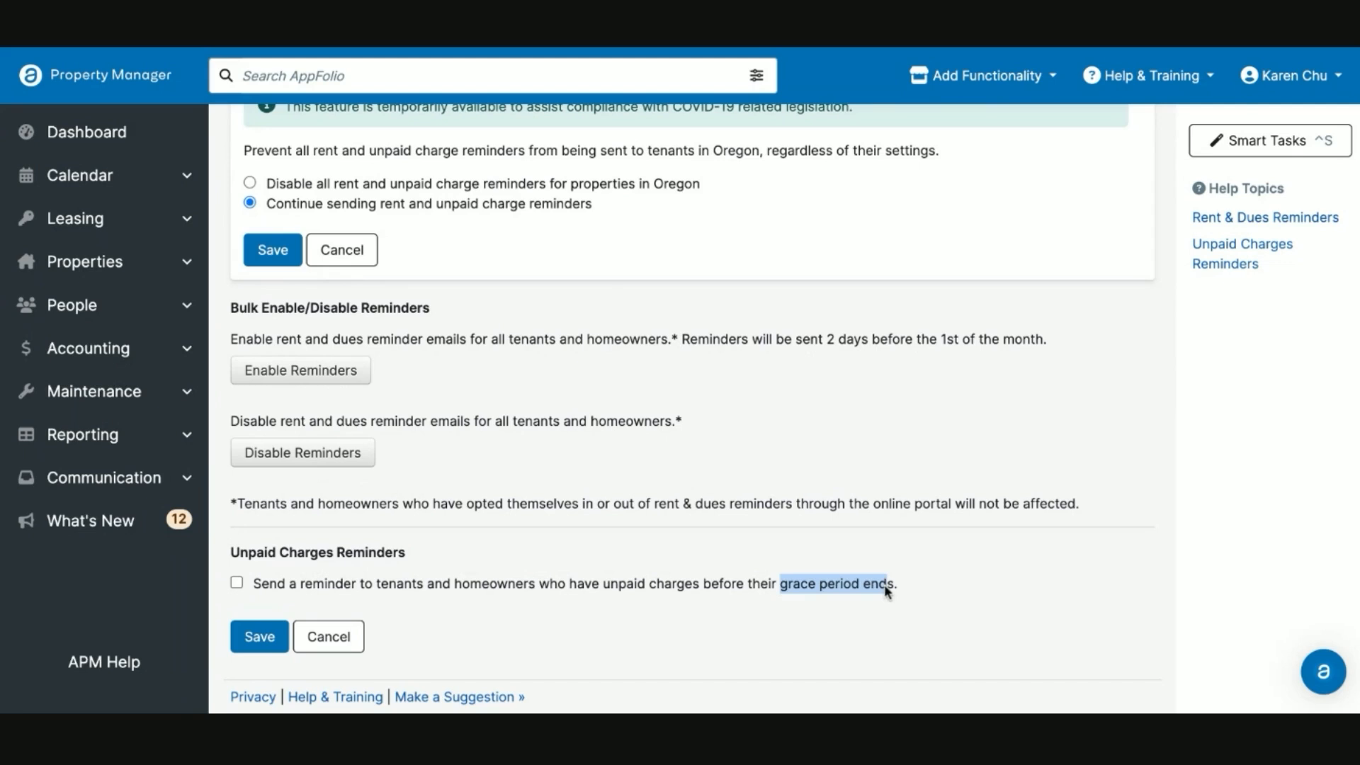
pyautogui.moveTo(952, 577)
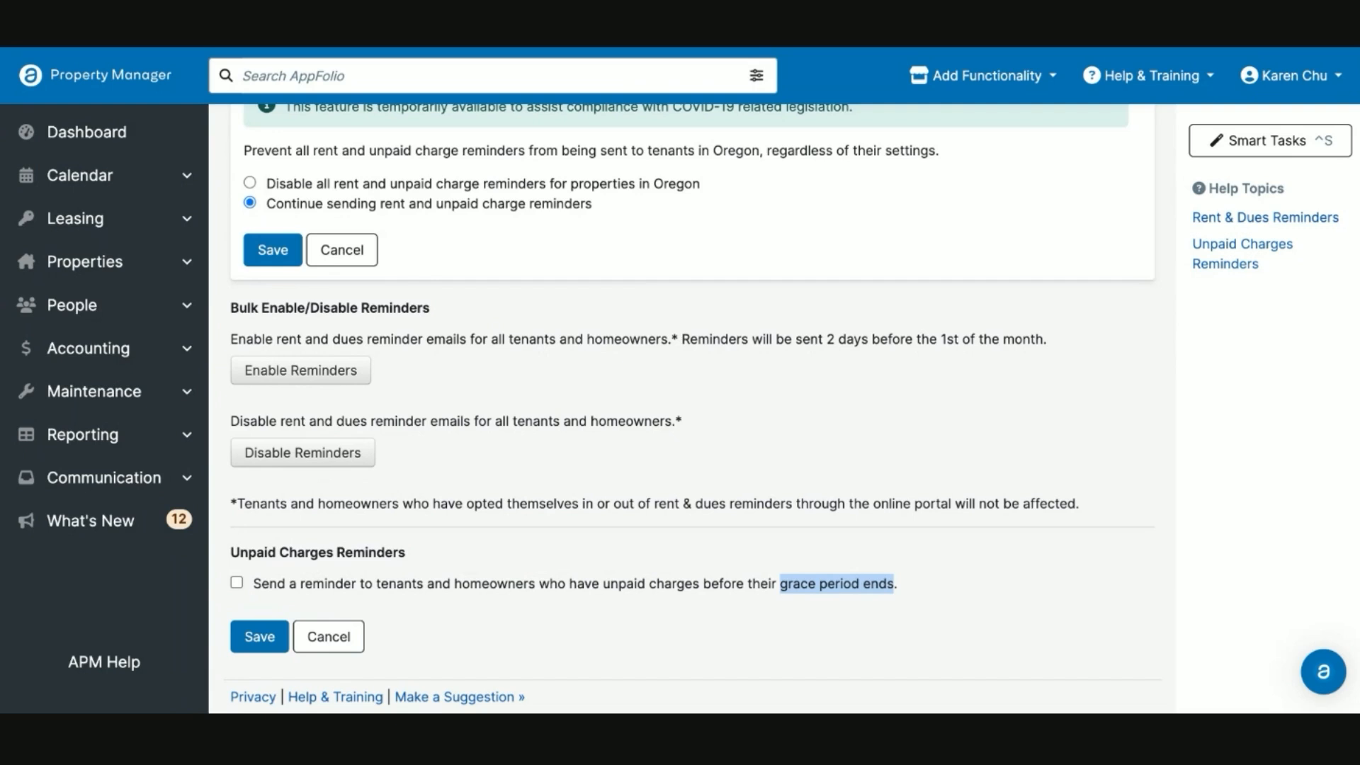
pyautogui.moveTo(250, 544)
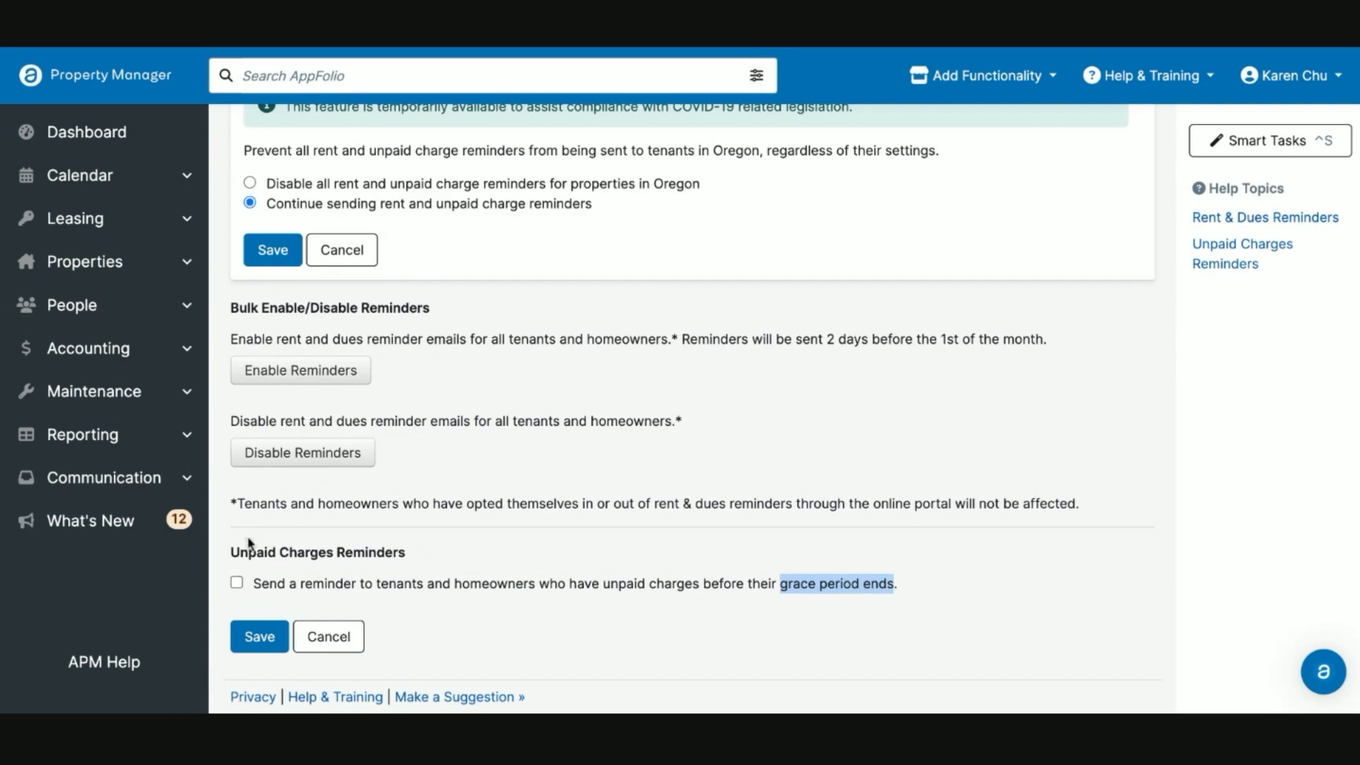
pyautogui.click(237, 582)
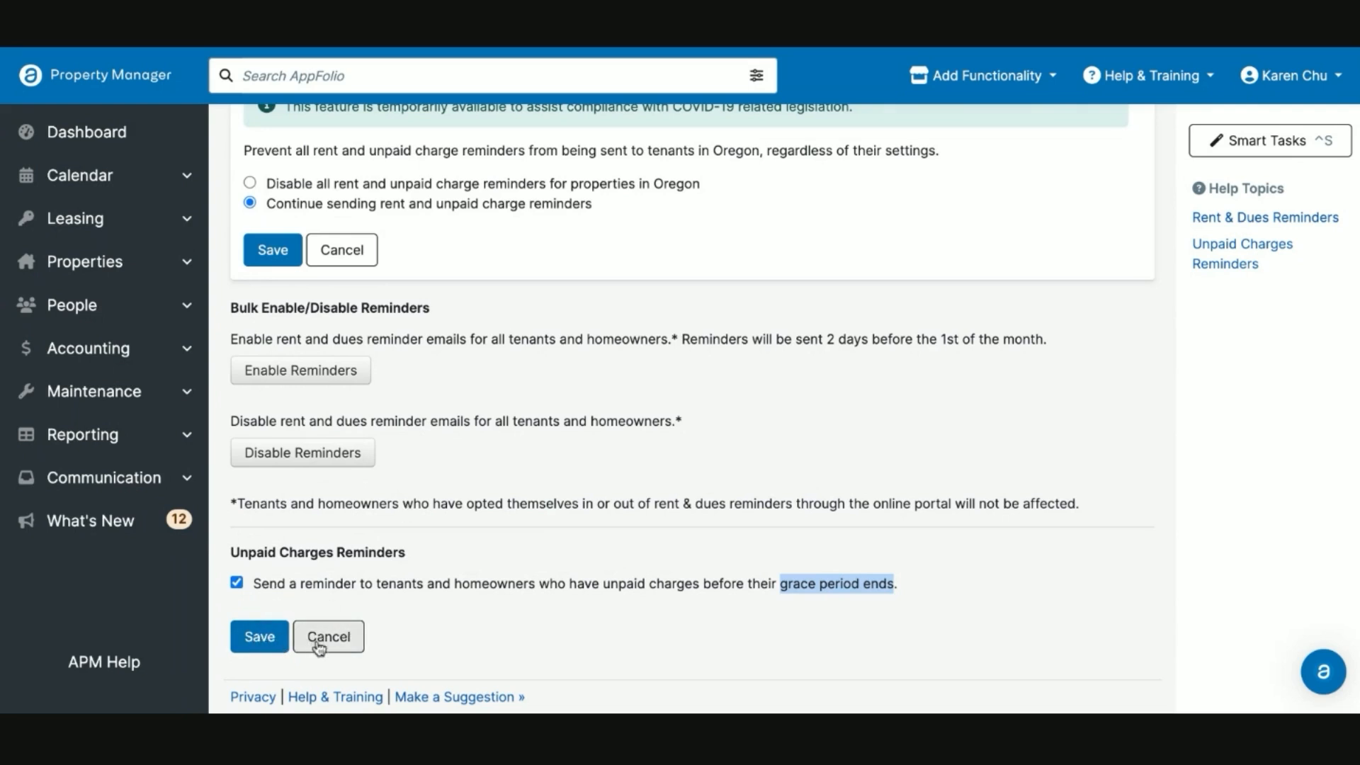
pyautogui.click(327, 636)
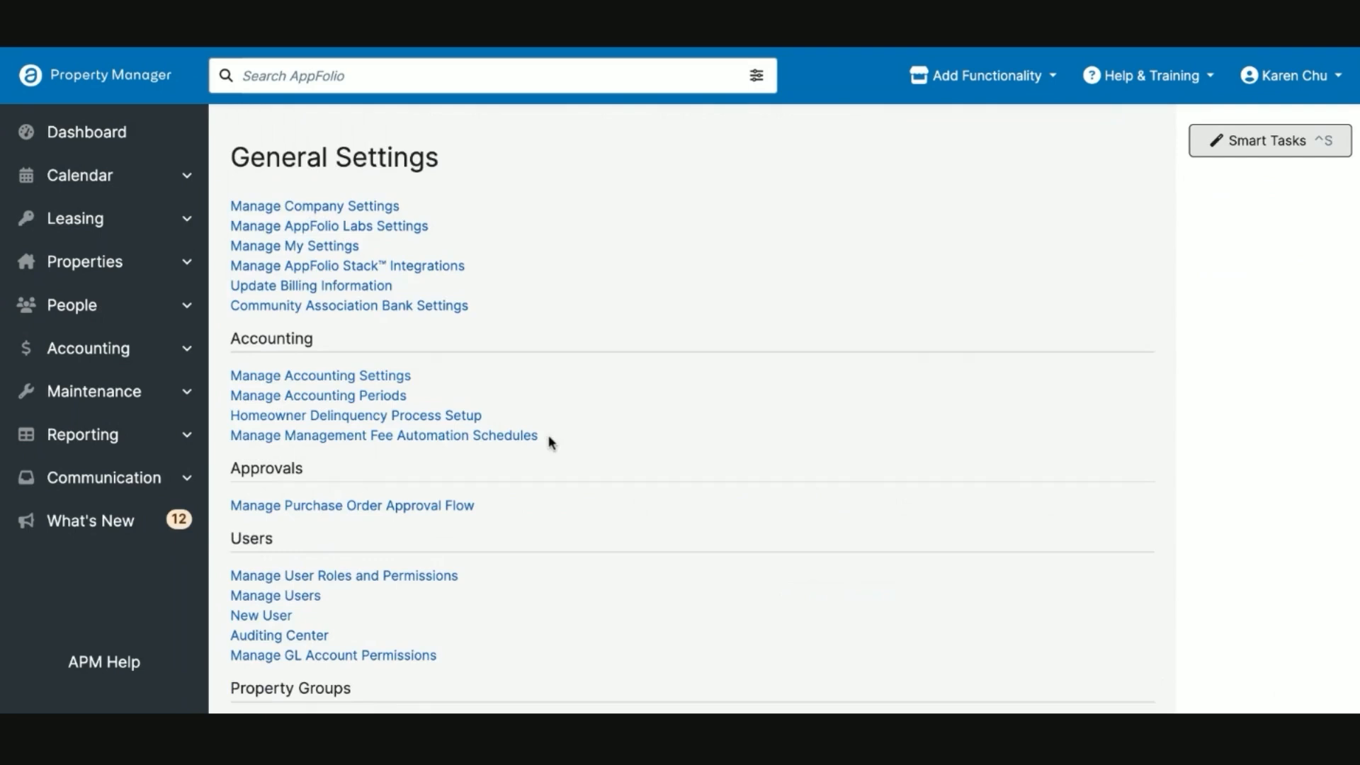
# Open Bulk Communication Settings and begin editing the Bulk Portal Communication options
pyautogui.scroll(-3)
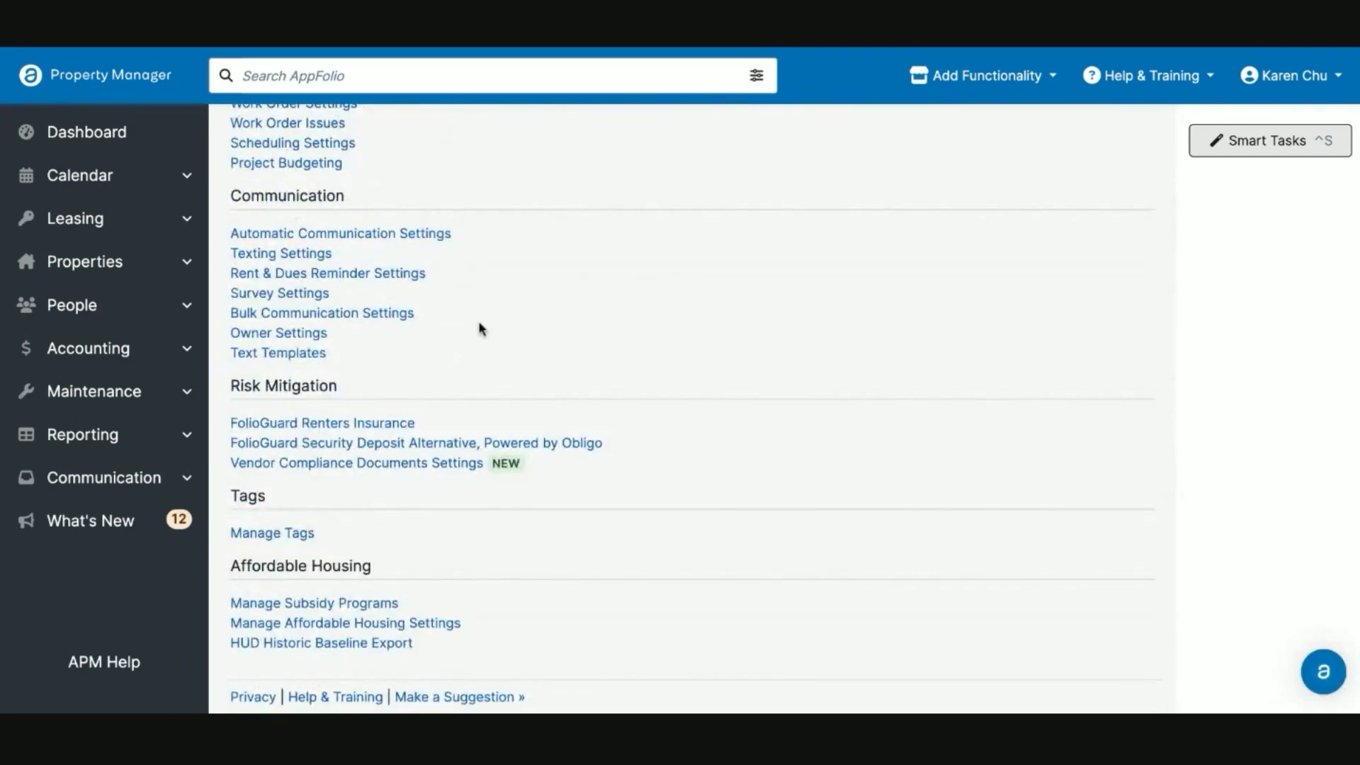
pyautogui.moveTo(322, 312)
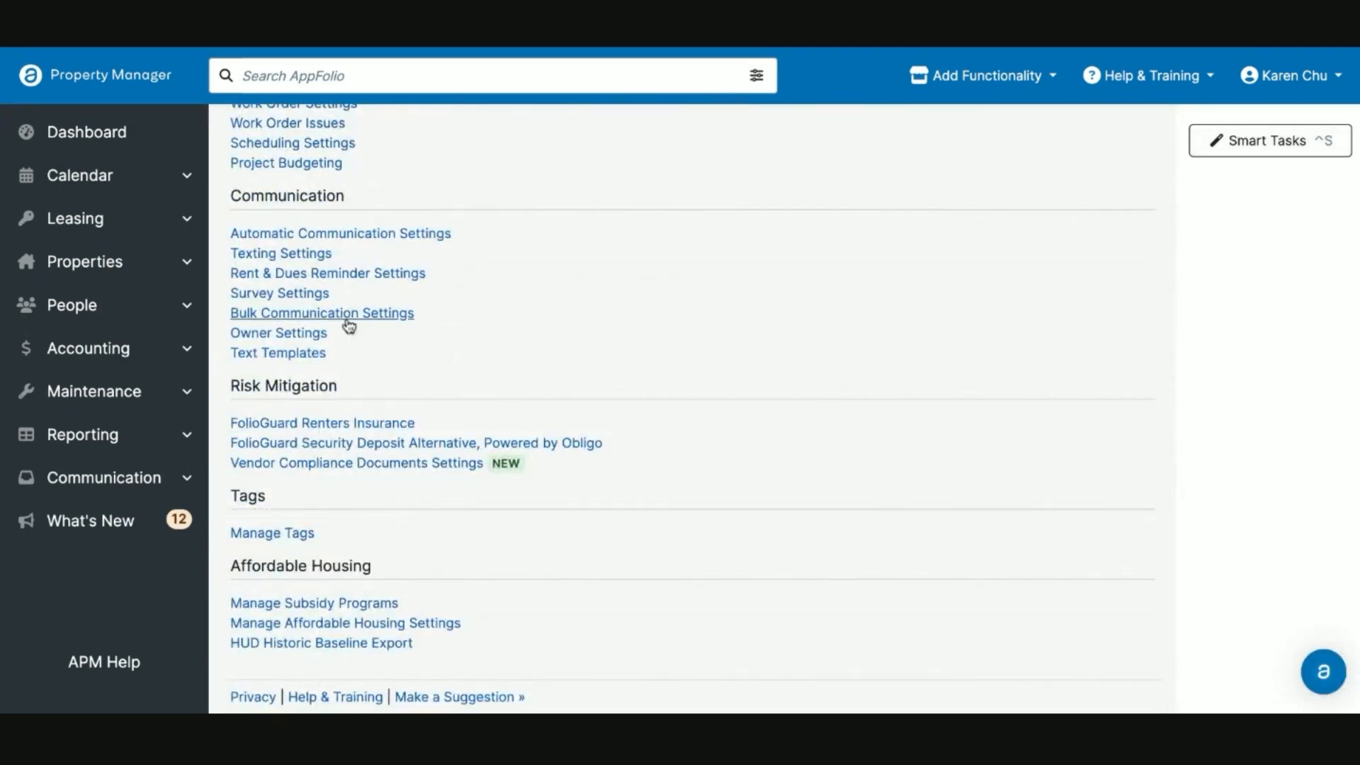
pyautogui.click(321, 312)
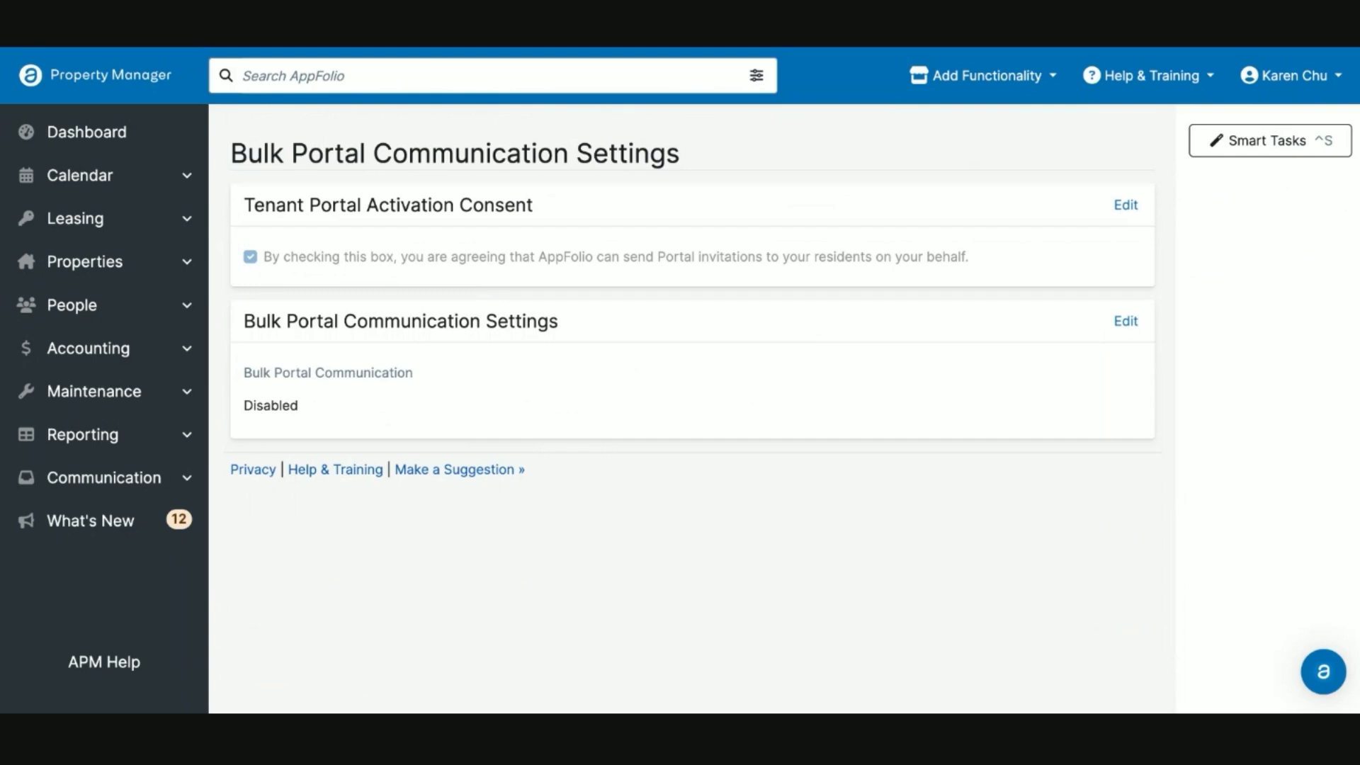
pyautogui.moveTo(1273, 106)
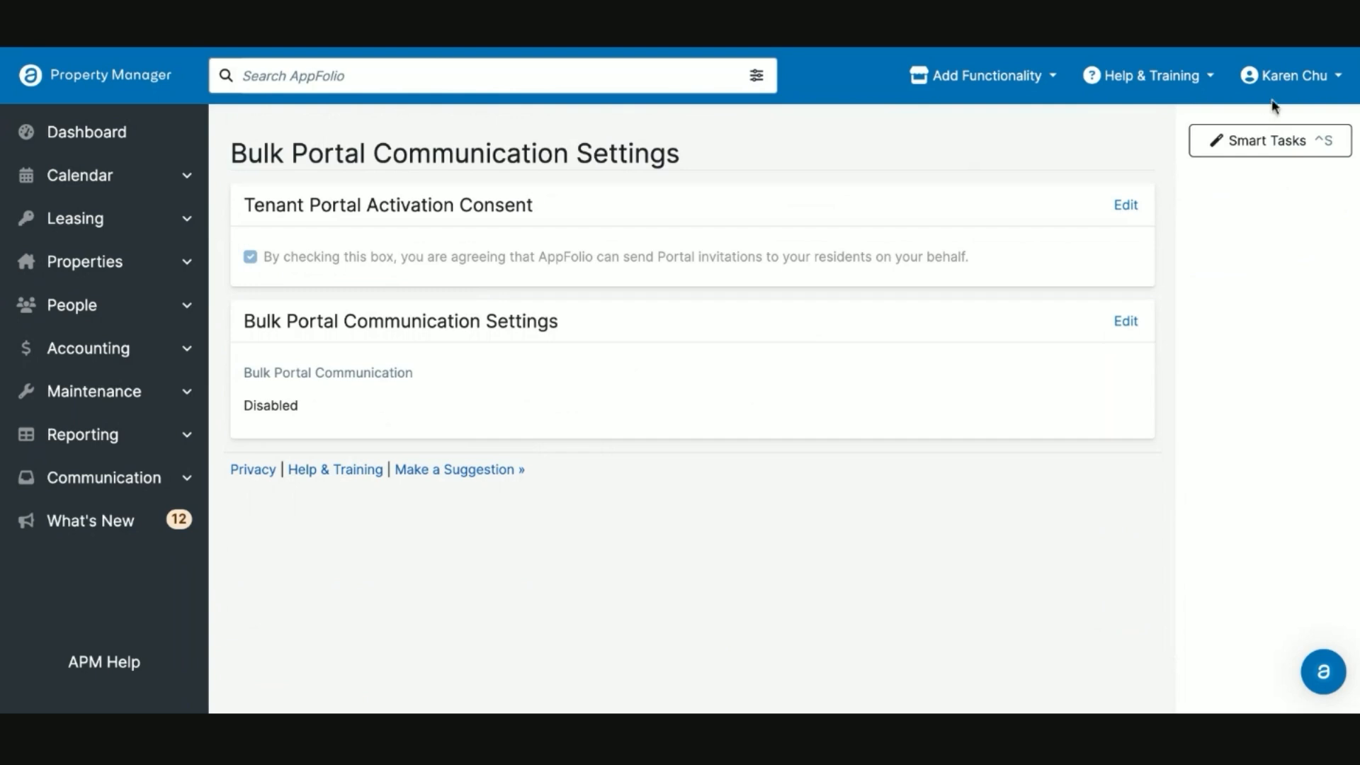
pyautogui.moveTo(1197, 188)
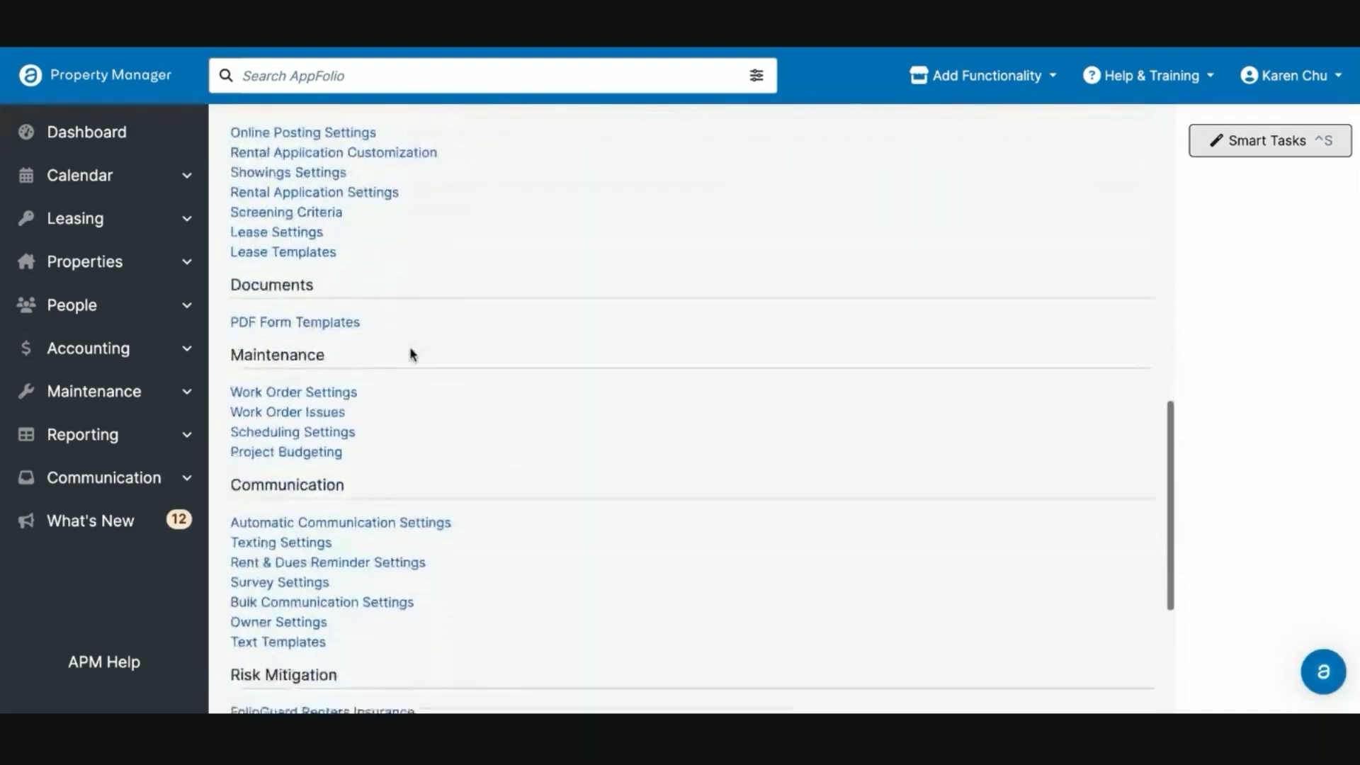
pyautogui.scroll(-3)
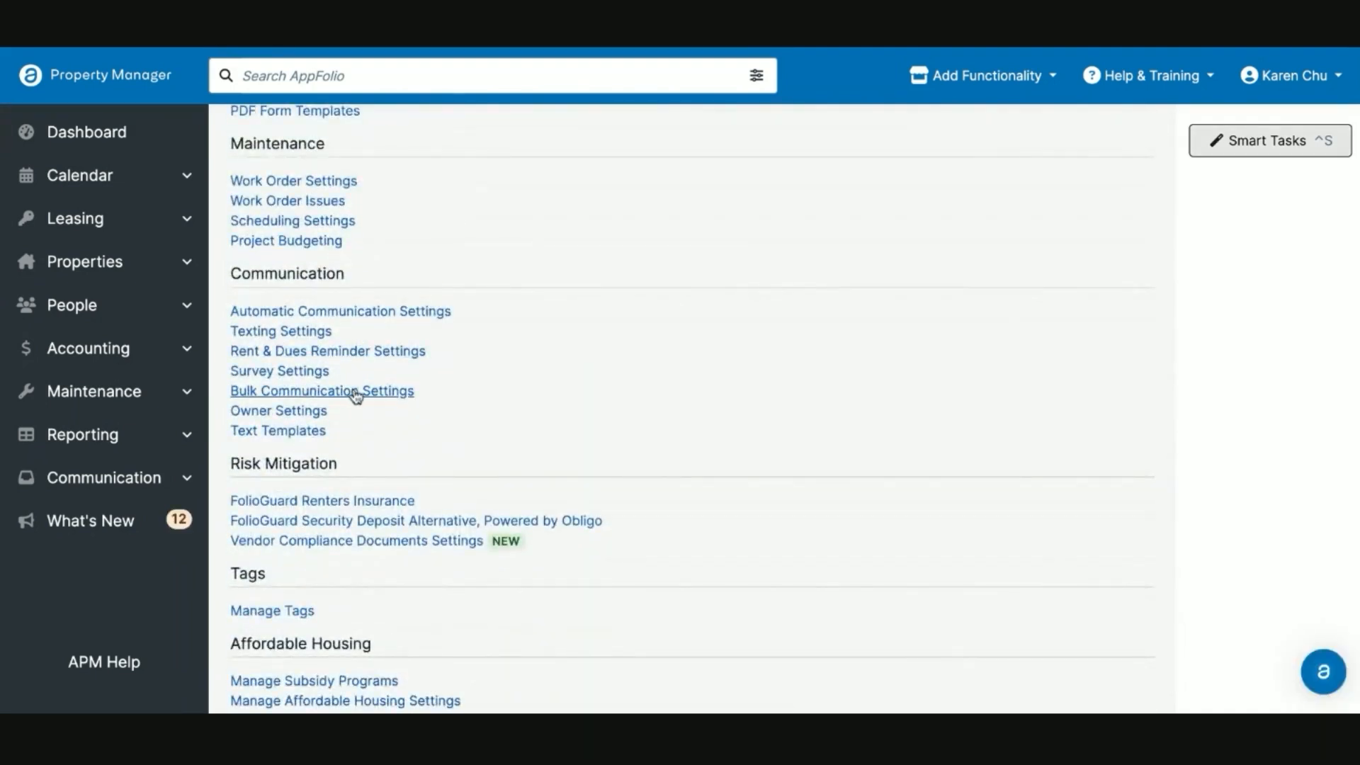
pyautogui.click(322, 391)
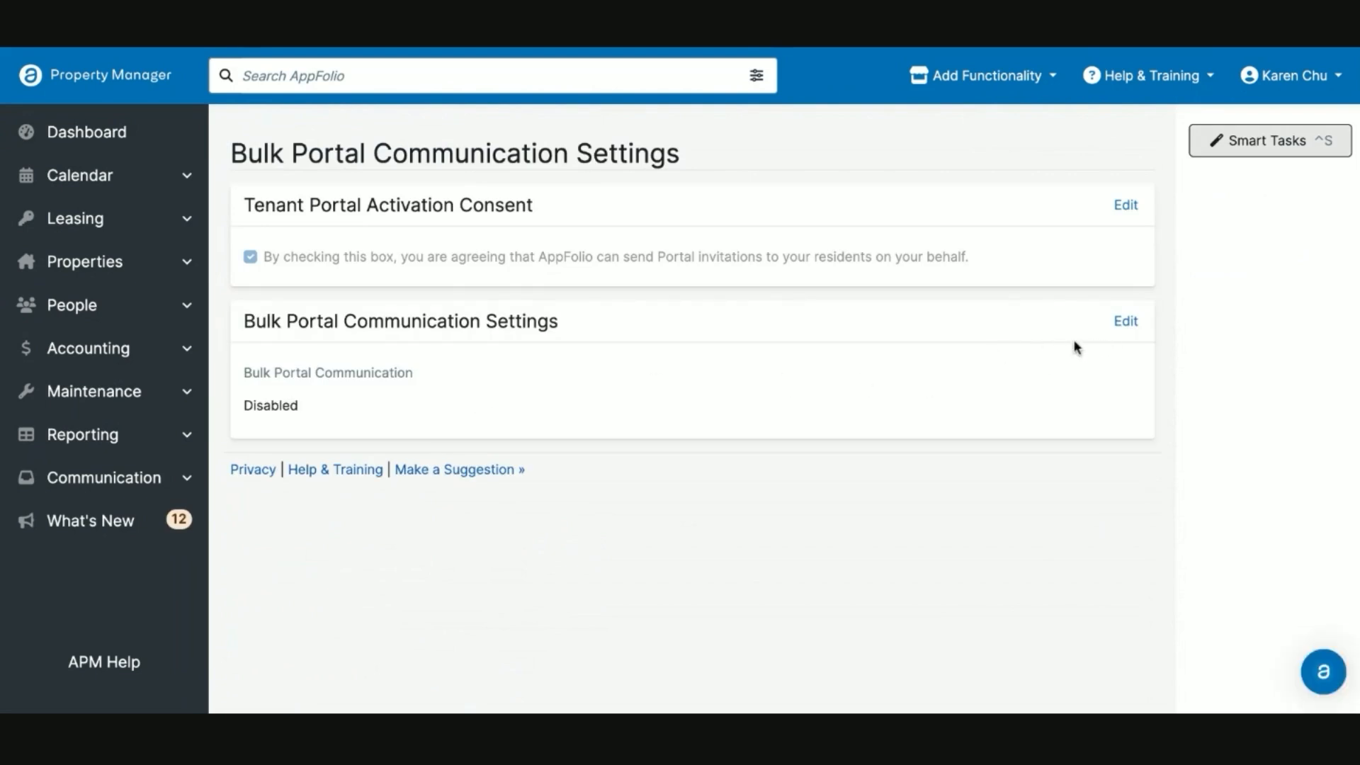
pyautogui.moveTo(1095, 323)
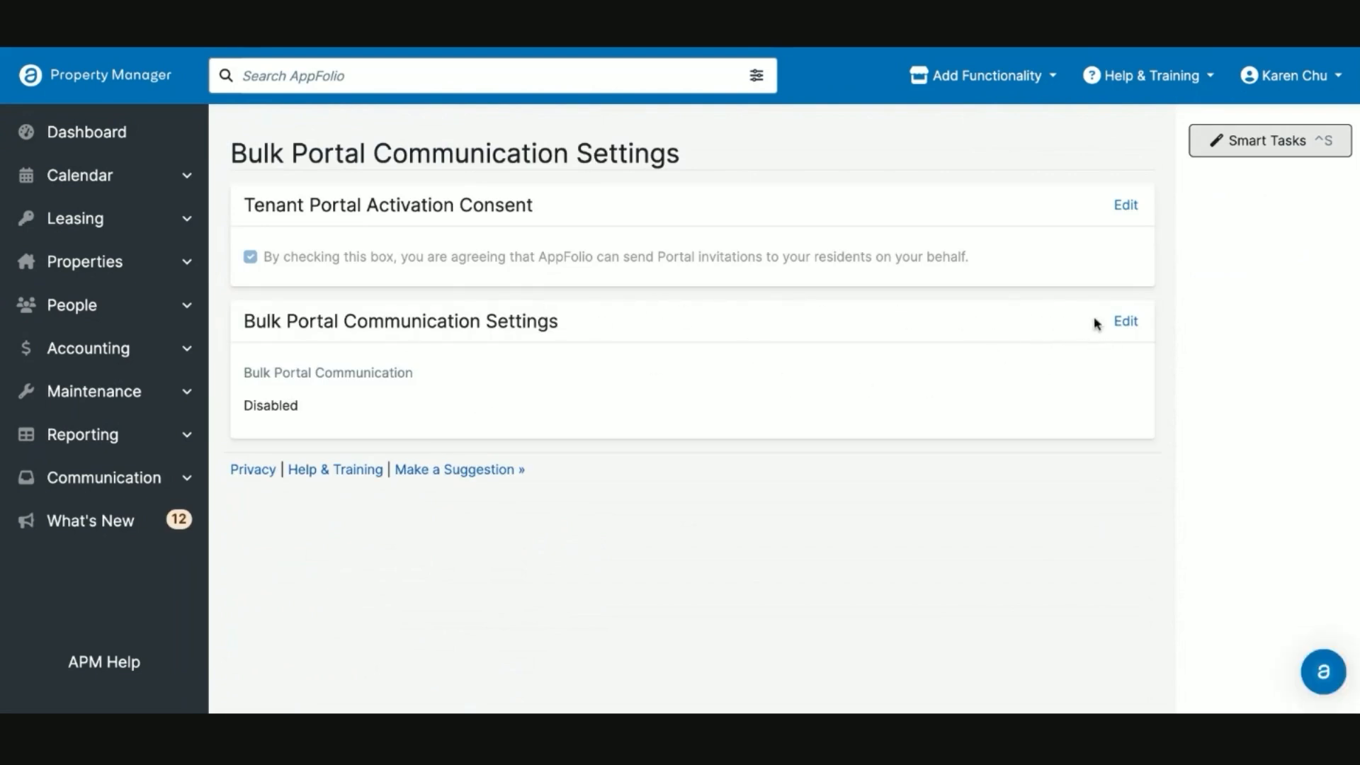
pyautogui.click(1126, 322)
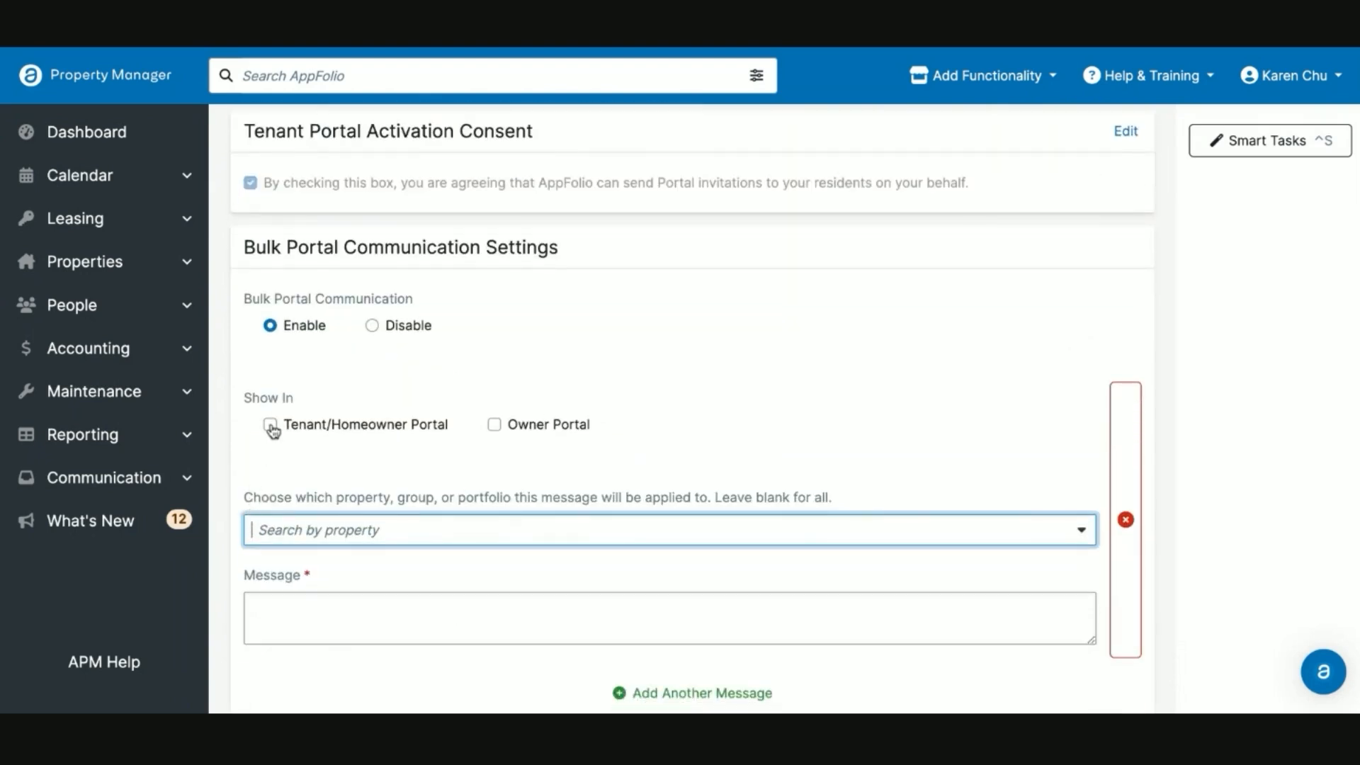
# Show bulk messages in the tenant/homeowner portal only and save bulk portal communication as Enabled
pyautogui.click(270, 424)
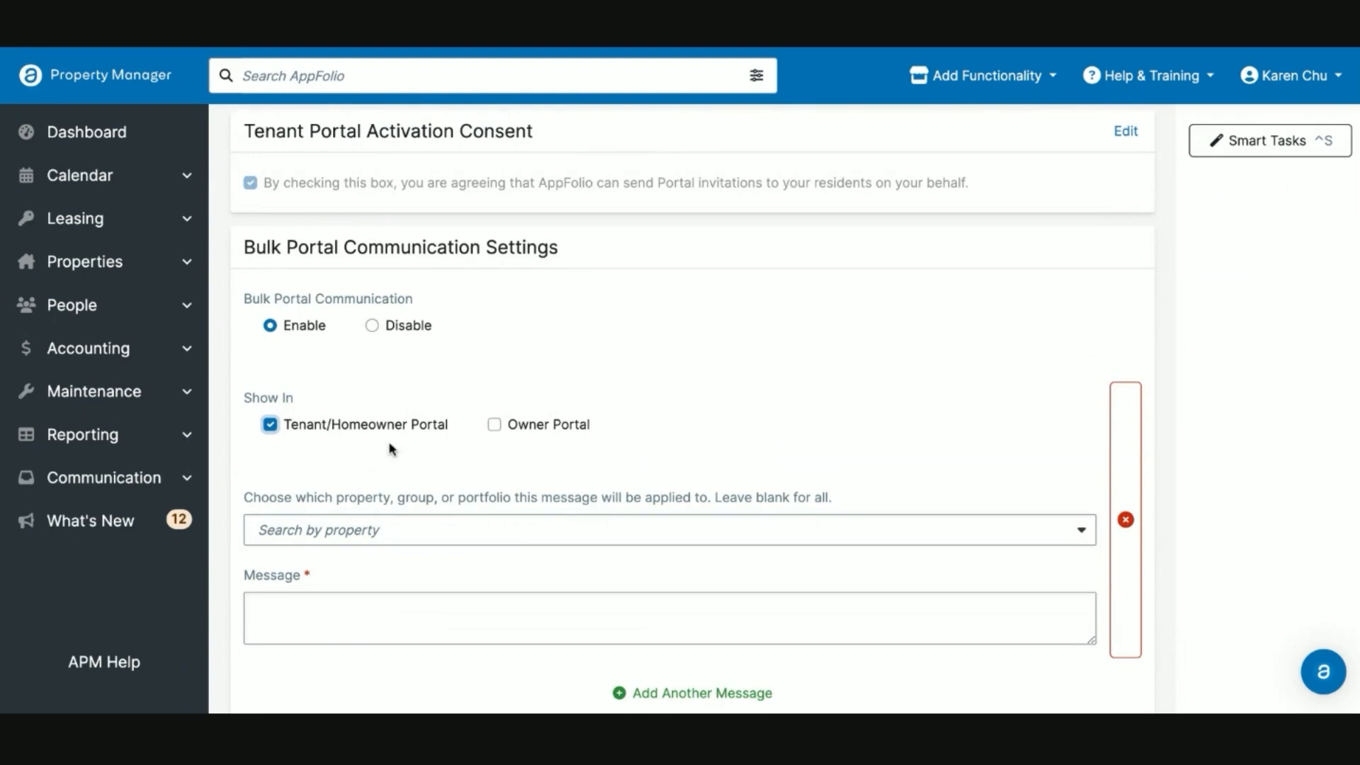
pyautogui.click(495, 424)
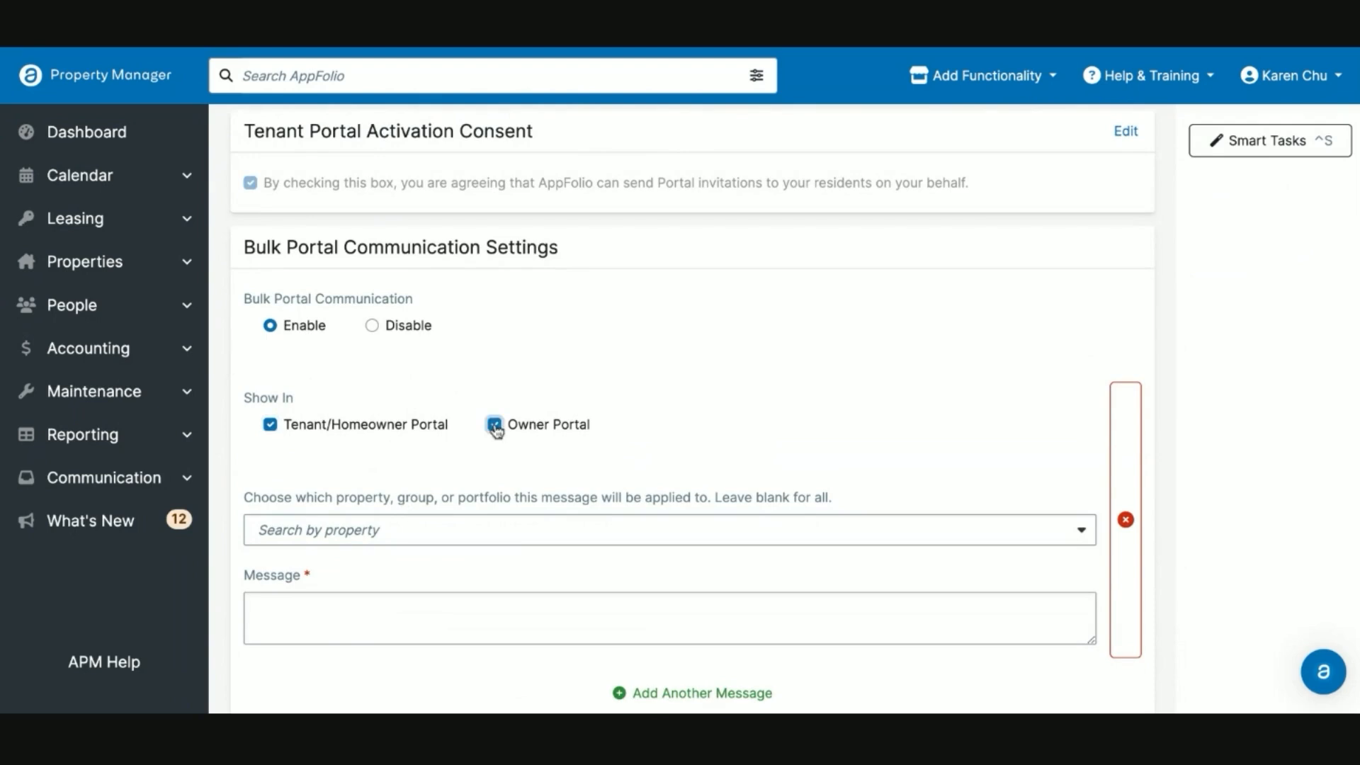
pyautogui.click(494, 424)
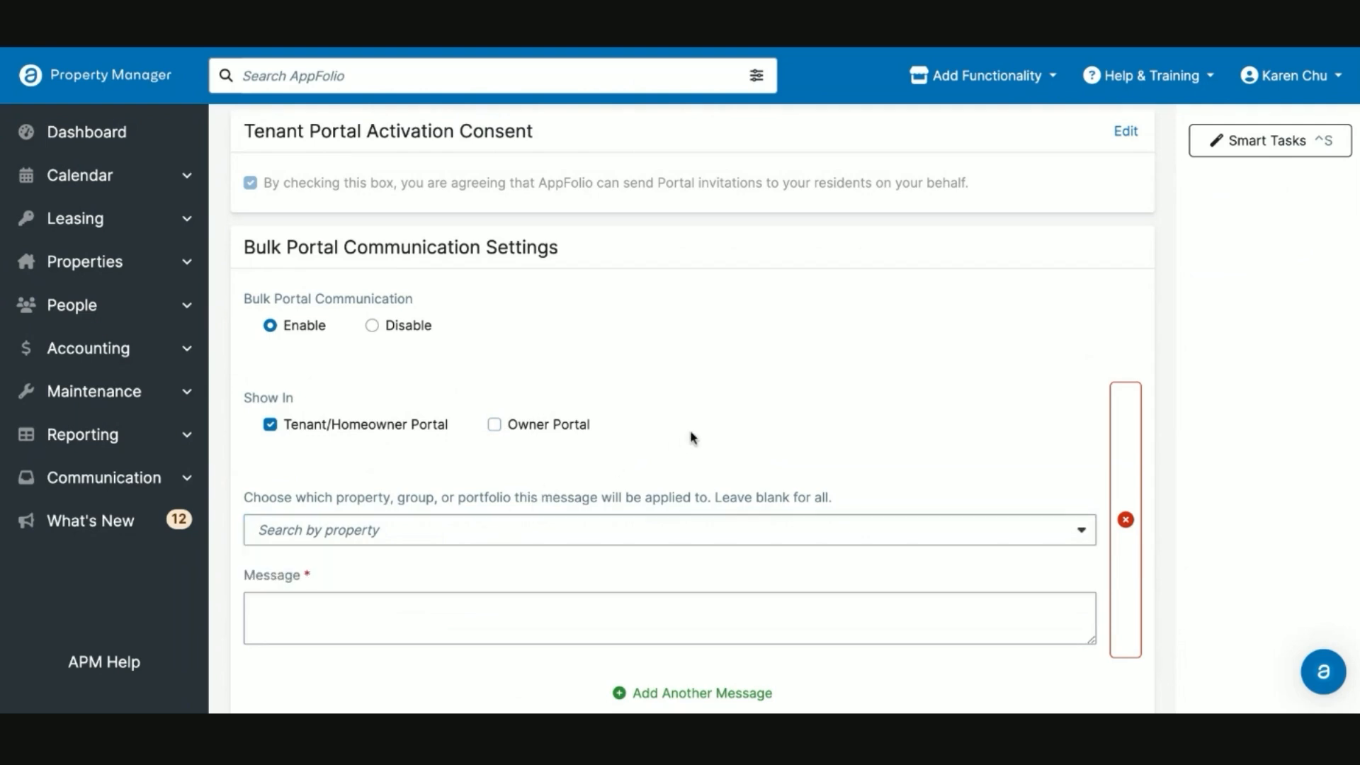
pyautogui.scroll(-3)
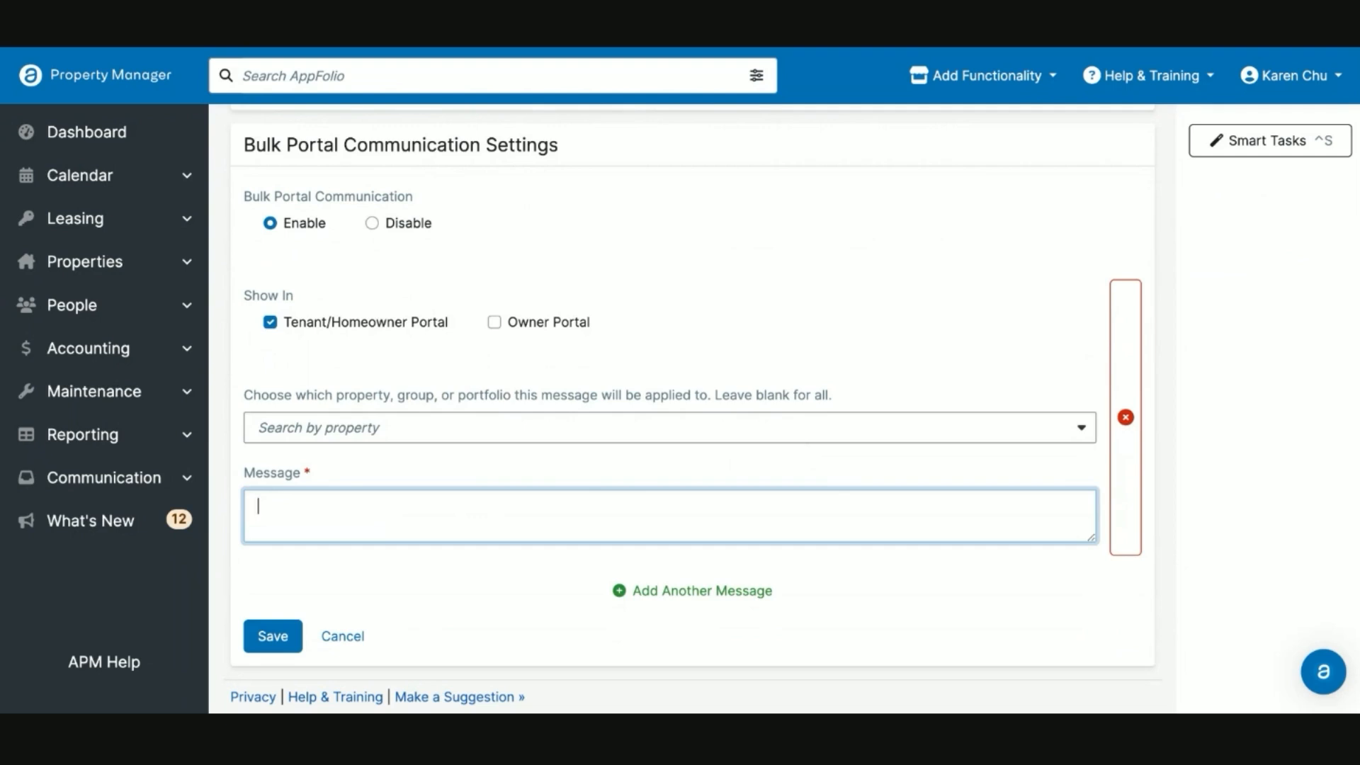
pyautogui.moveTo(1122, 473)
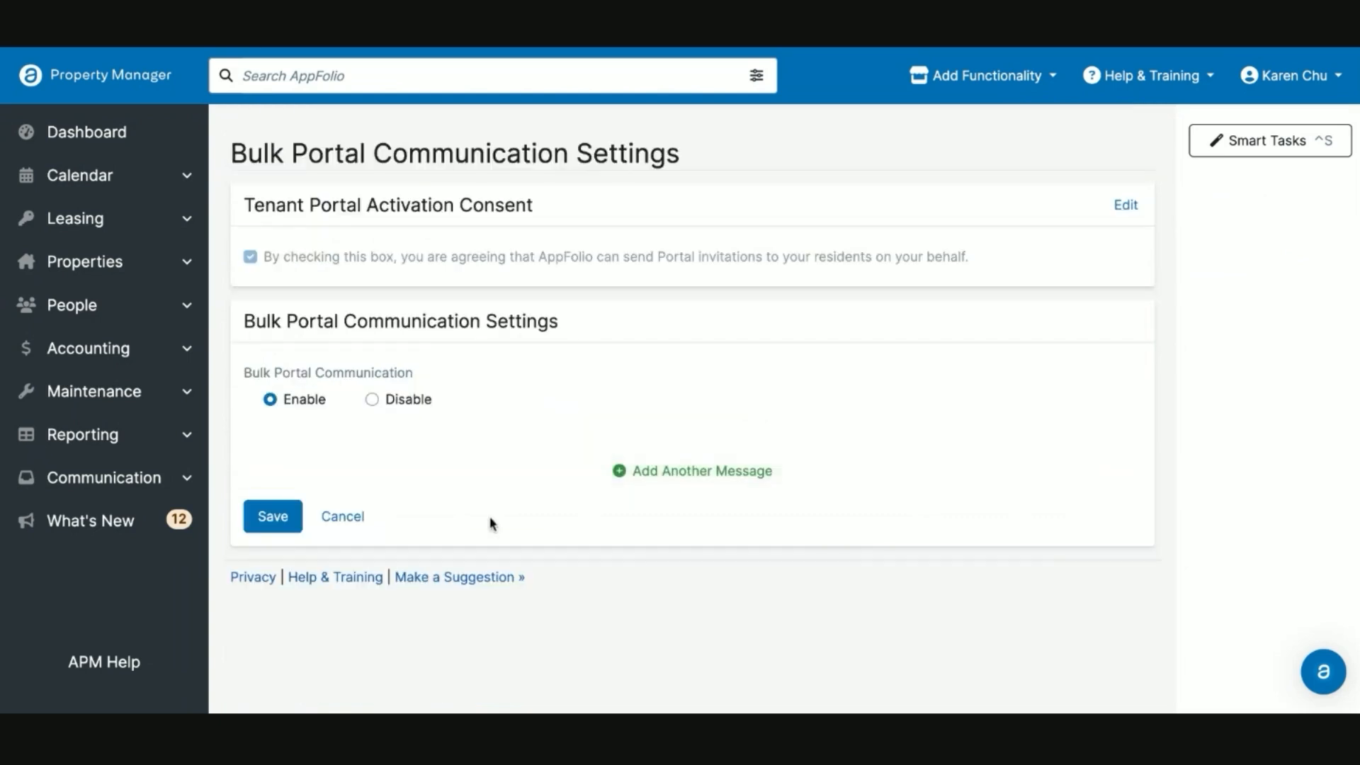
pyautogui.click(272, 516)
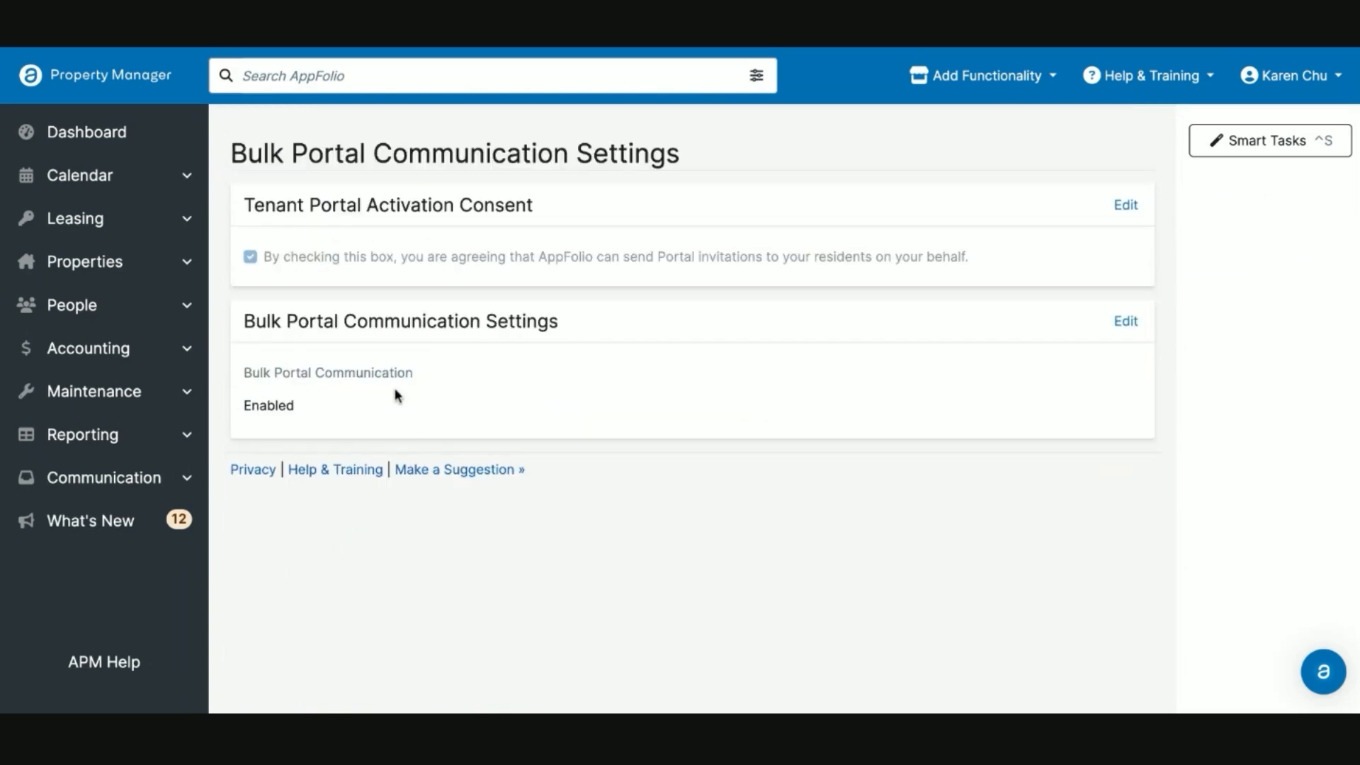
pyautogui.moveTo(472, 384)
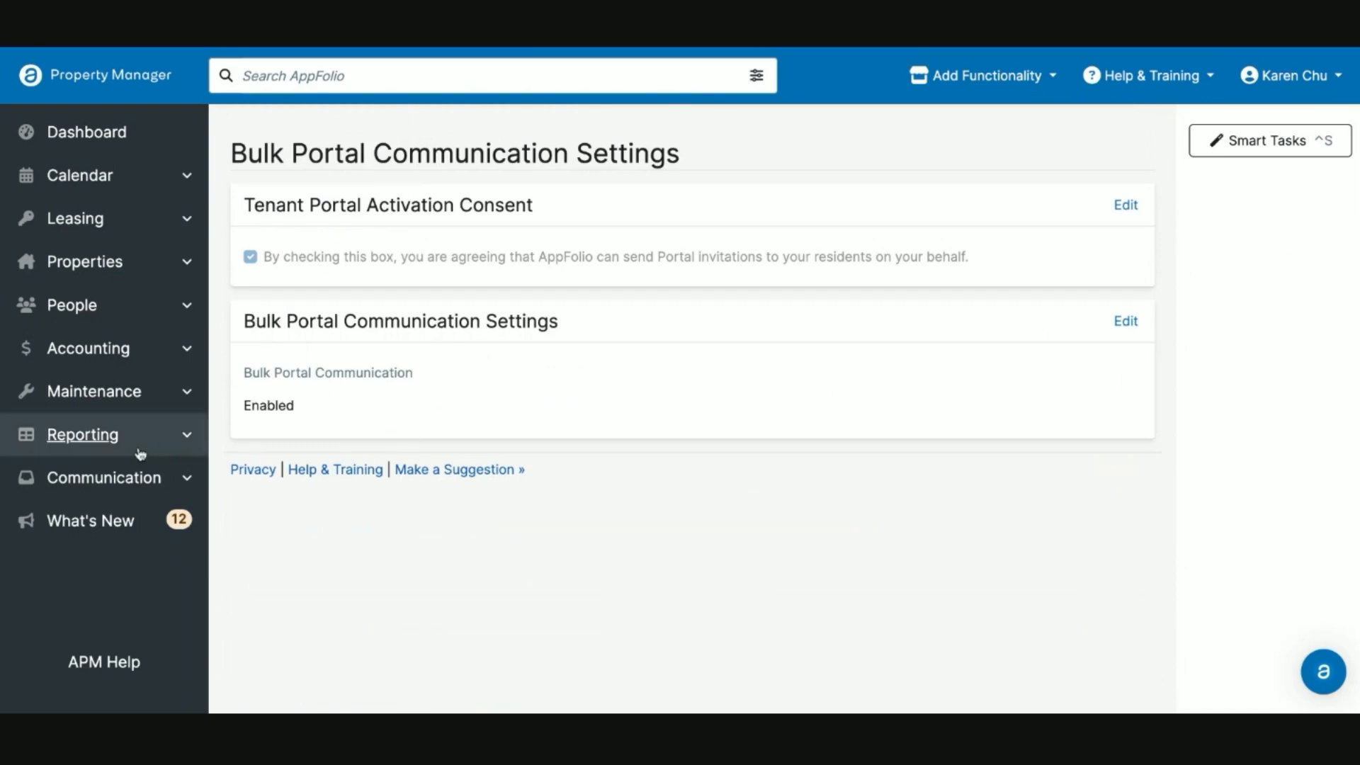
# Browse the Communication letter templates, previewing the New Tenant Letter template
pyautogui.click(102, 478)
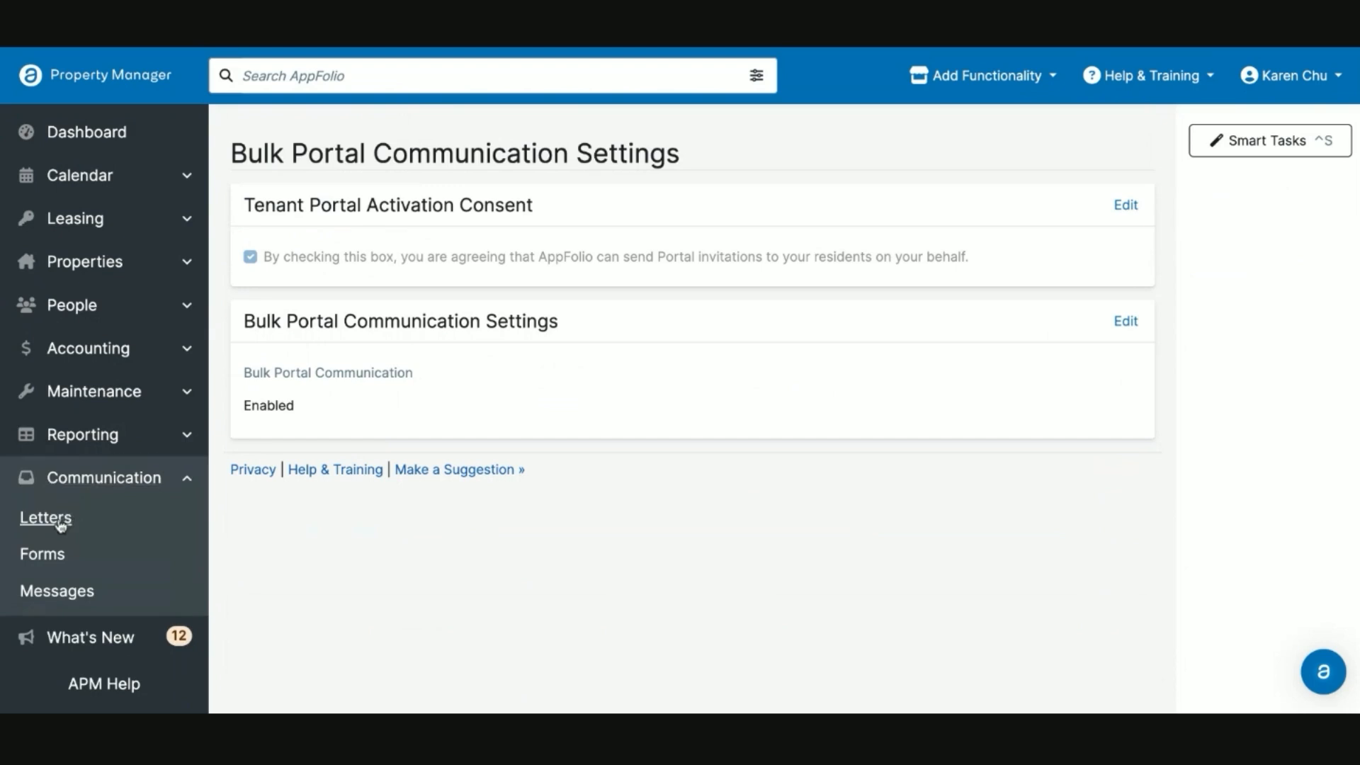
pyautogui.click(46, 517)
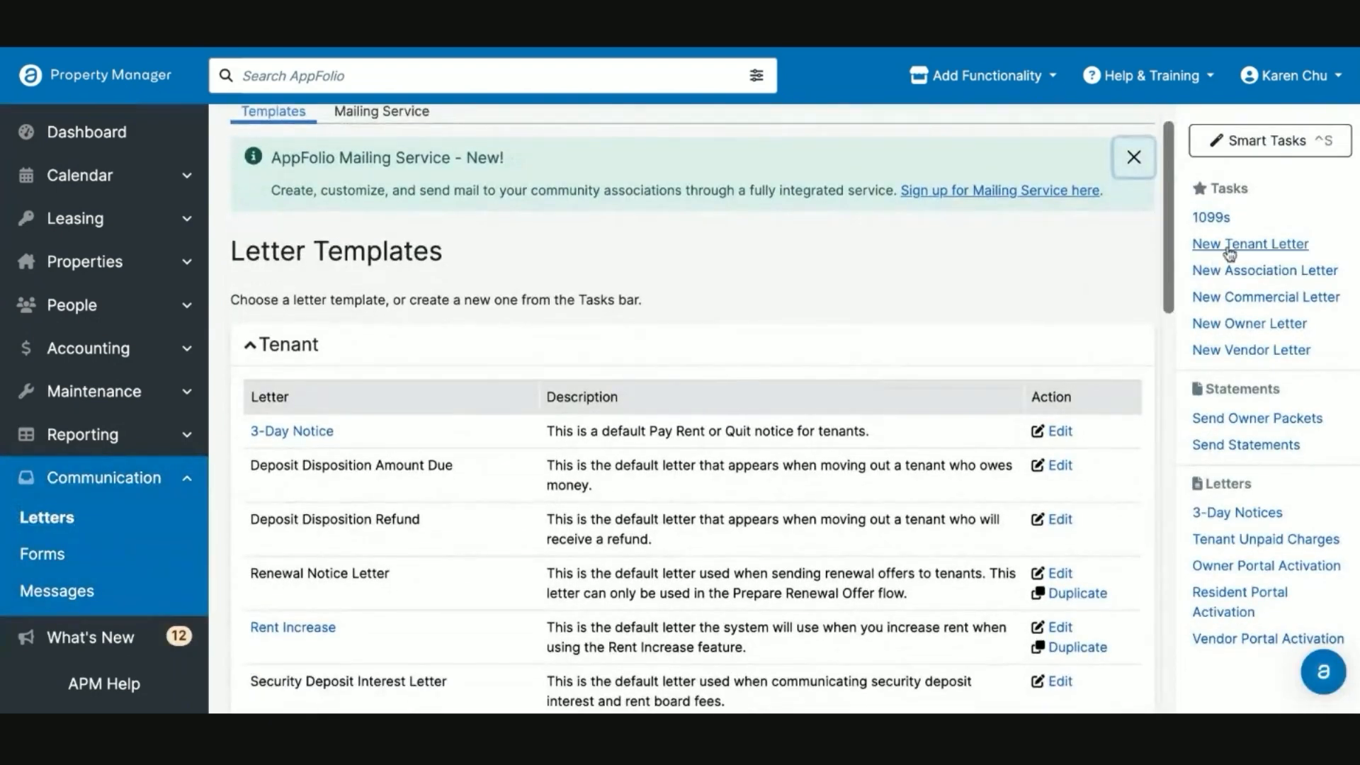
pyautogui.click(1249, 244)
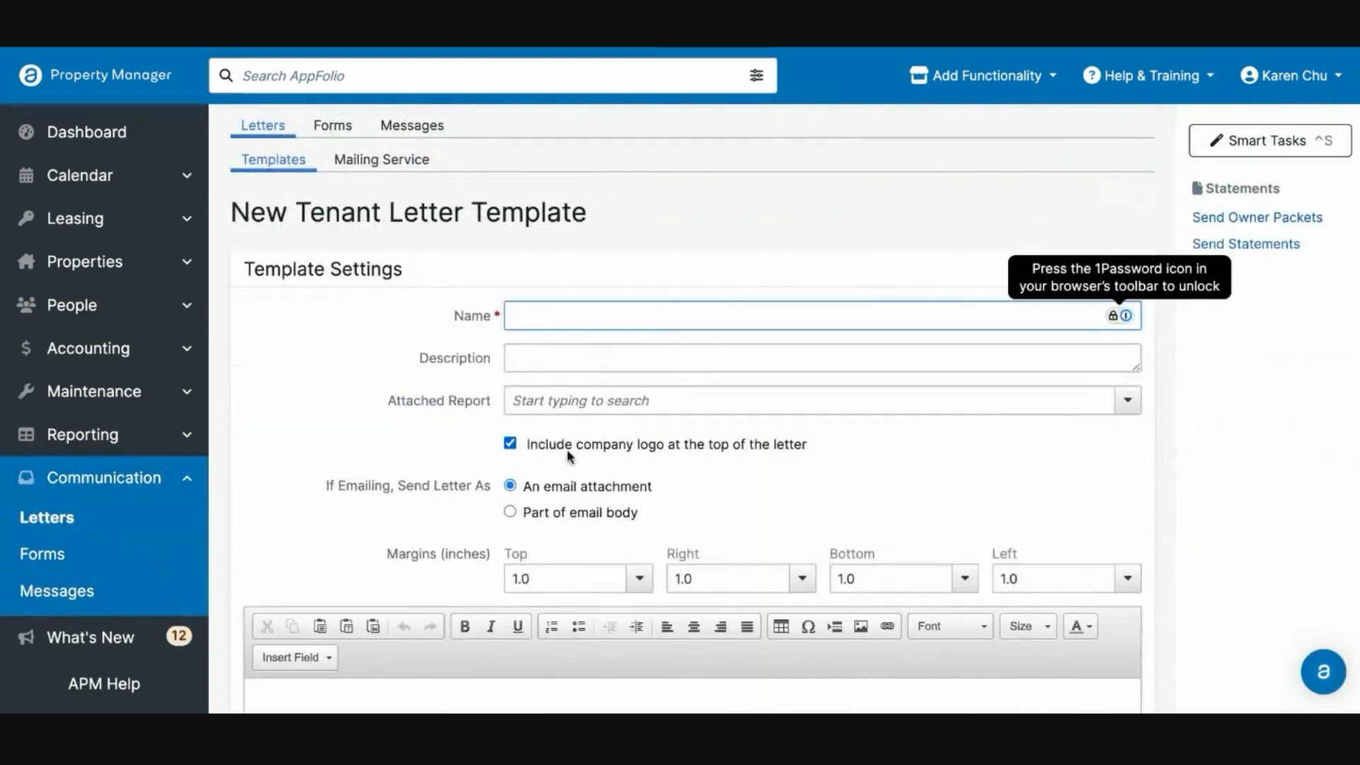
pyautogui.scroll(-3)
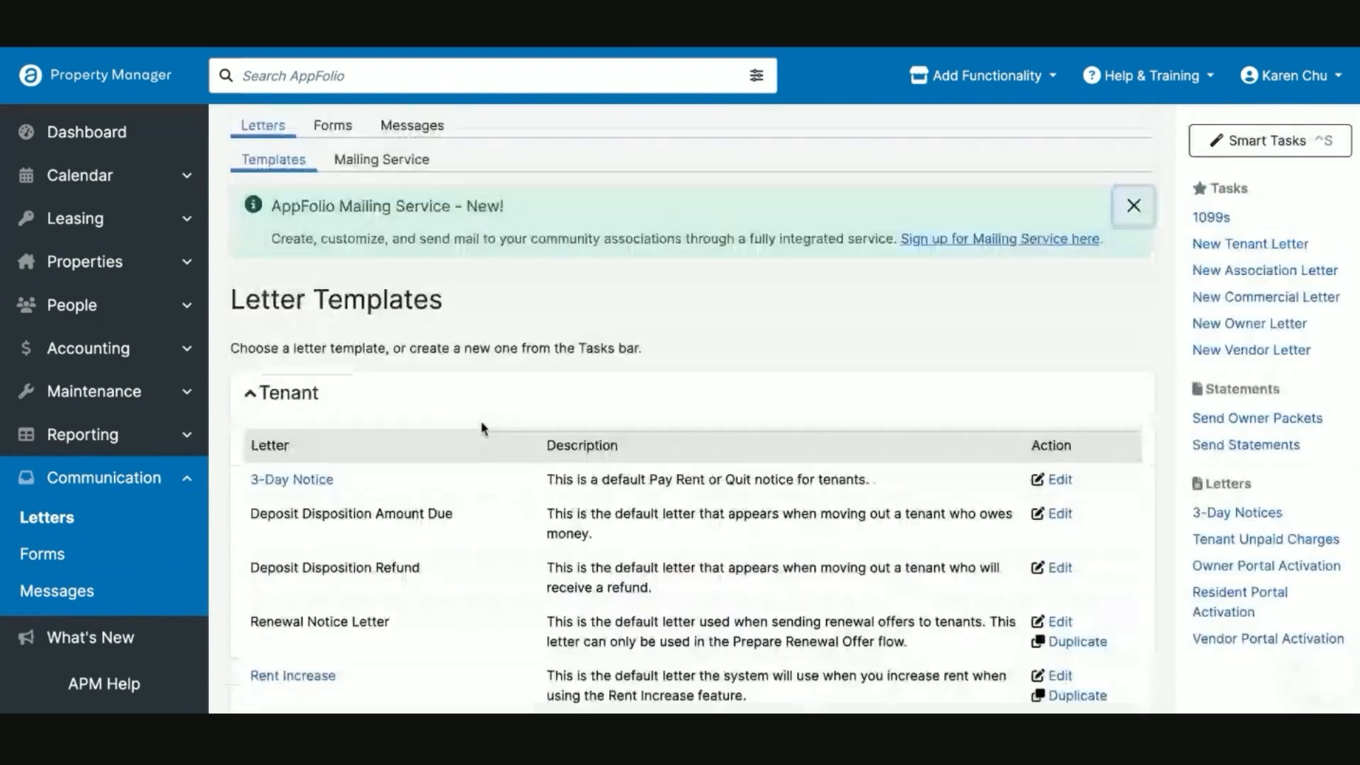
pyautogui.click(1134, 205)
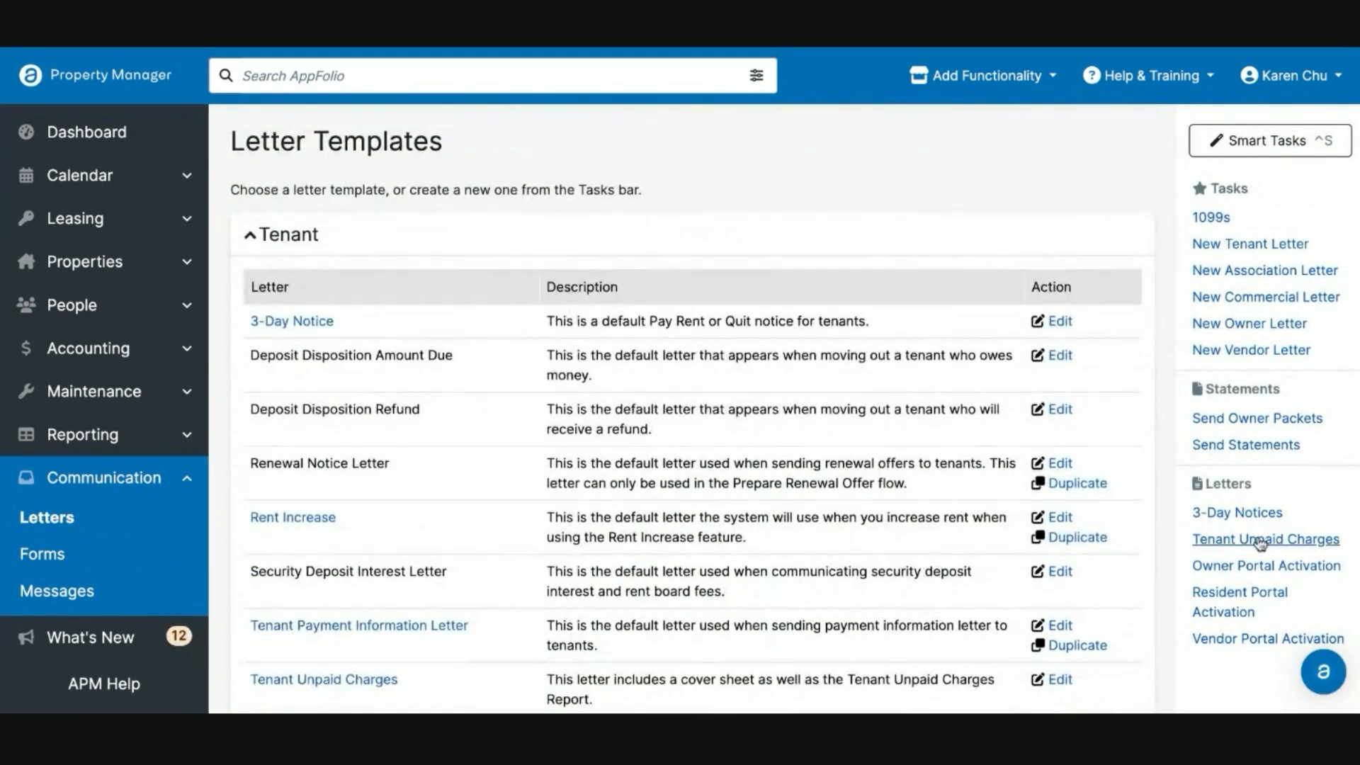
pyautogui.scroll(-3)
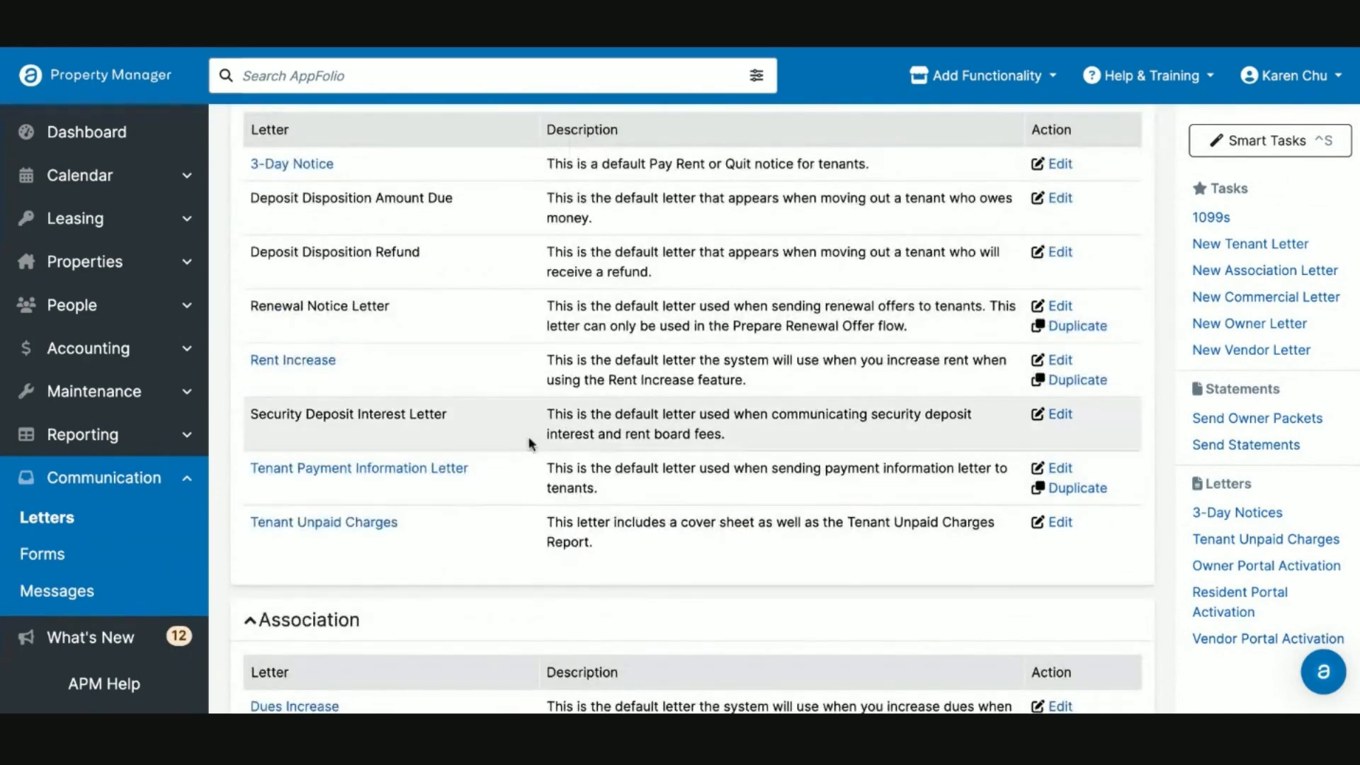
pyautogui.moveTo(509, 444)
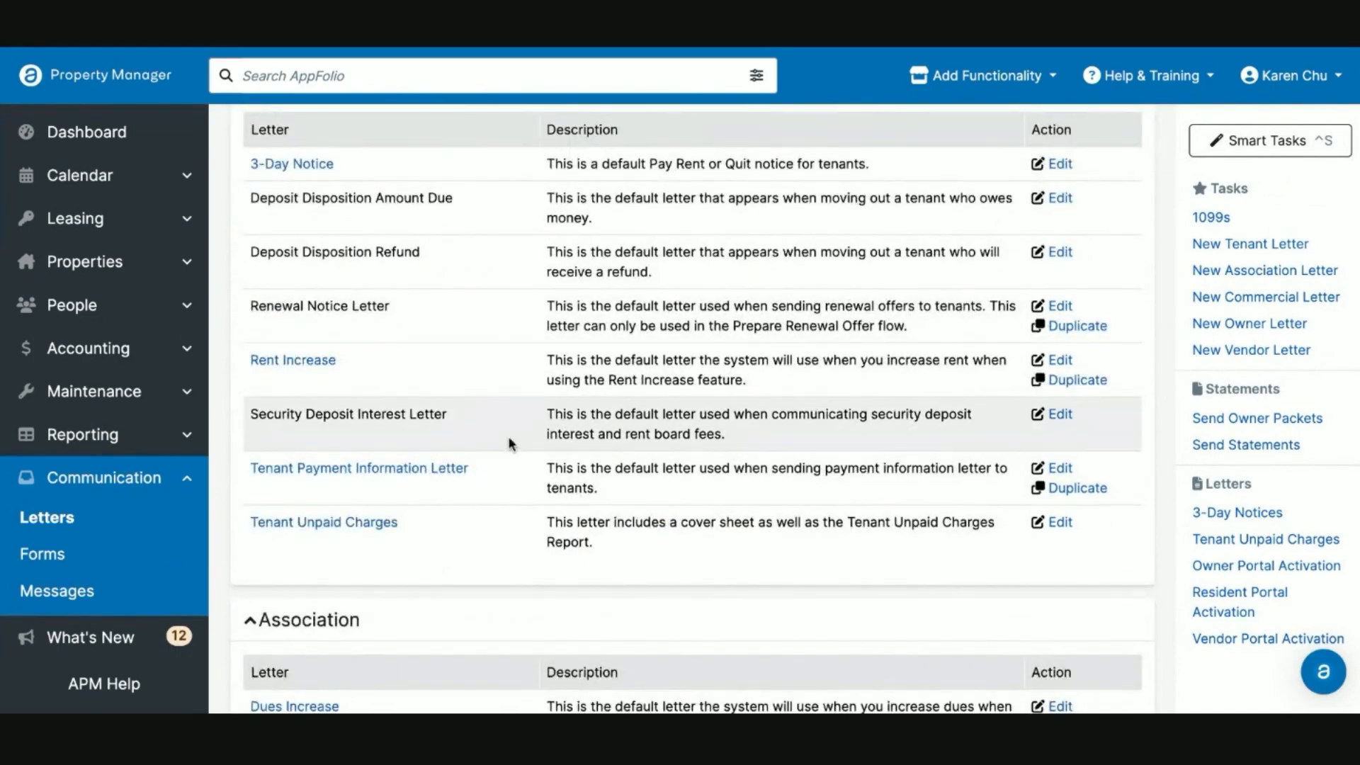
pyautogui.moveTo(481, 421)
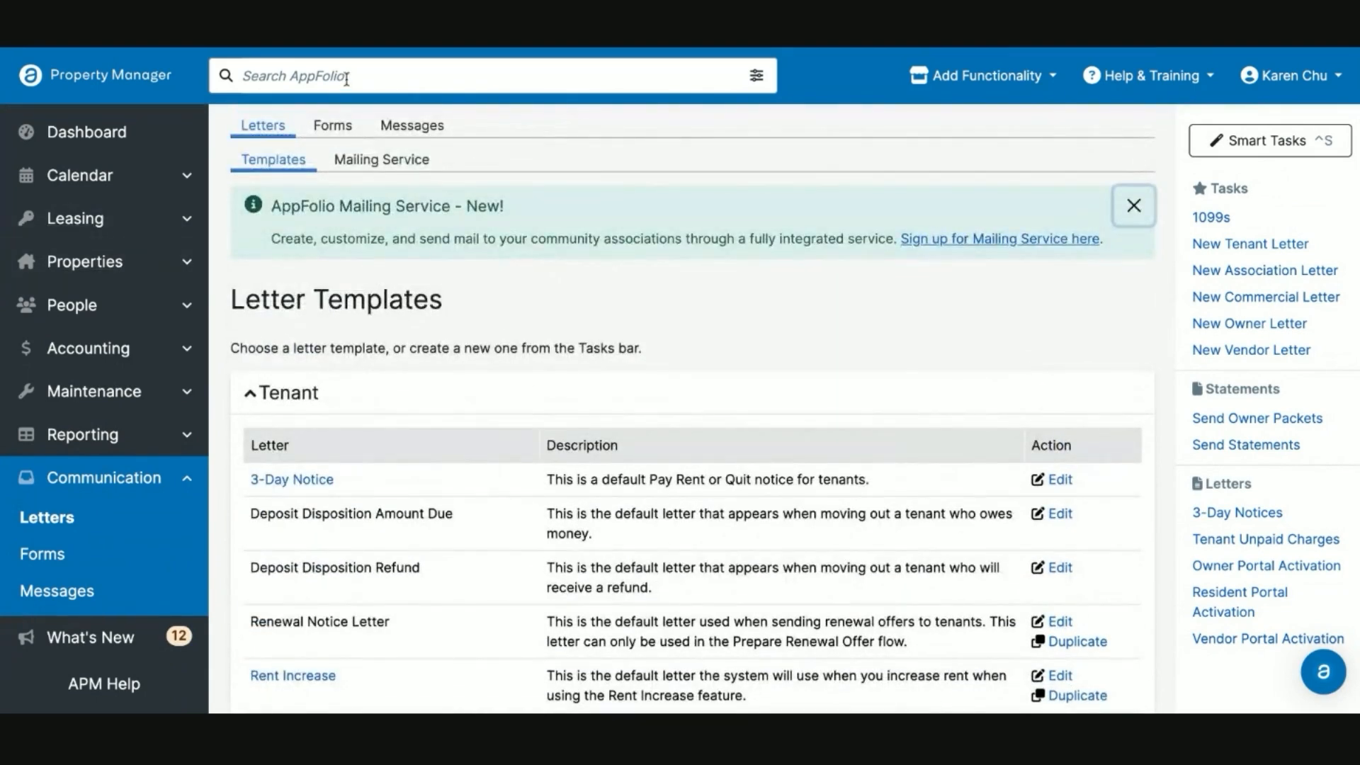
# Search AppFolio for 'riv' to list Rivendalle Apartments and its units
pyautogui.write('rivend')
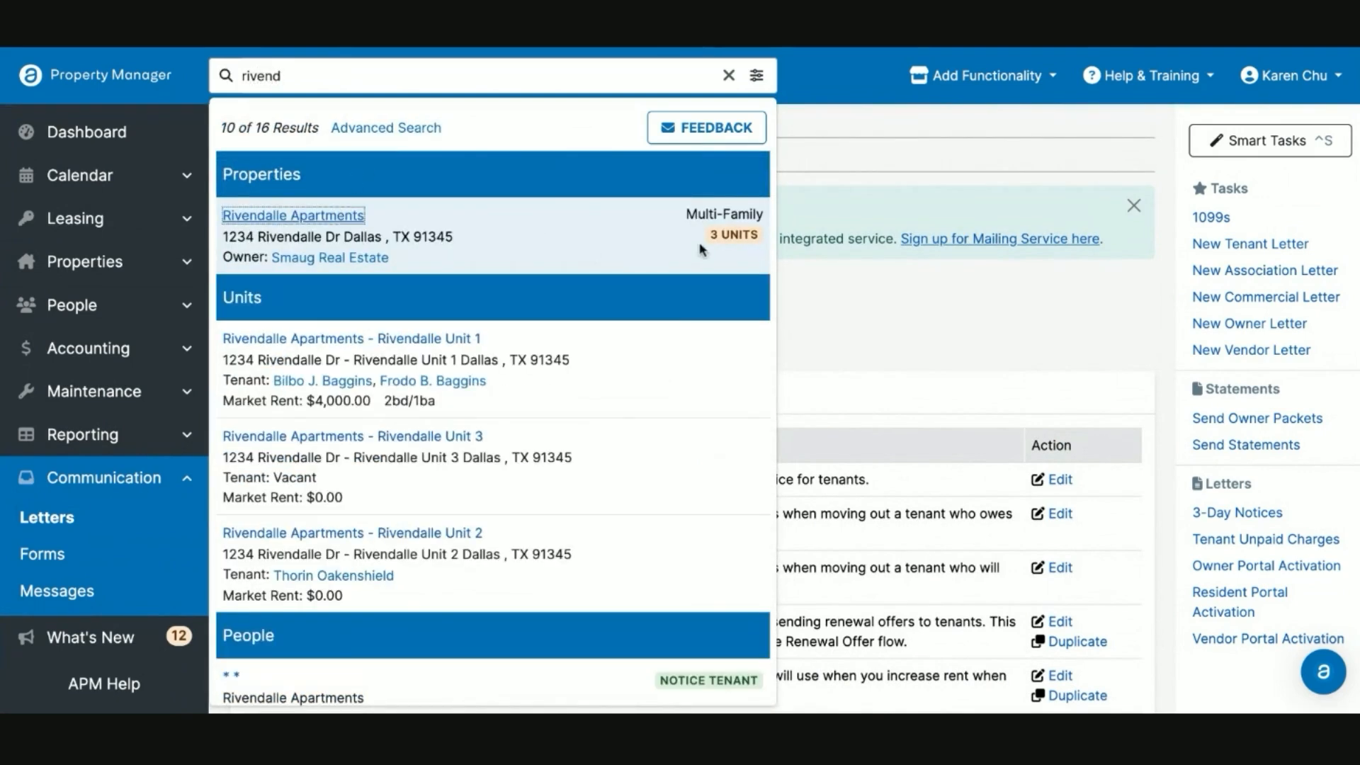
# Open Rivendalle Apartments from the results and scroll to its Attachments section
pyautogui.click(291, 215)
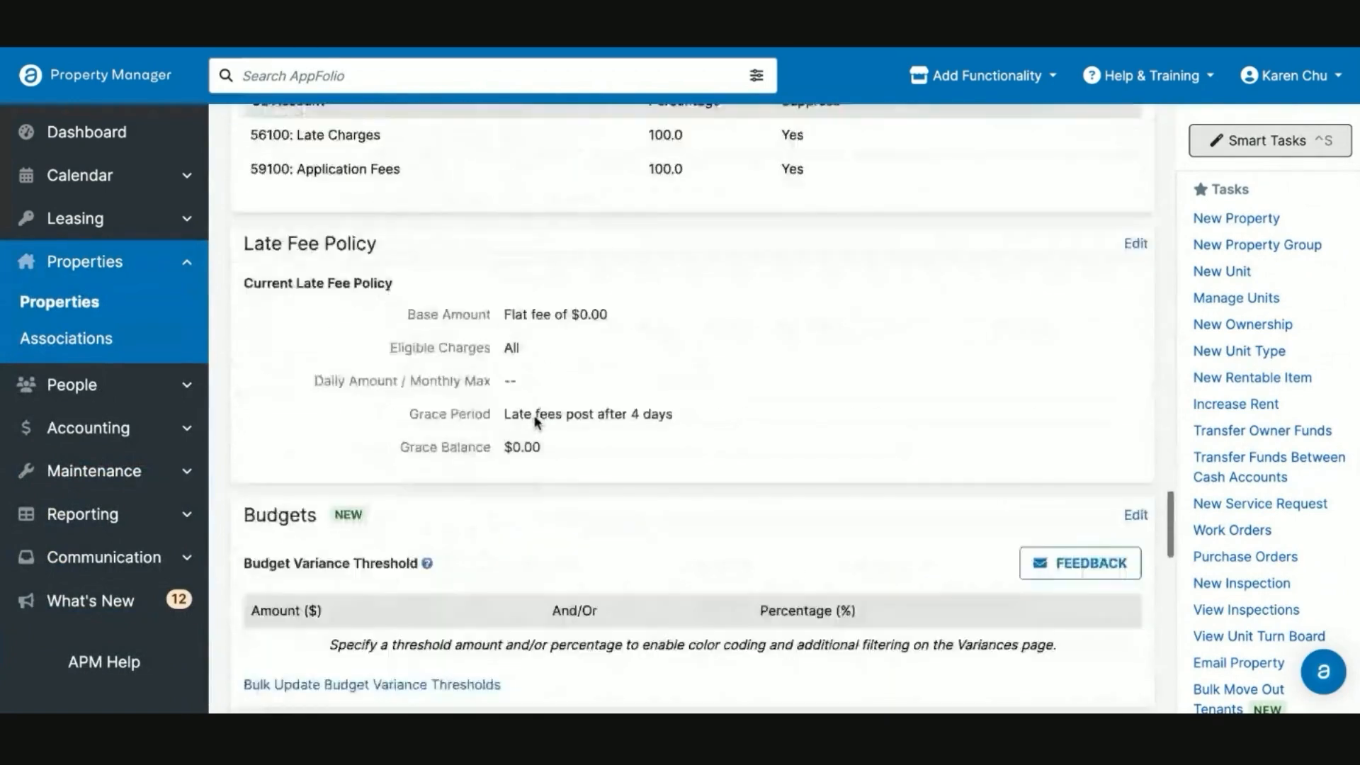
pyautogui.scroll(-3)
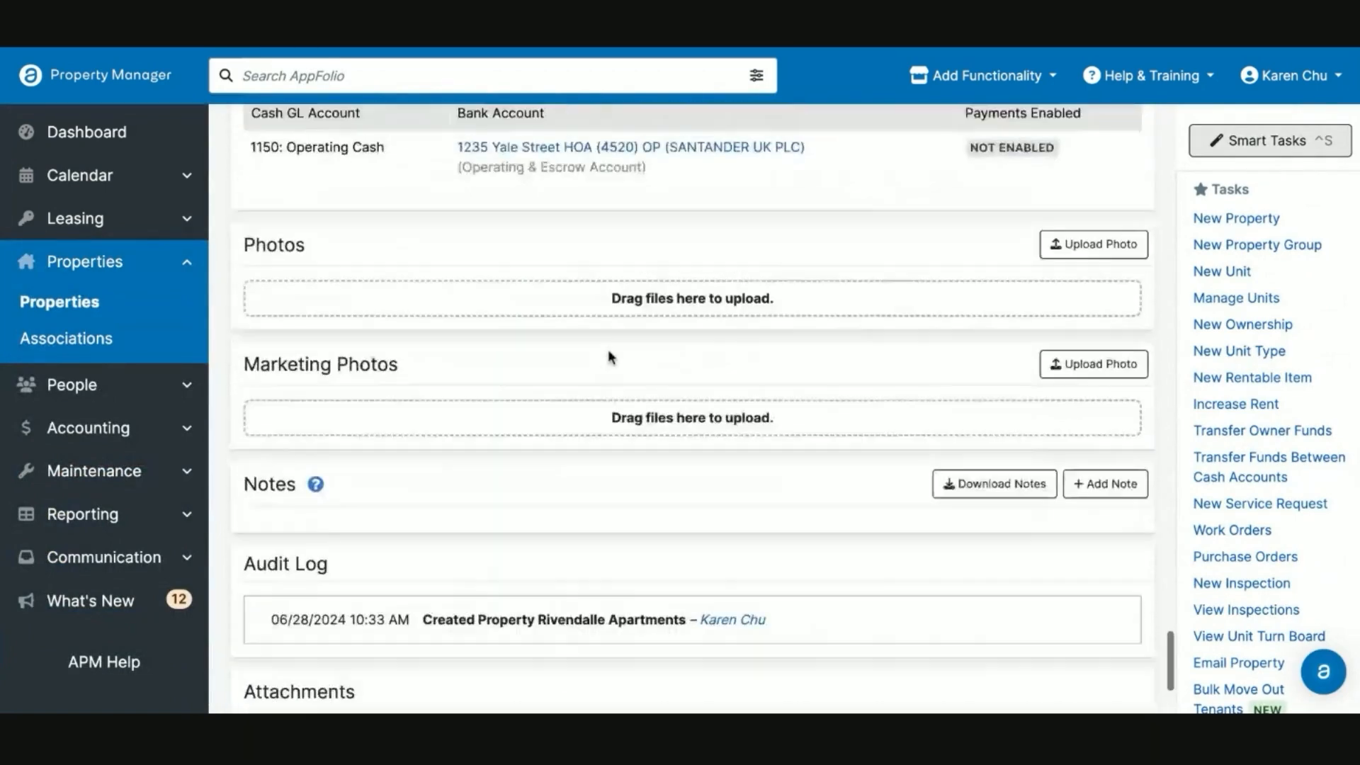
pyautogui.scroll(-3)
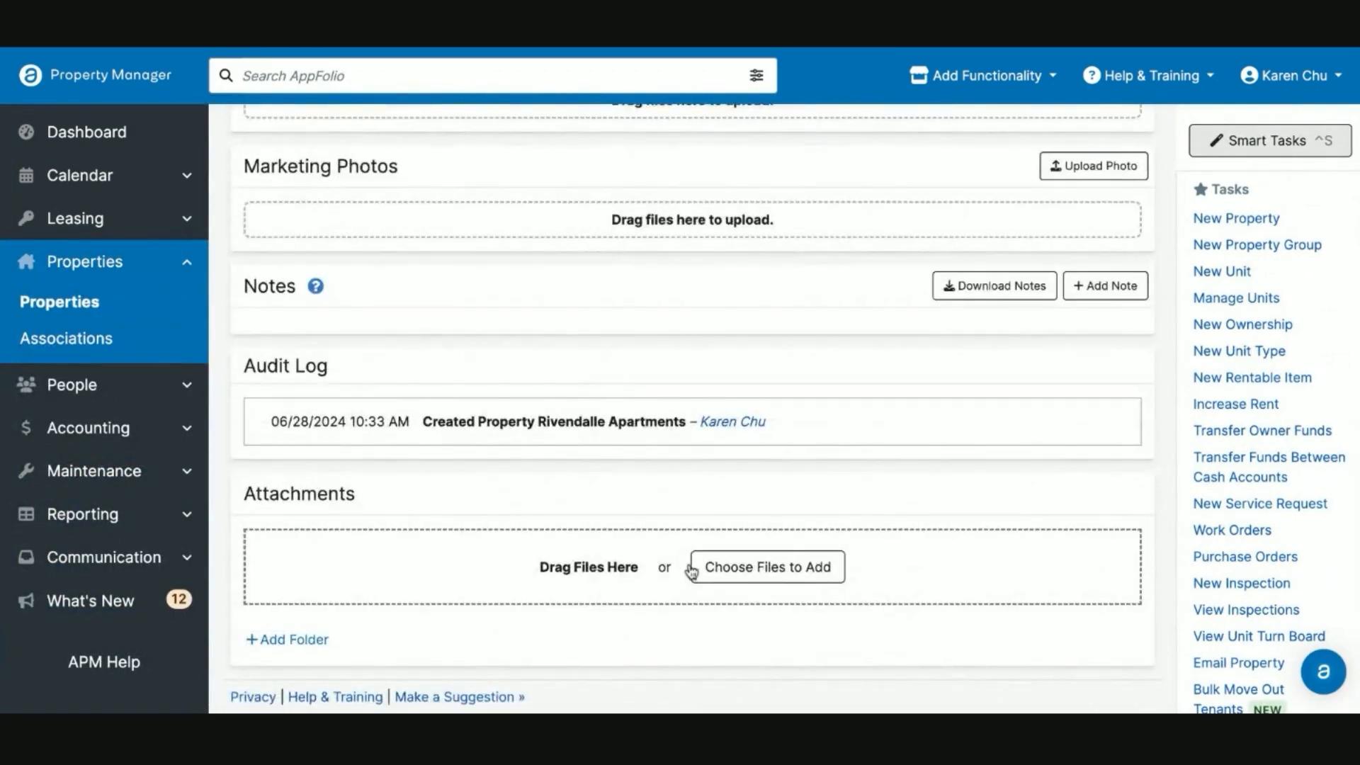
pyautogui.moveTo(848, 534)
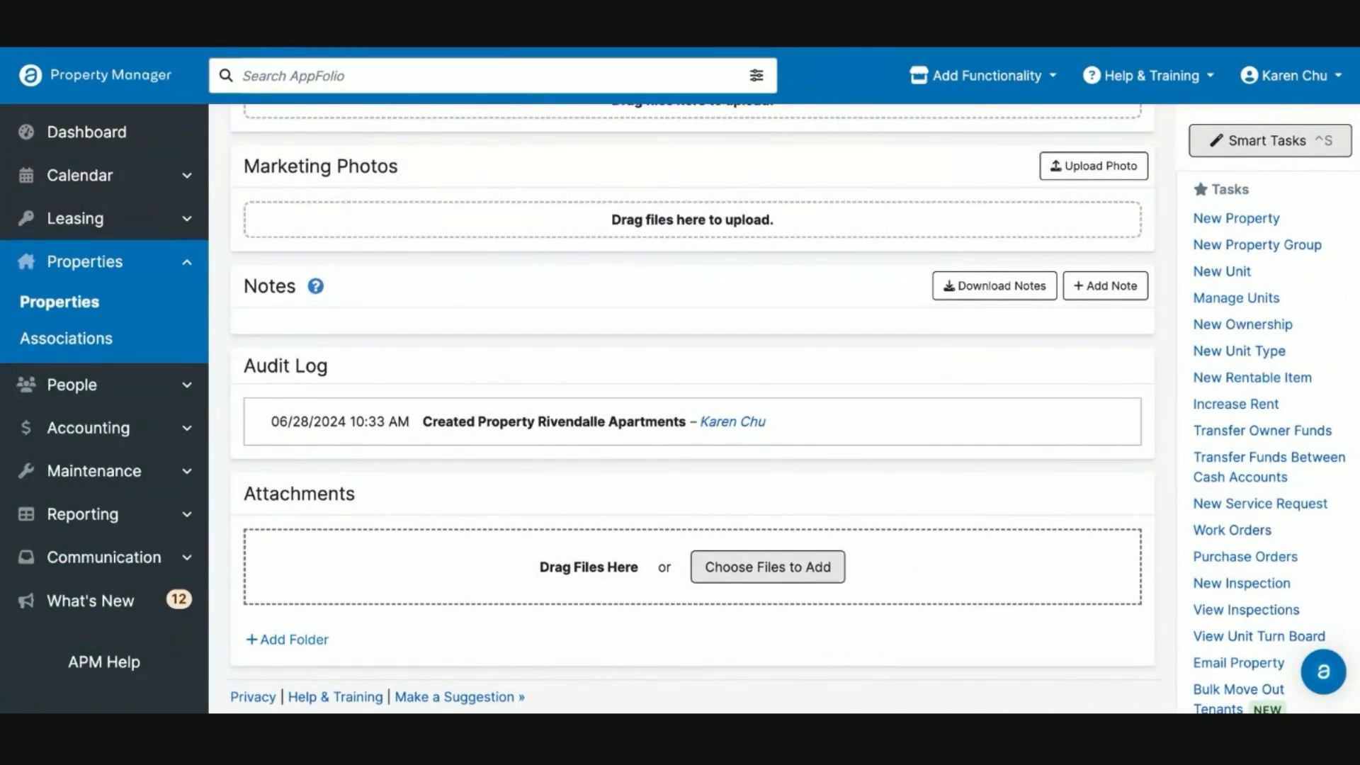
pyautogui.moveTo(311, 522)
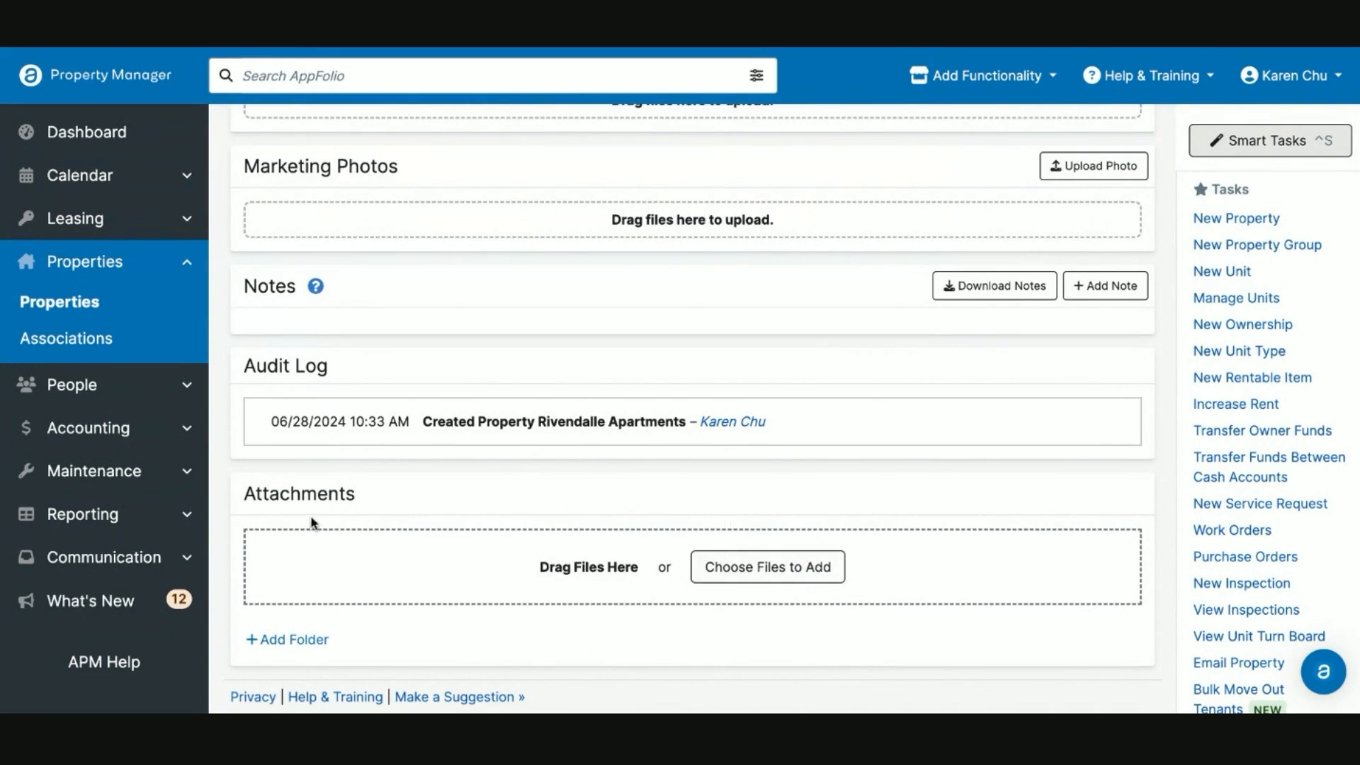
pyautogui.moveTo(485, 514)
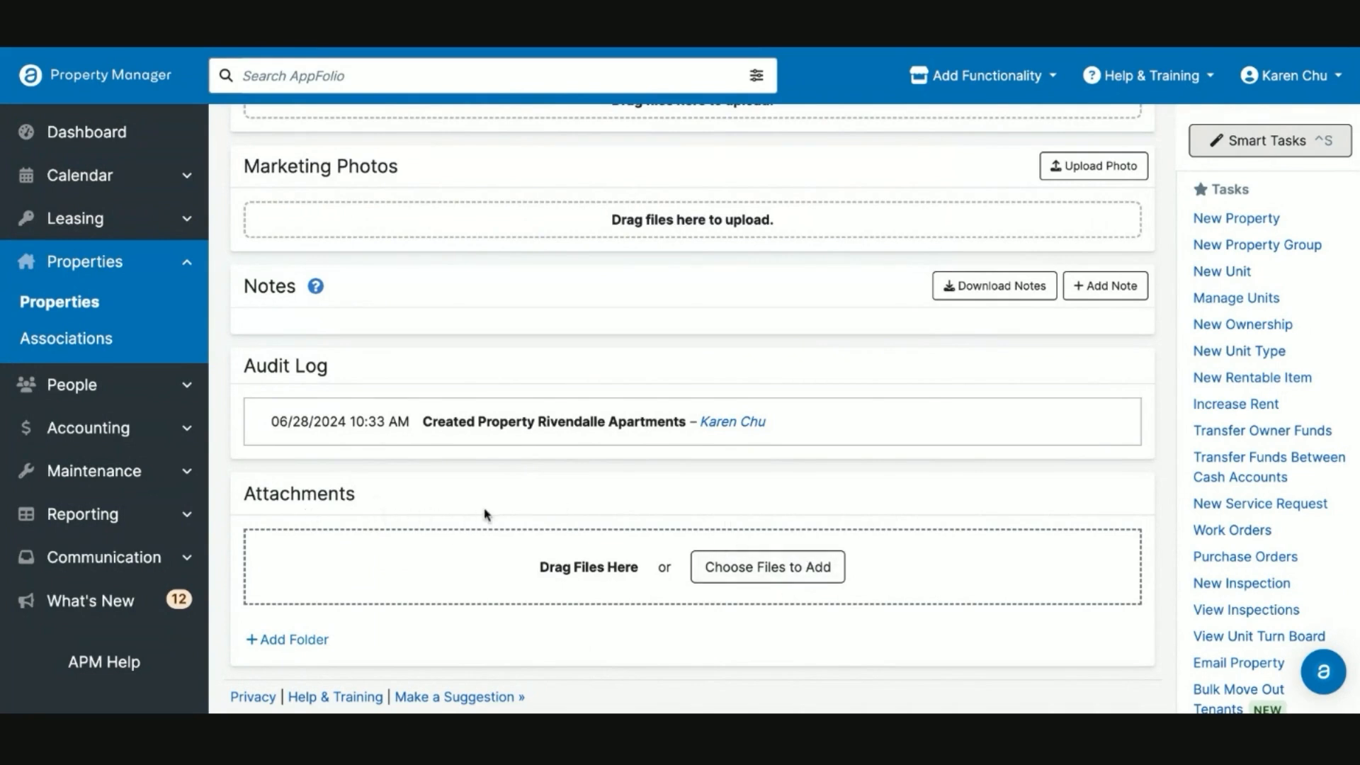
pyautogui.moveTo(544, 527)
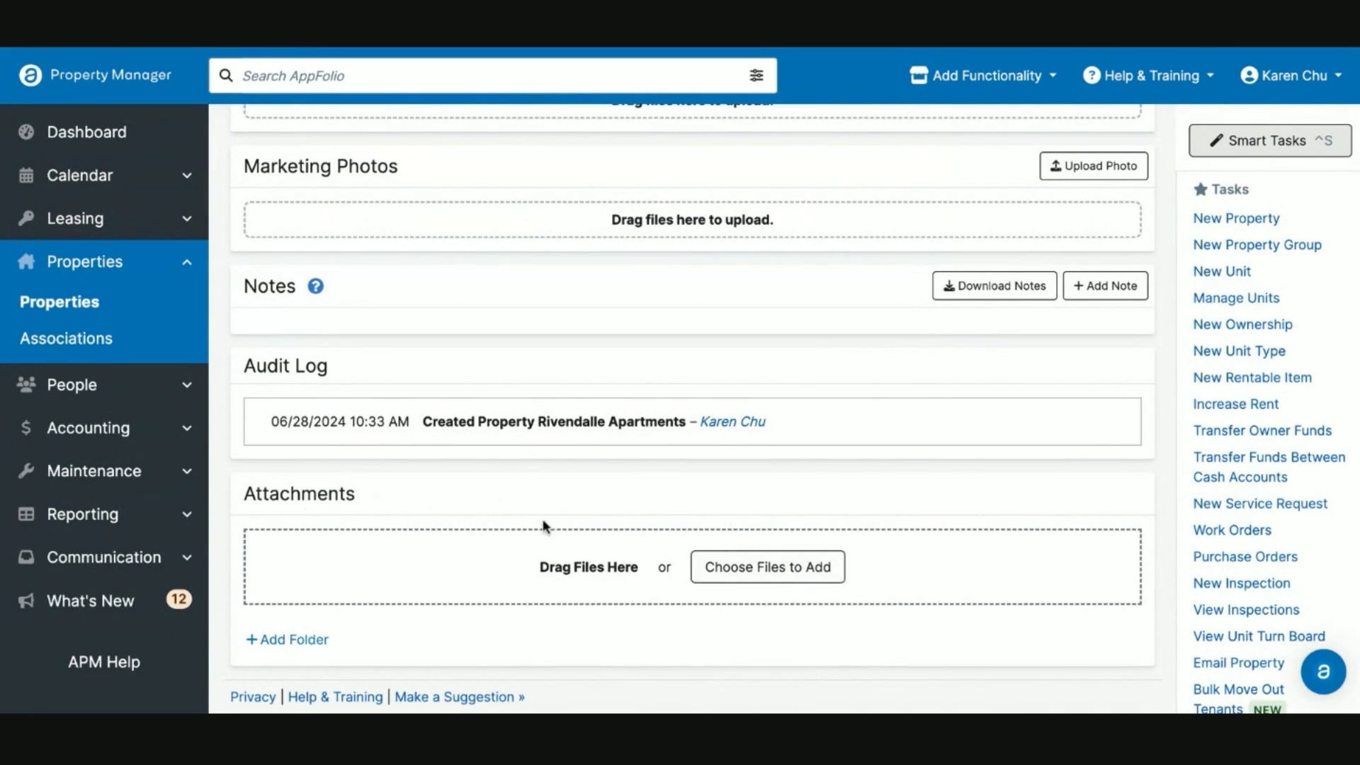
pyautogui.moveTo(519, 506)
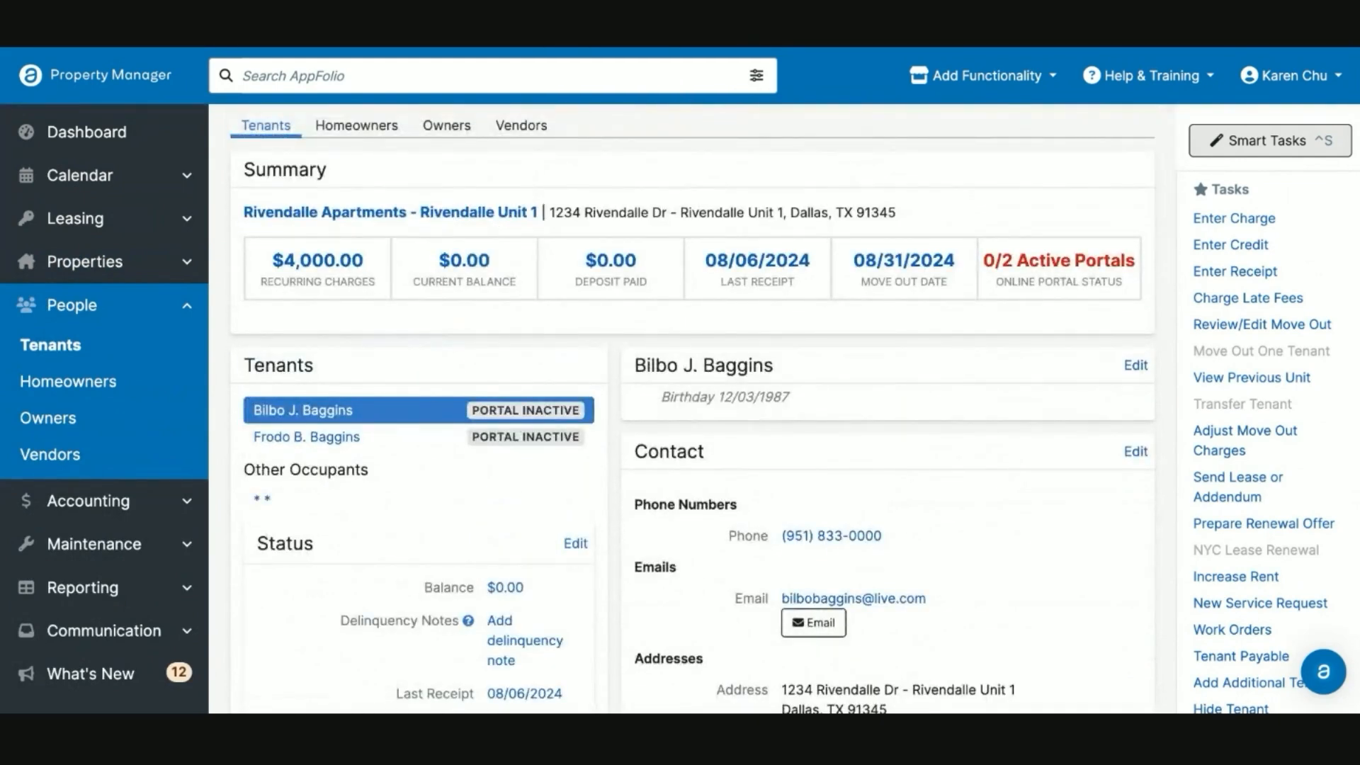
# Preview the Send Email dialog for tenant Bilbo J. Baggins and discard it unsent
pyautogui.scroll(-3)
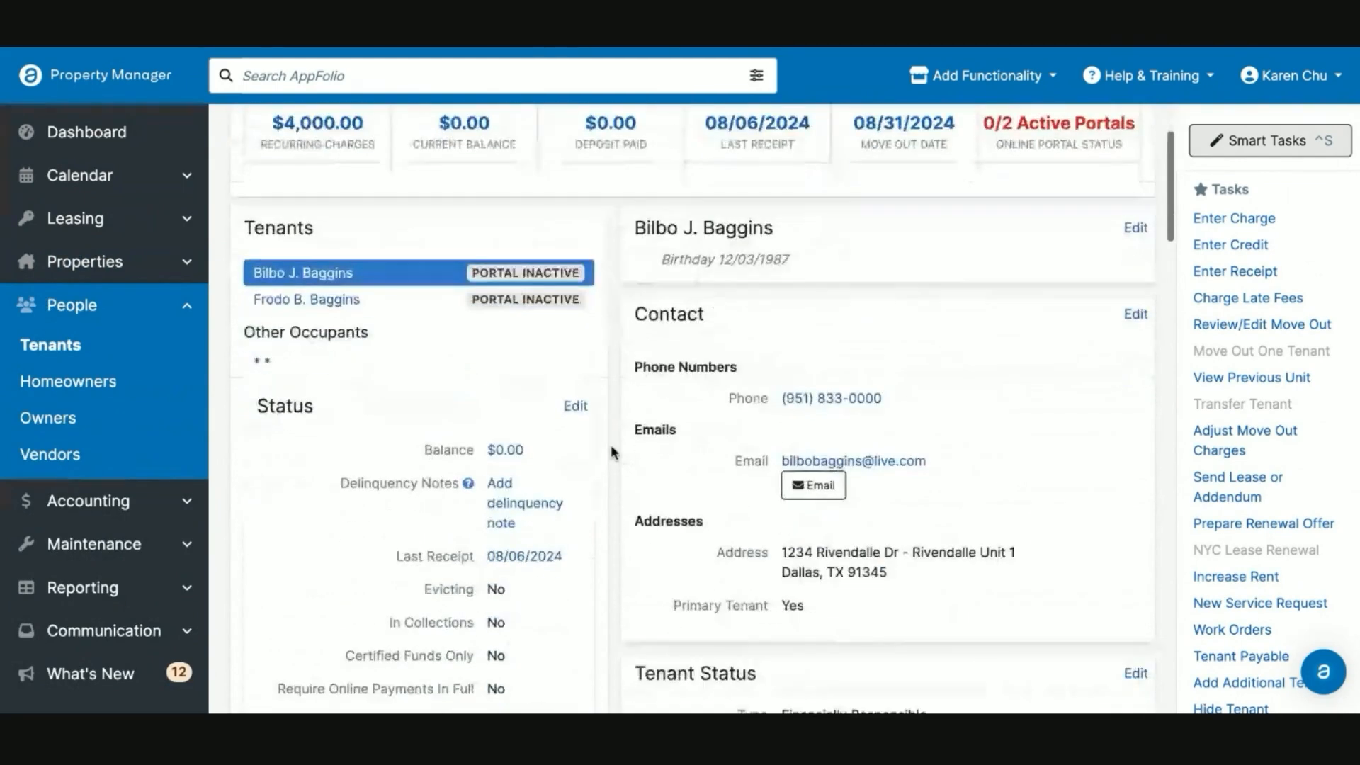
pyautogui.scroll(-3)
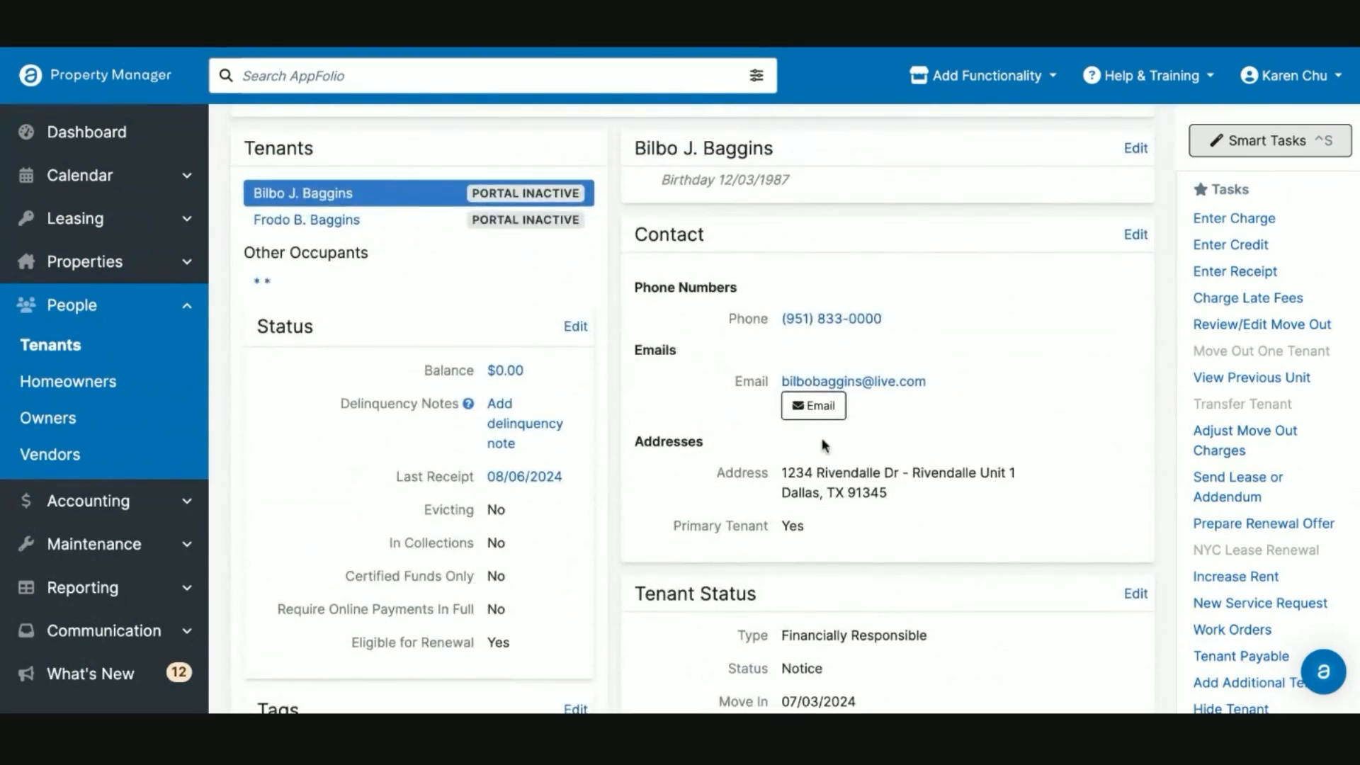
pyautogui.click(813, 407)
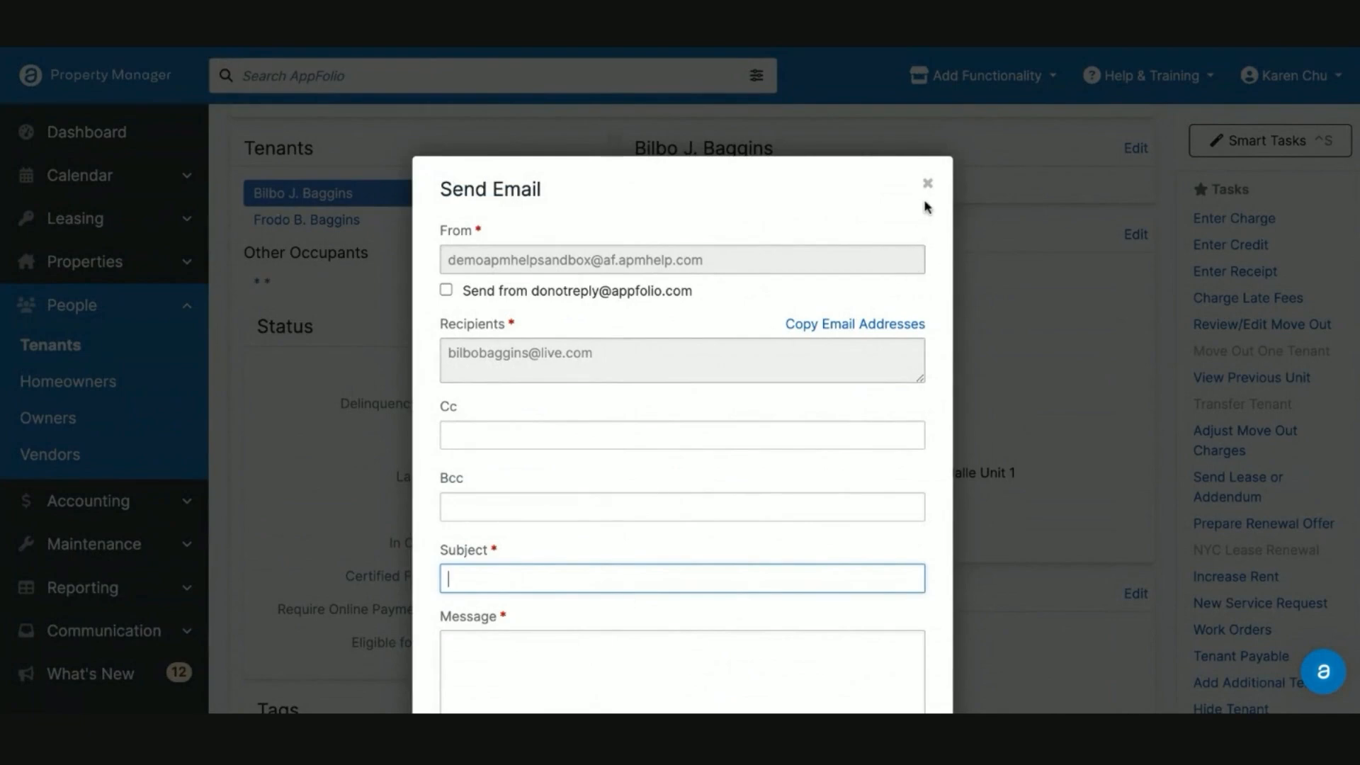
pyautogui.click(926, 183)
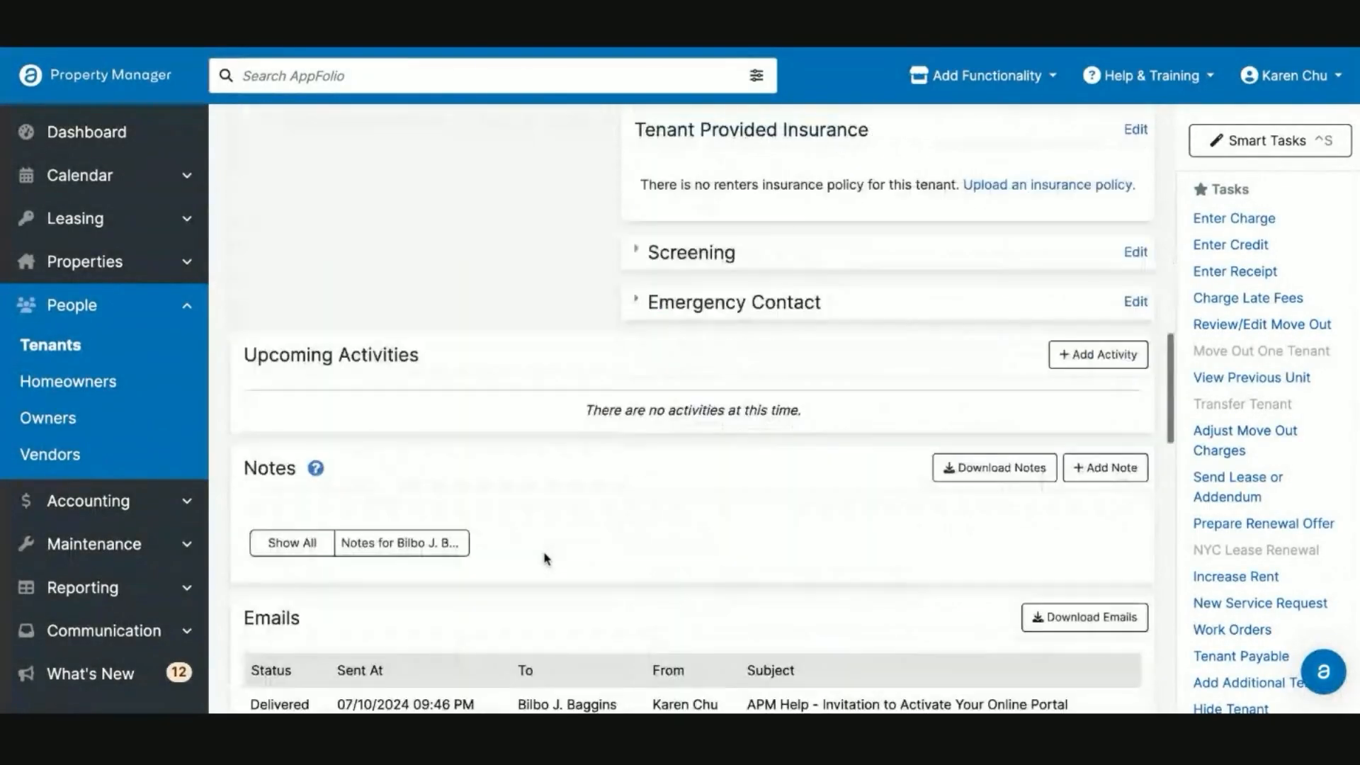
# Scroll down to the tenant's Emails table of delivered portal invitations
pyautogui.scroll(-3)
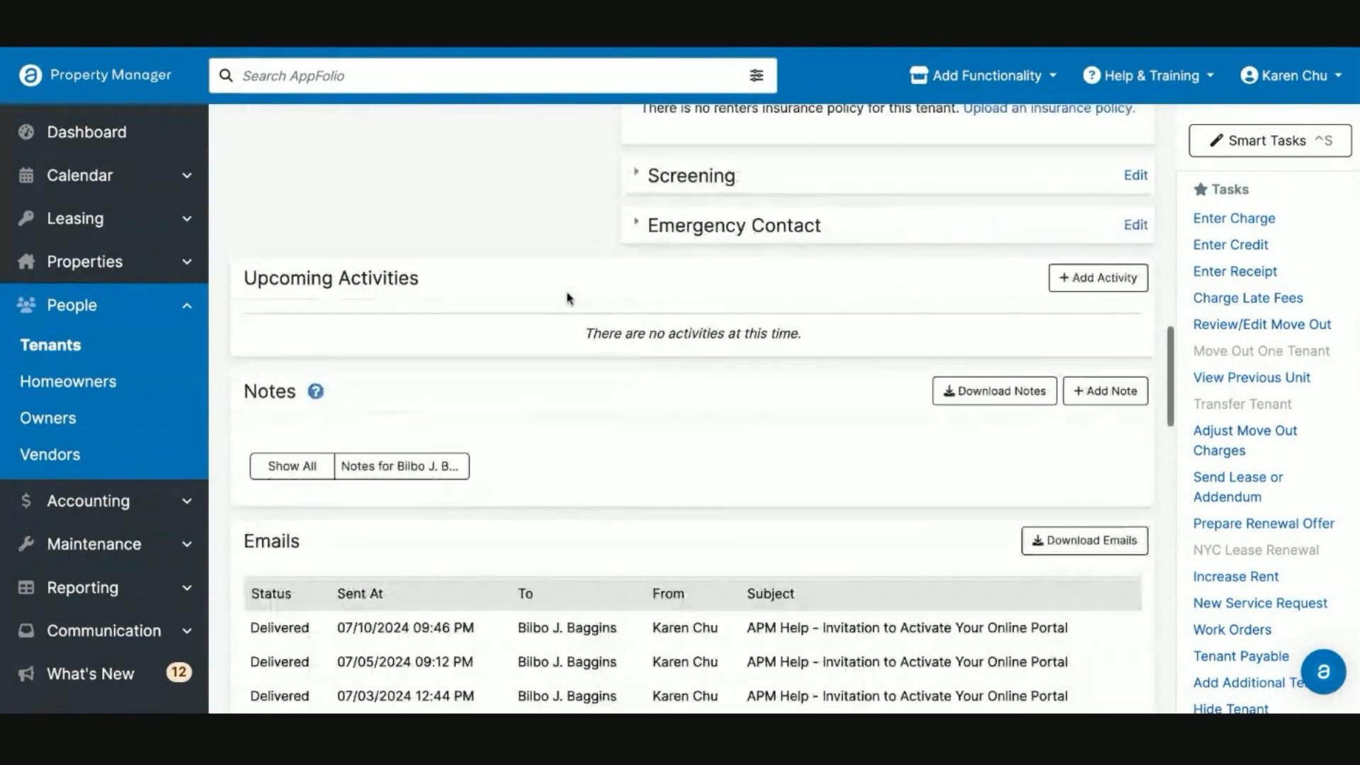
pyautogui.scroll(-3)
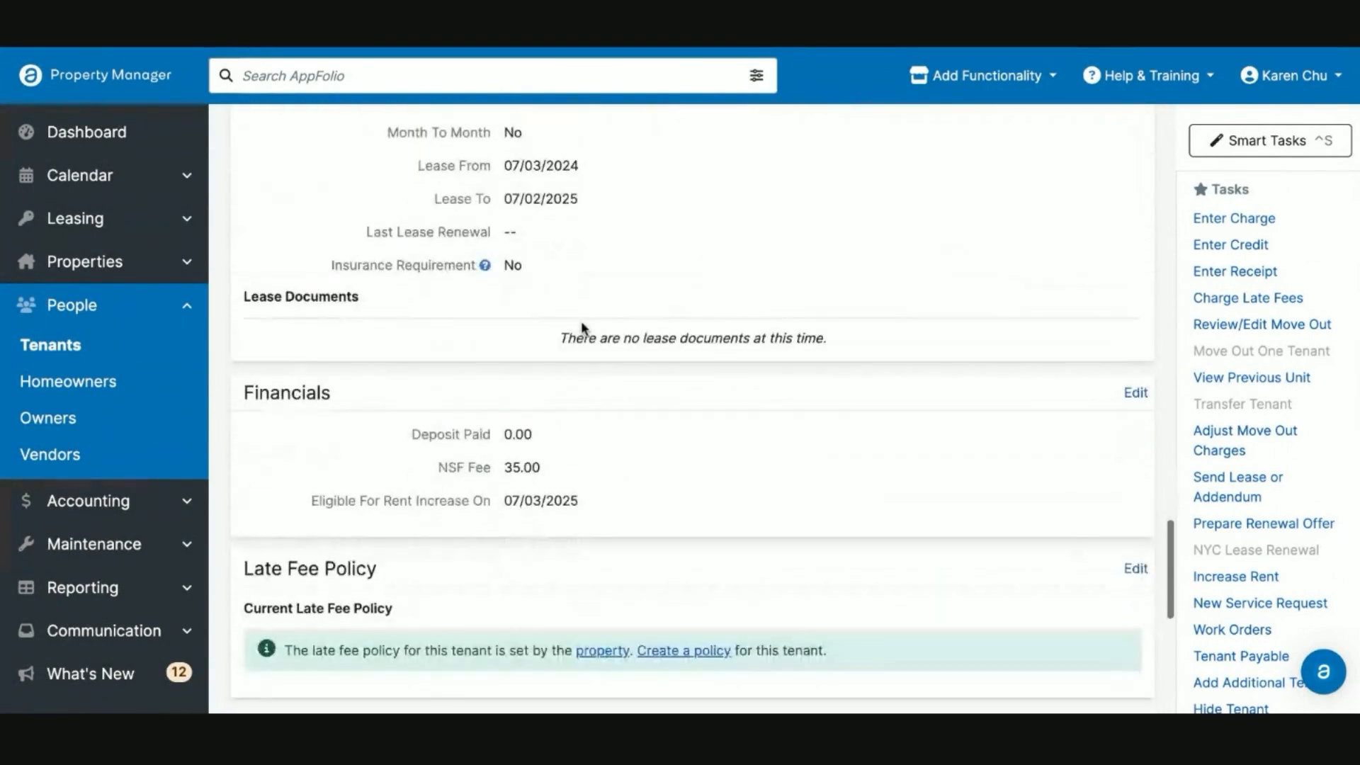
pyautogui.scroll(-3)
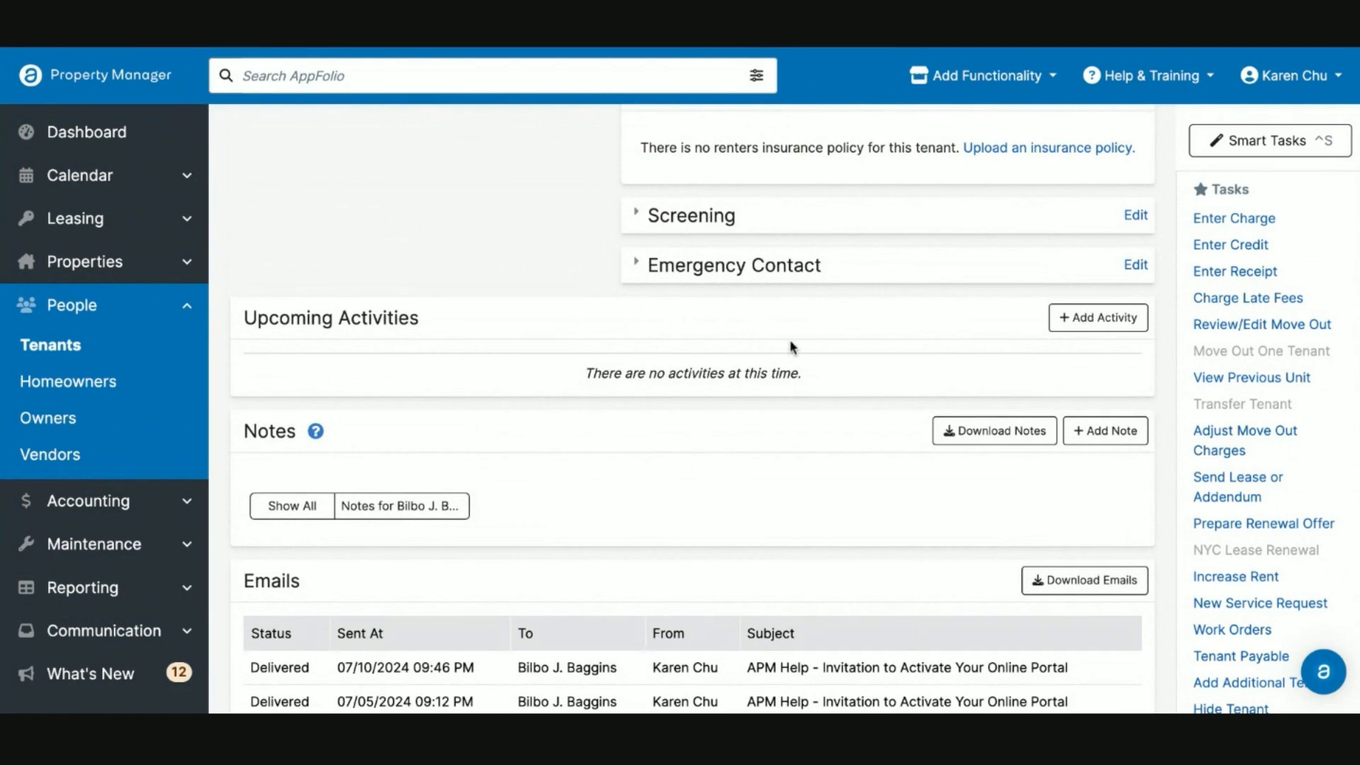
pyautogui.moveTo(1266, 115)
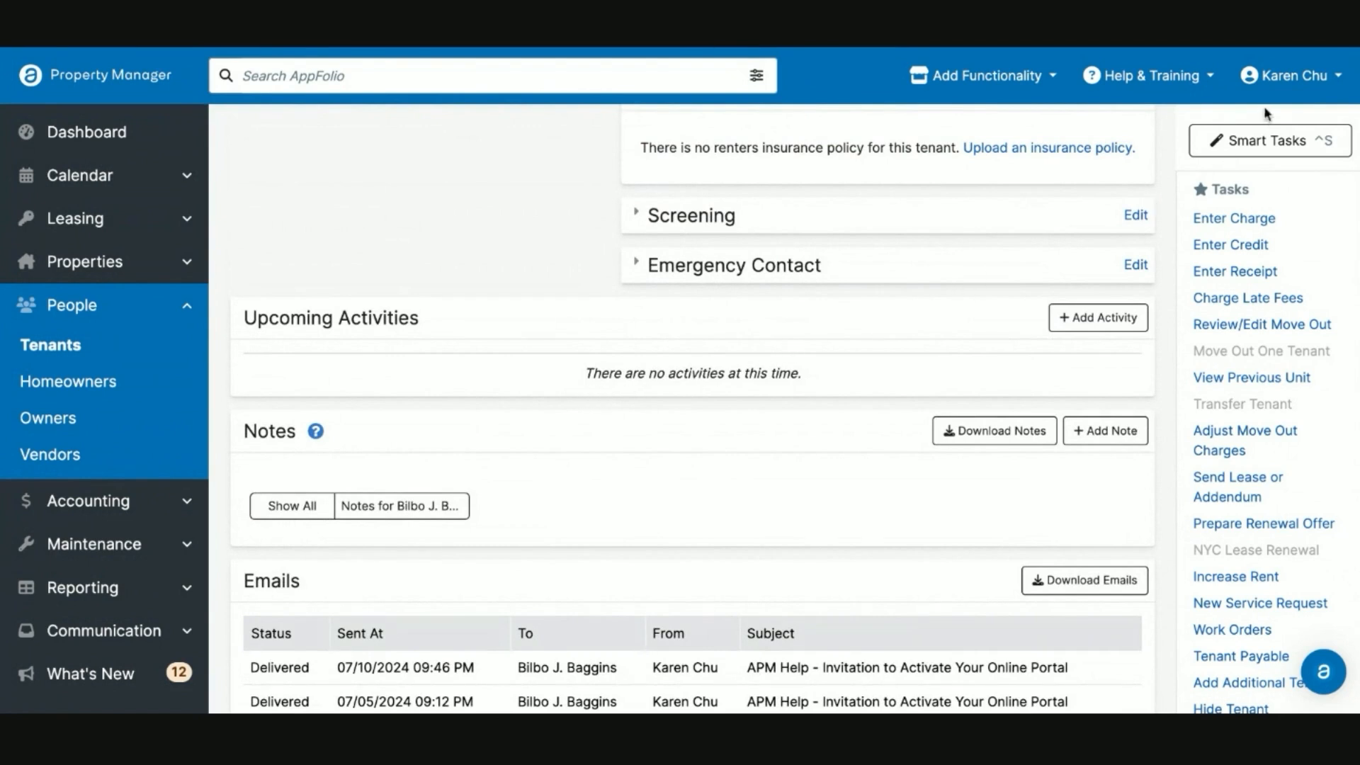
# Visit the account's general settings, then return to the top of the Baggins tenant record
pyautogui.click(1292, 75)
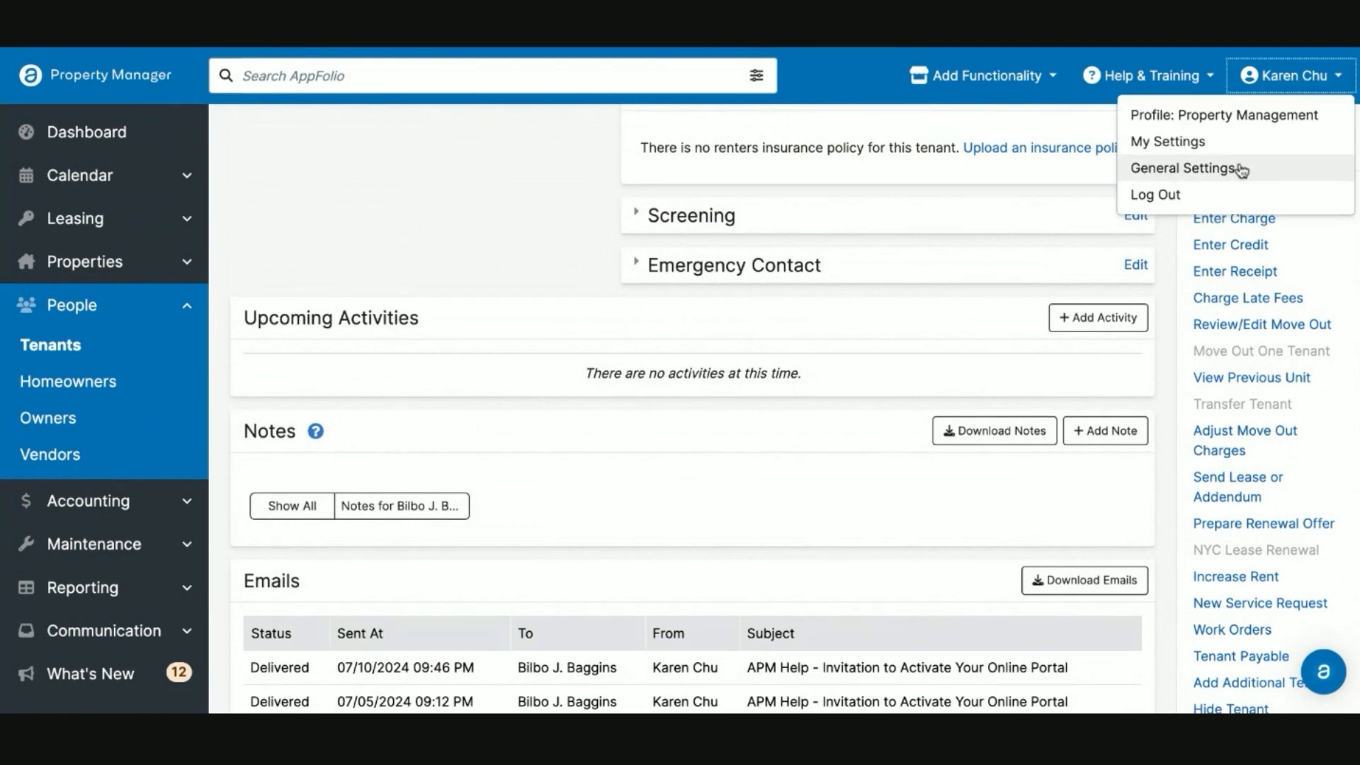
pyautogui.click(486, 238)
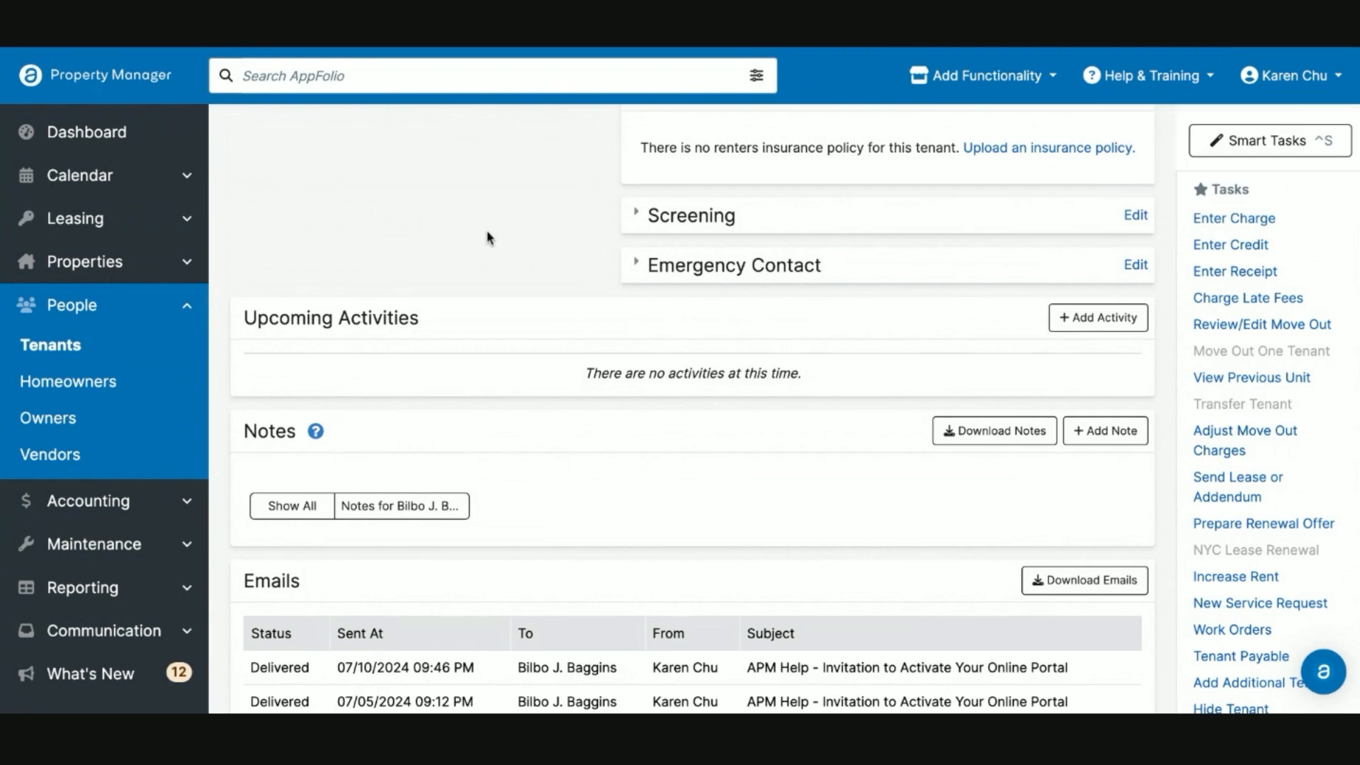
pyautogui.moveTo(488, 352)
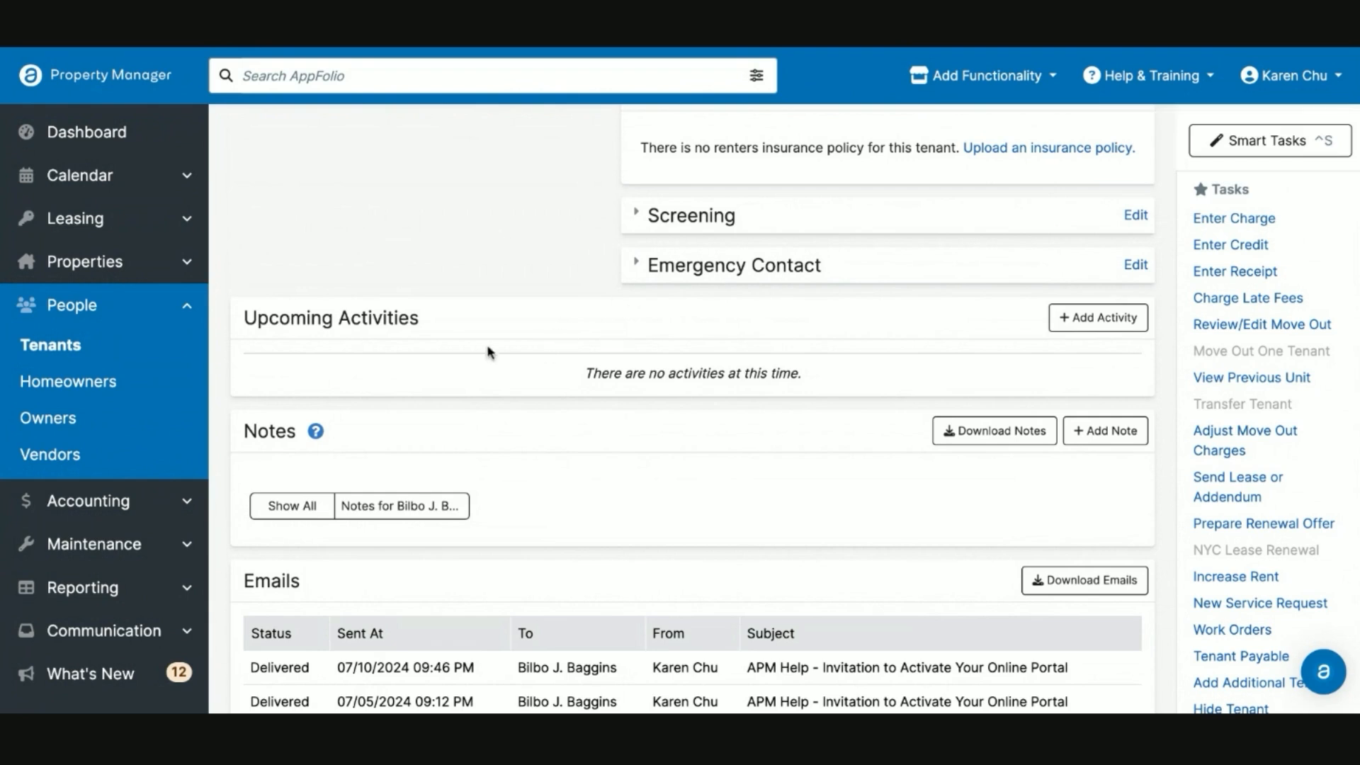
pyautogui.scroll(-3)
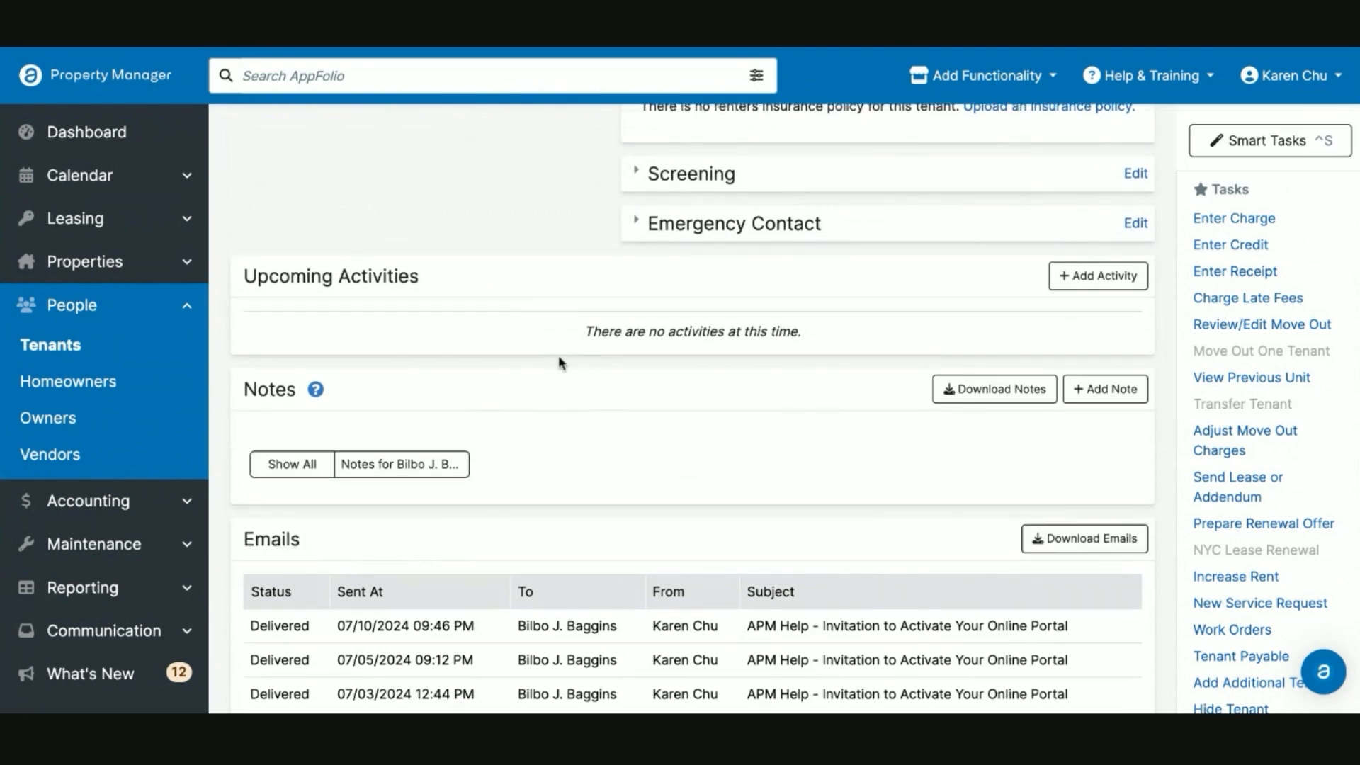
pyautogui.moveTo(605, 369)
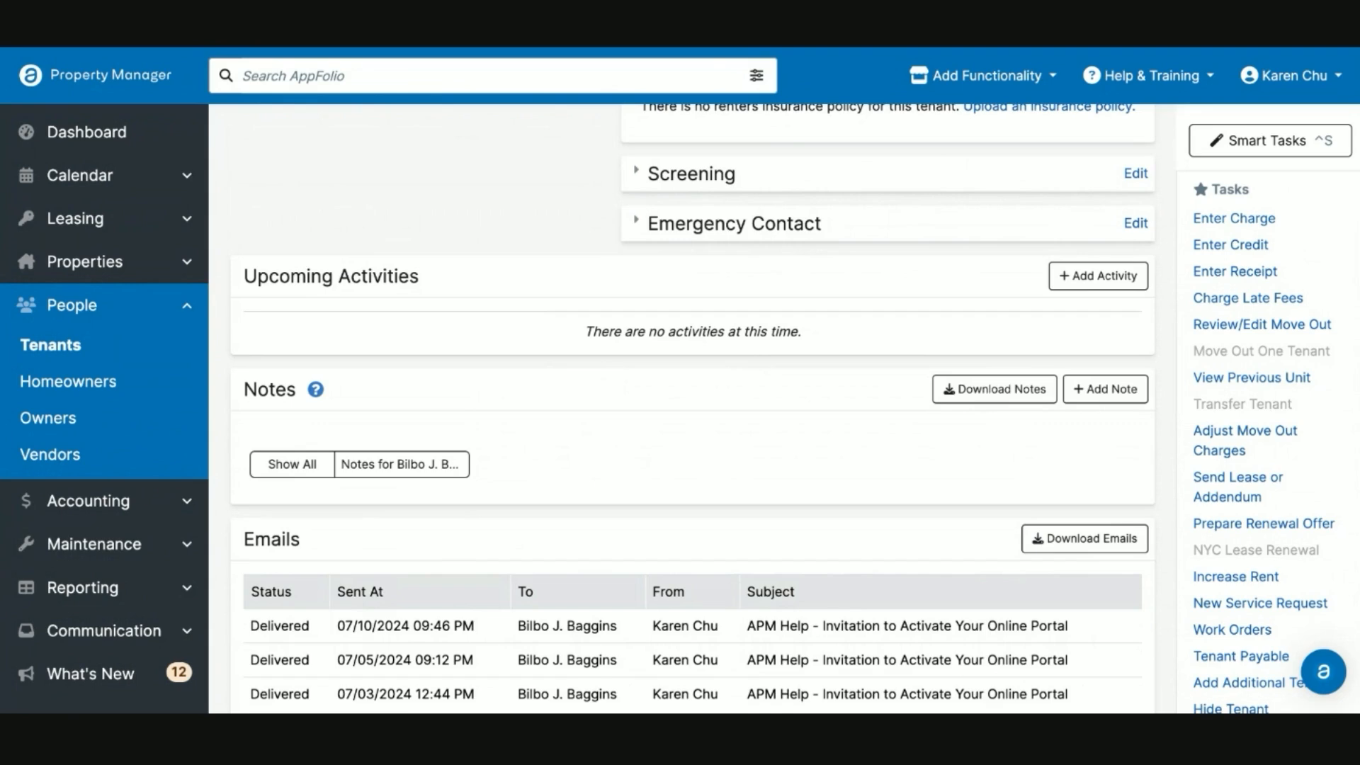
pyautogui.scroll(3)
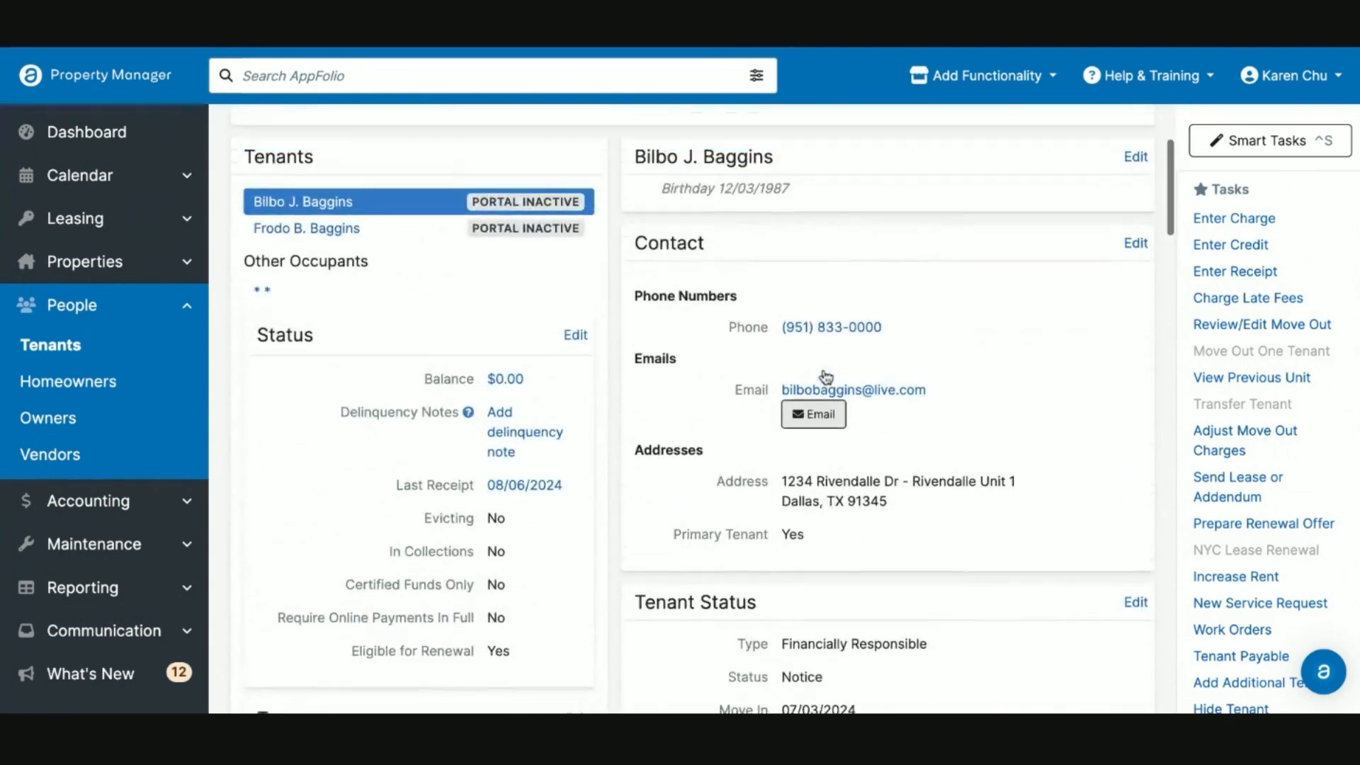
pyautogui.click(813, 413)
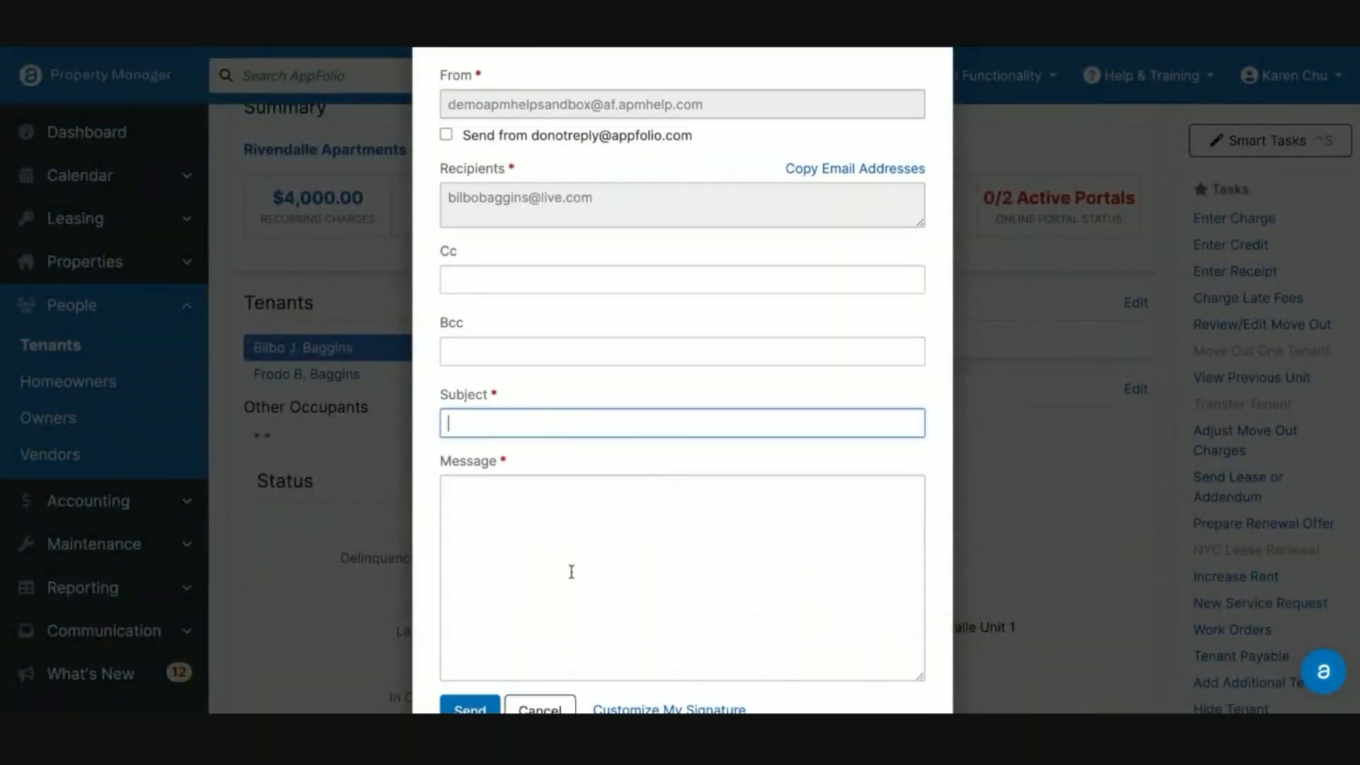
pyautogui.click(539, 708)
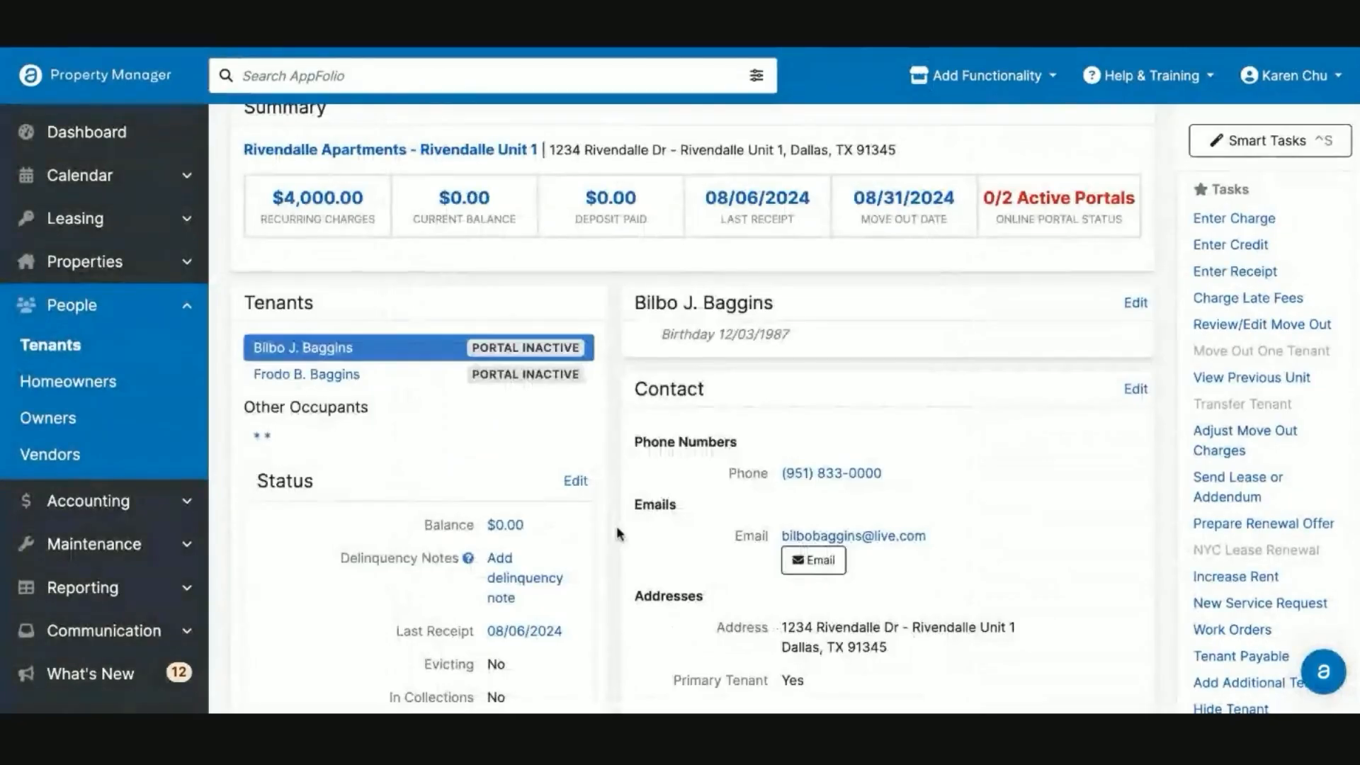
pyautogui.scroll(-3)
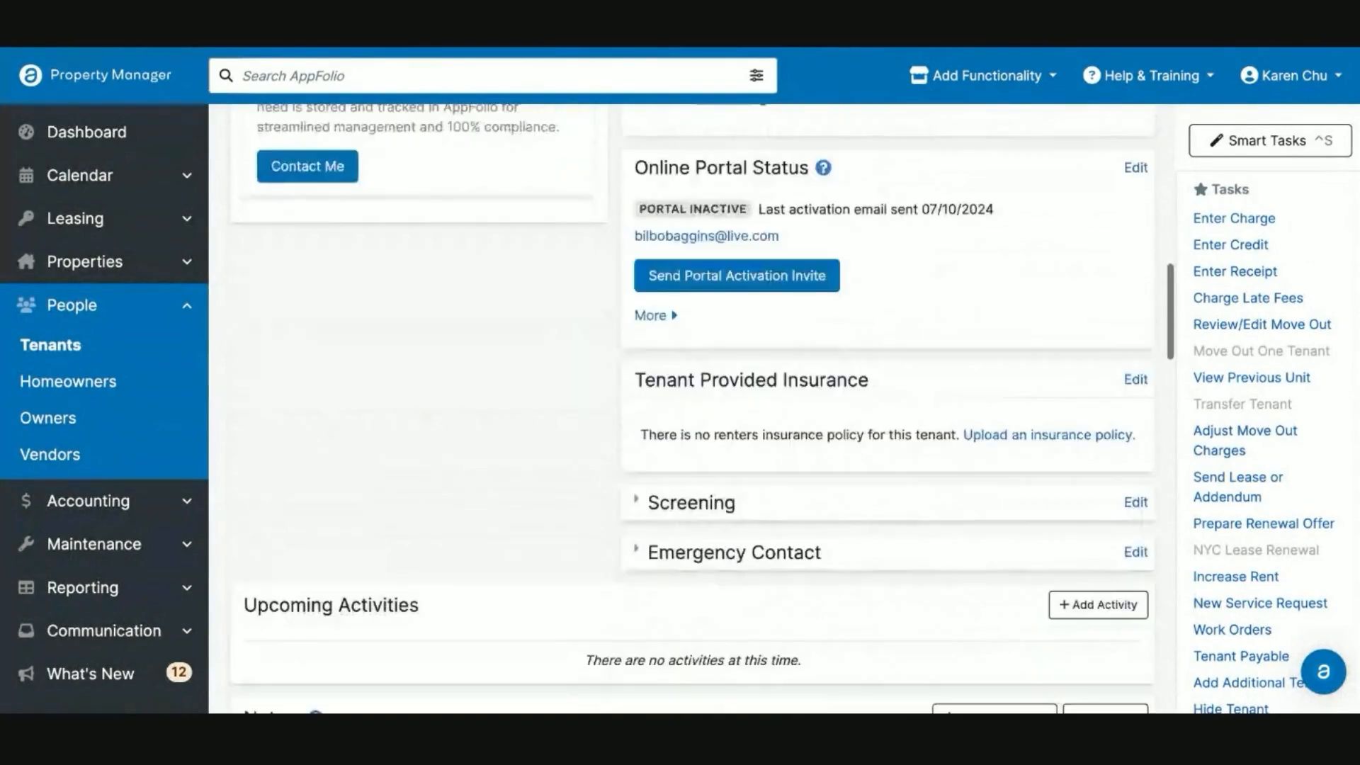
pyautogui.scroll(-3)
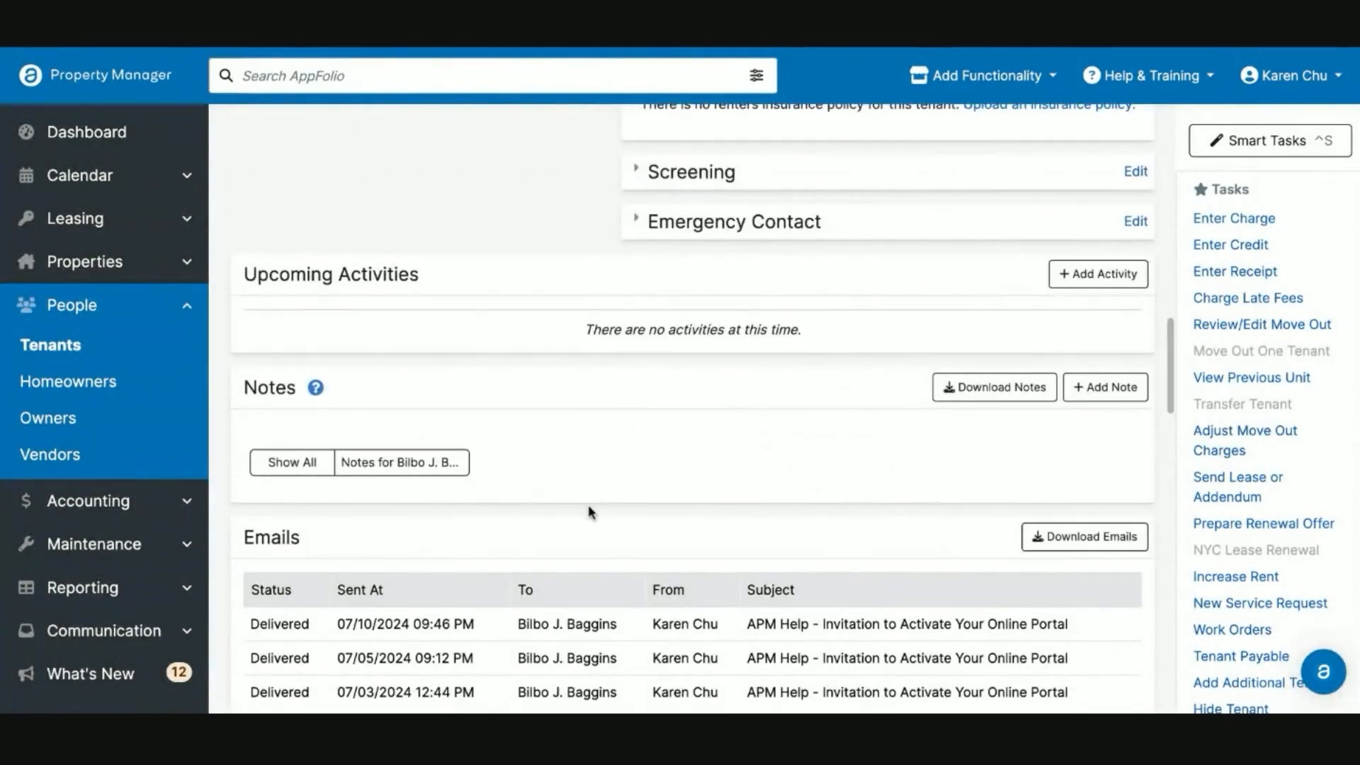
pyautogui.scroll(-3)
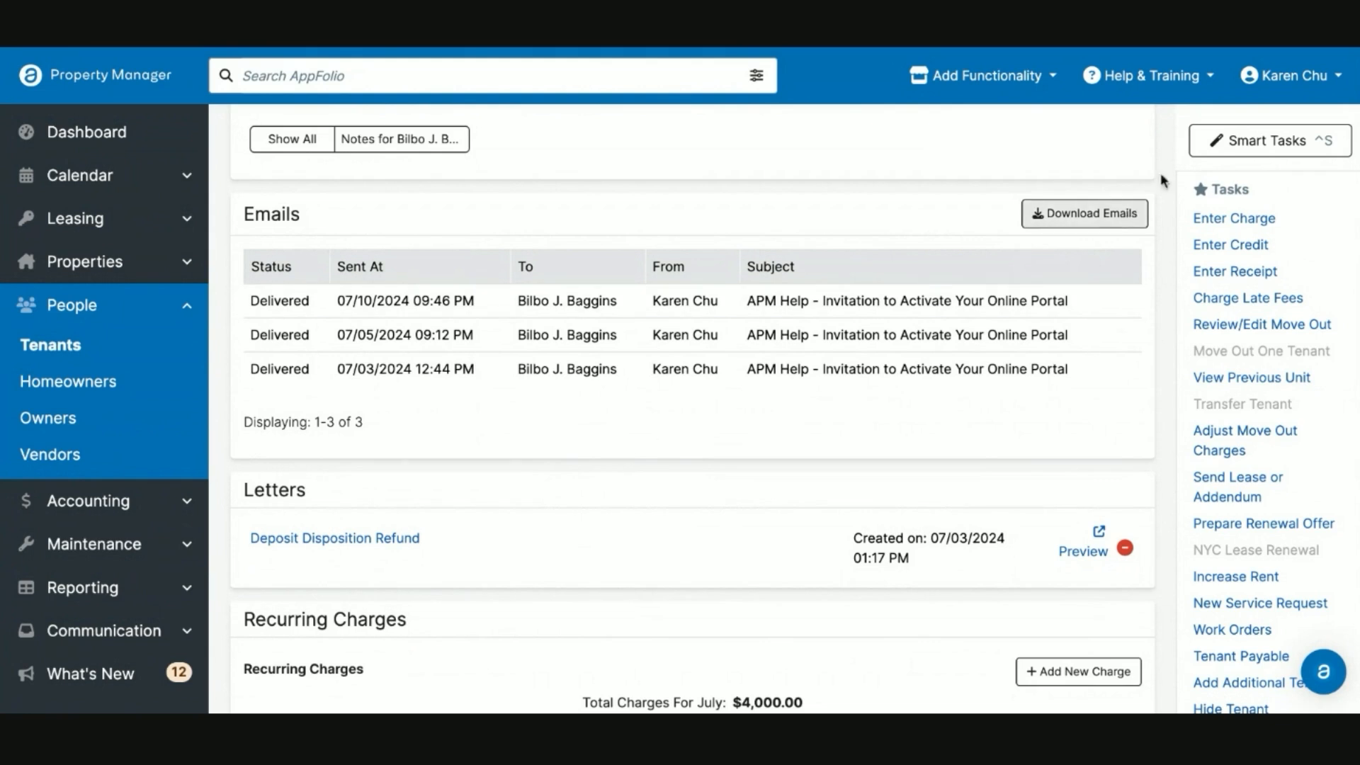
pyautogui.moveTo(1292, 75)
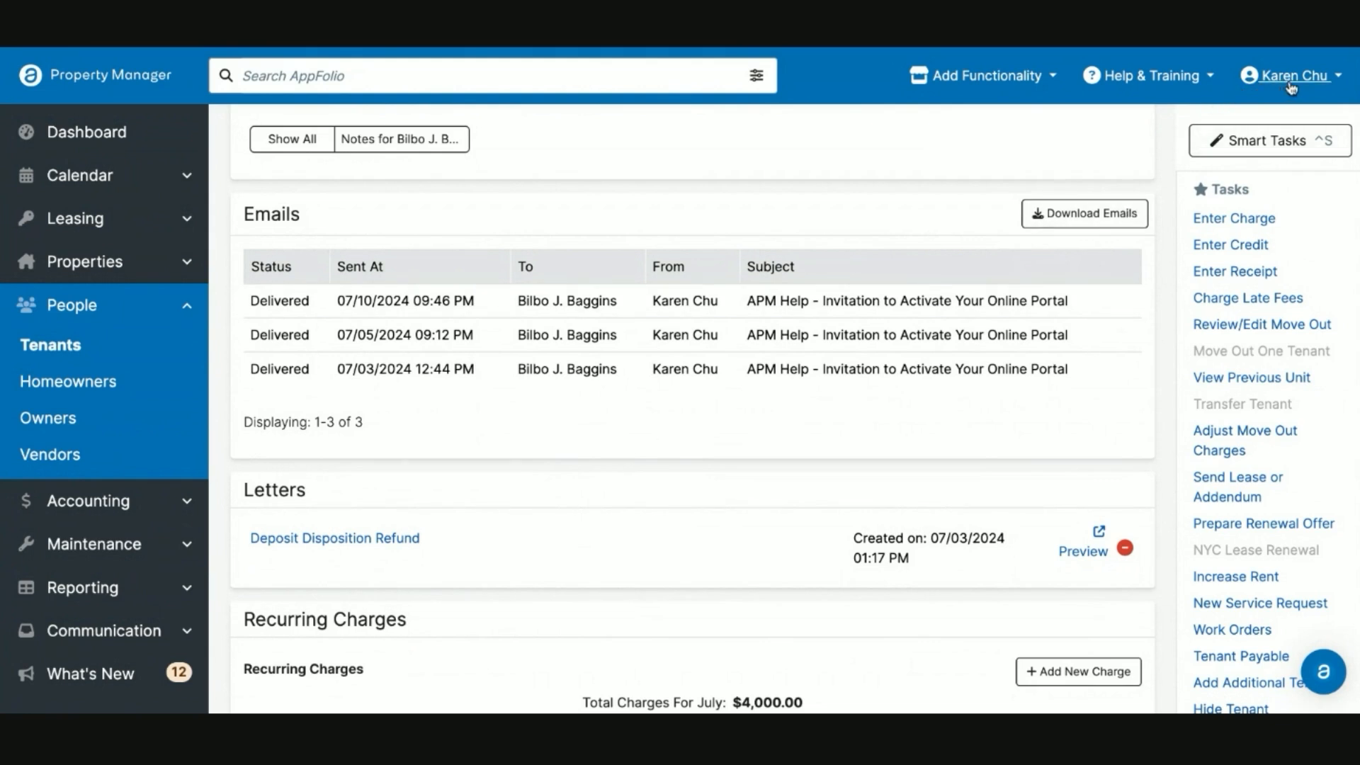
pyautogui.moveTo(1292, 87)
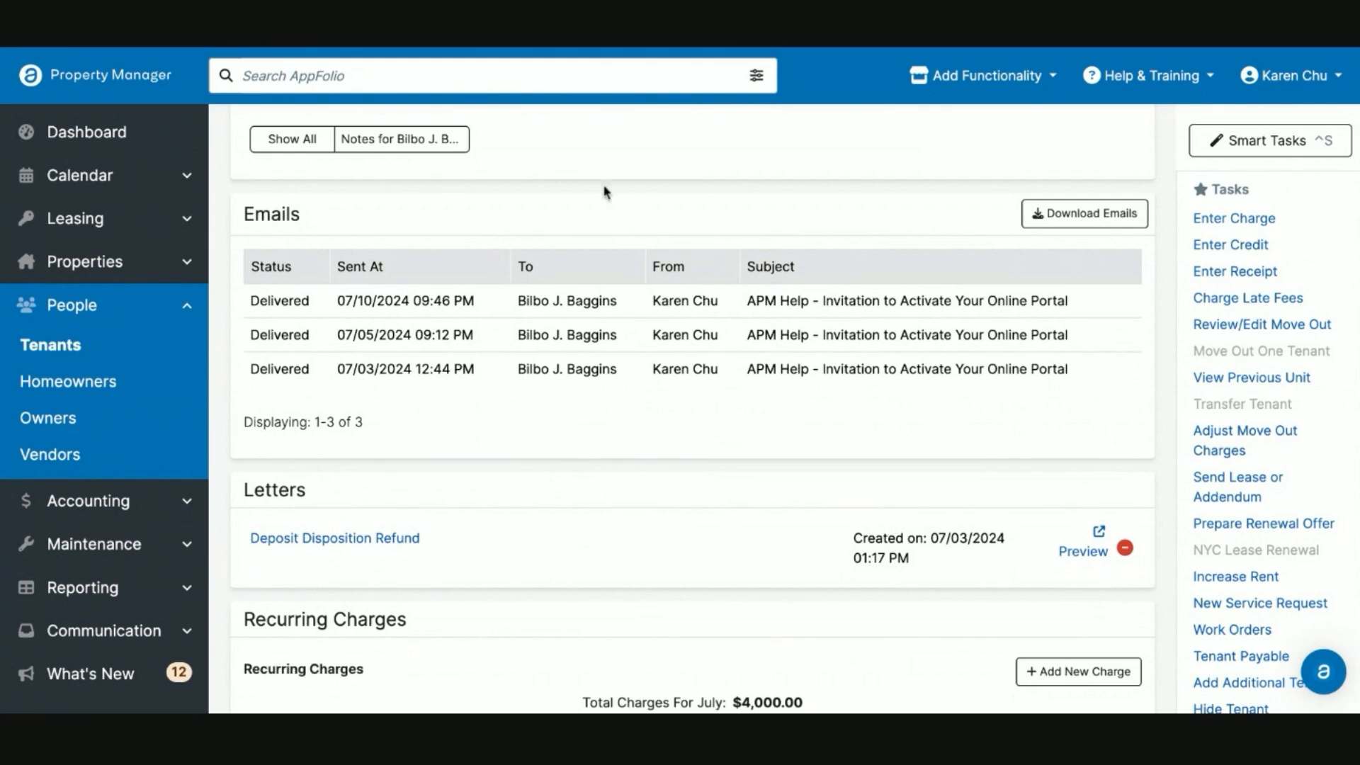
pyautogui.moveTo(656, 194)
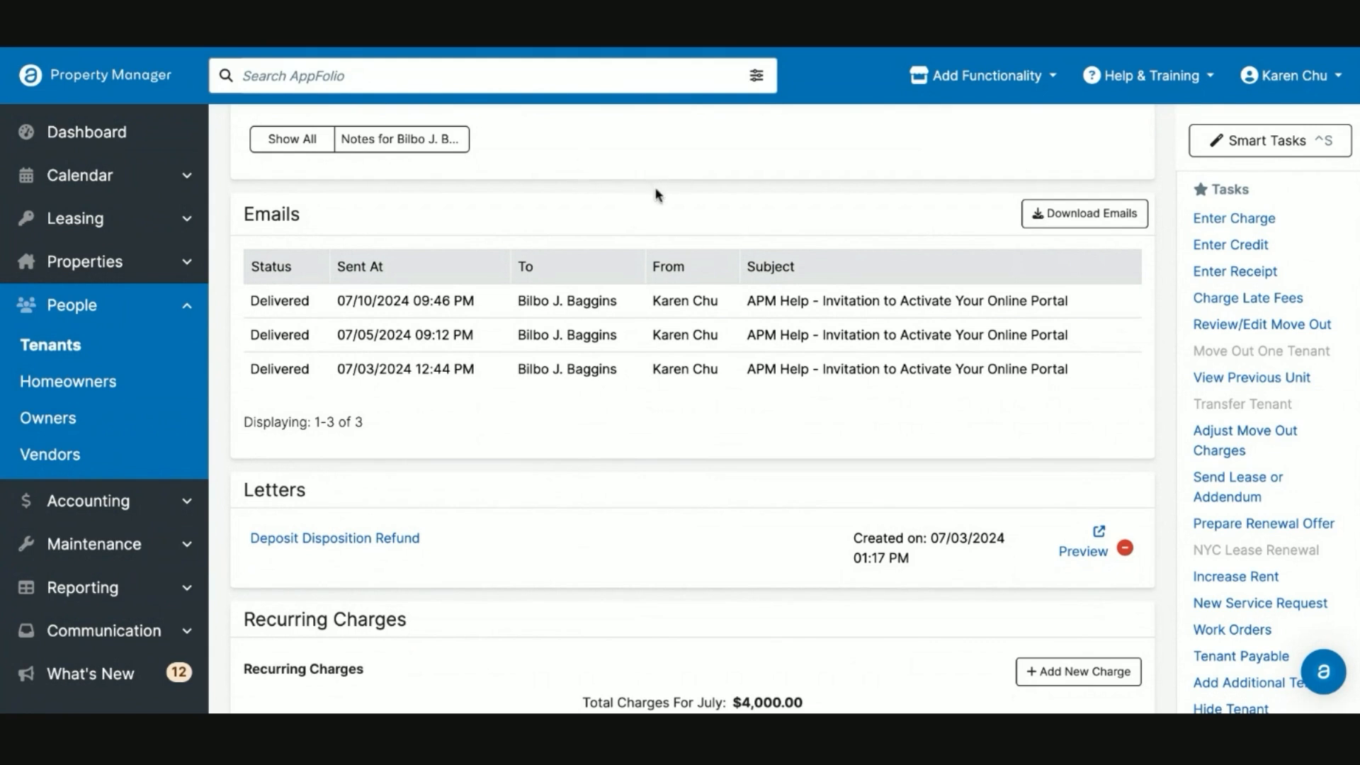
pyautogui.moveTo(674, 198)
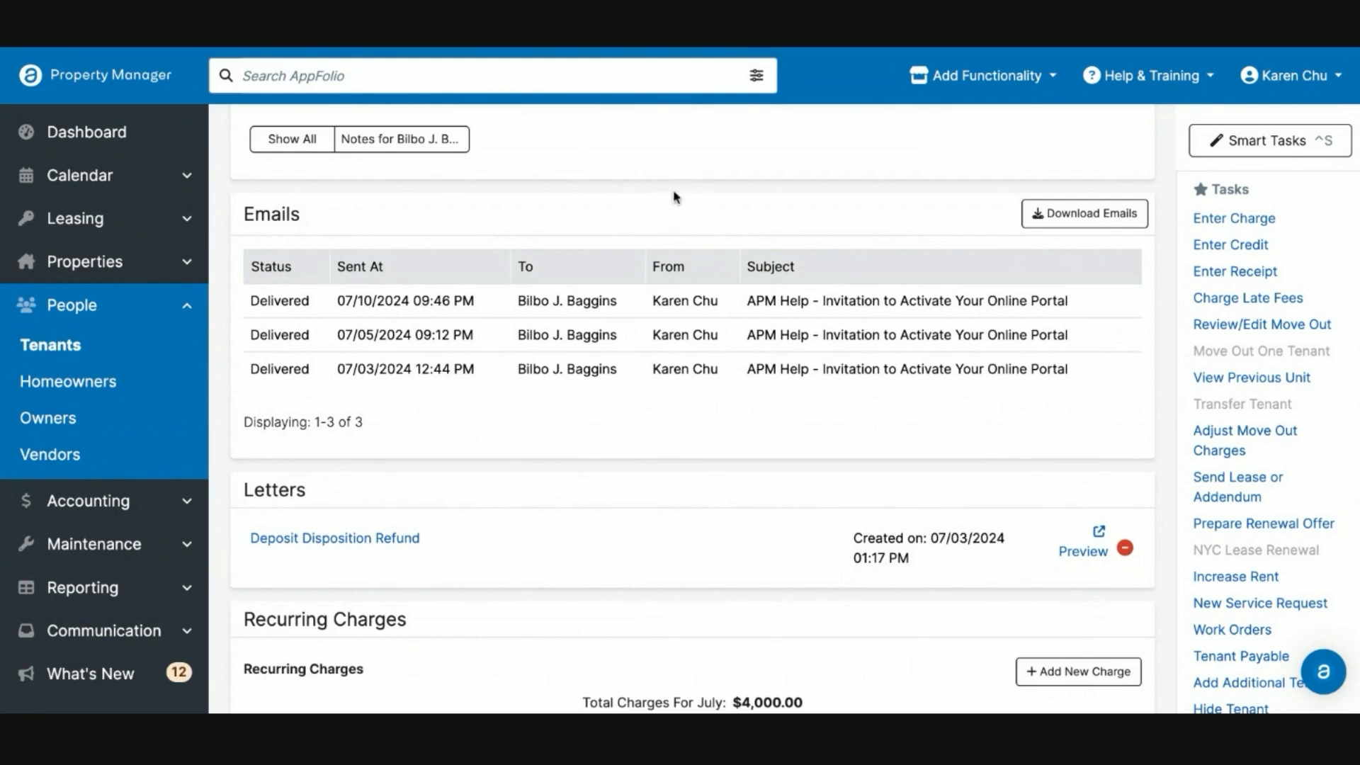
pyautogui.moveTo(642, 204)
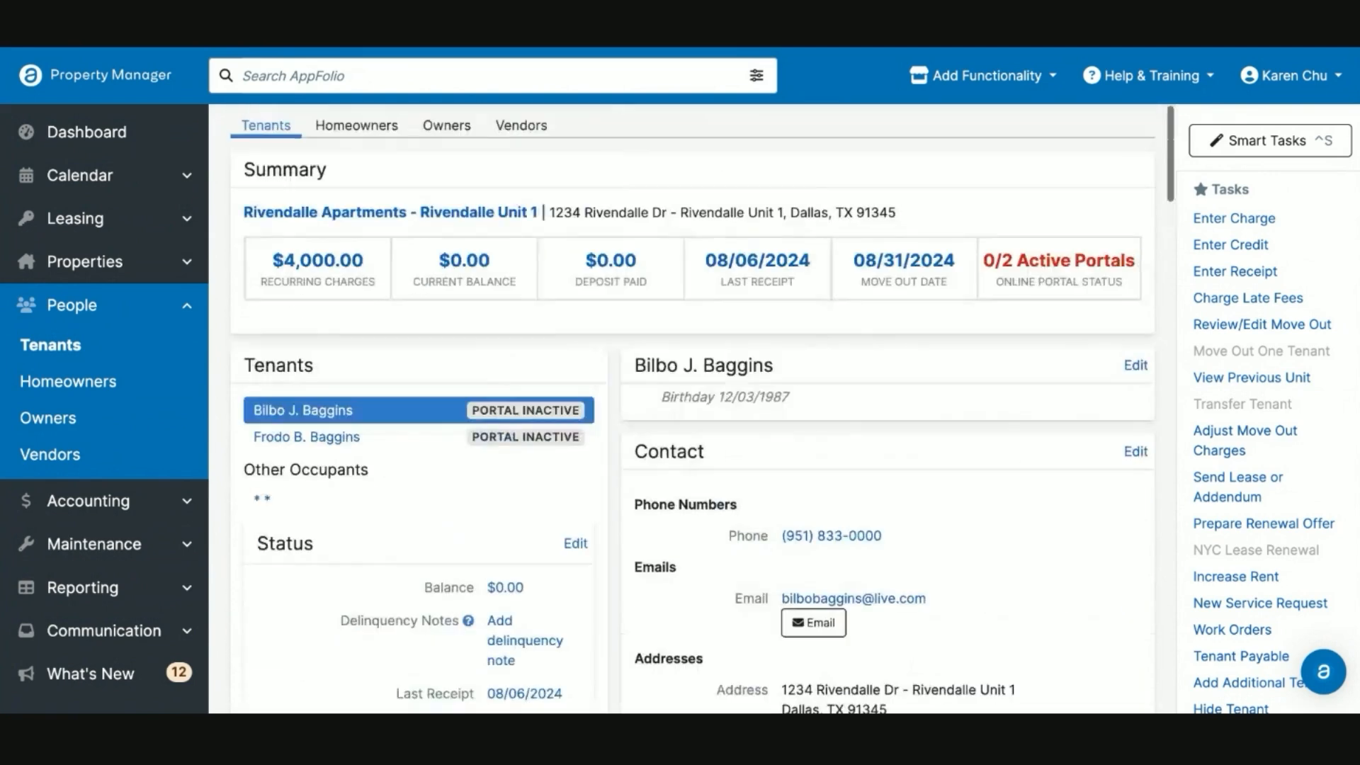
# Scroll down to the tenant's Audit Log showing the disposition letter and move out
pyautogui.scroll(-3)
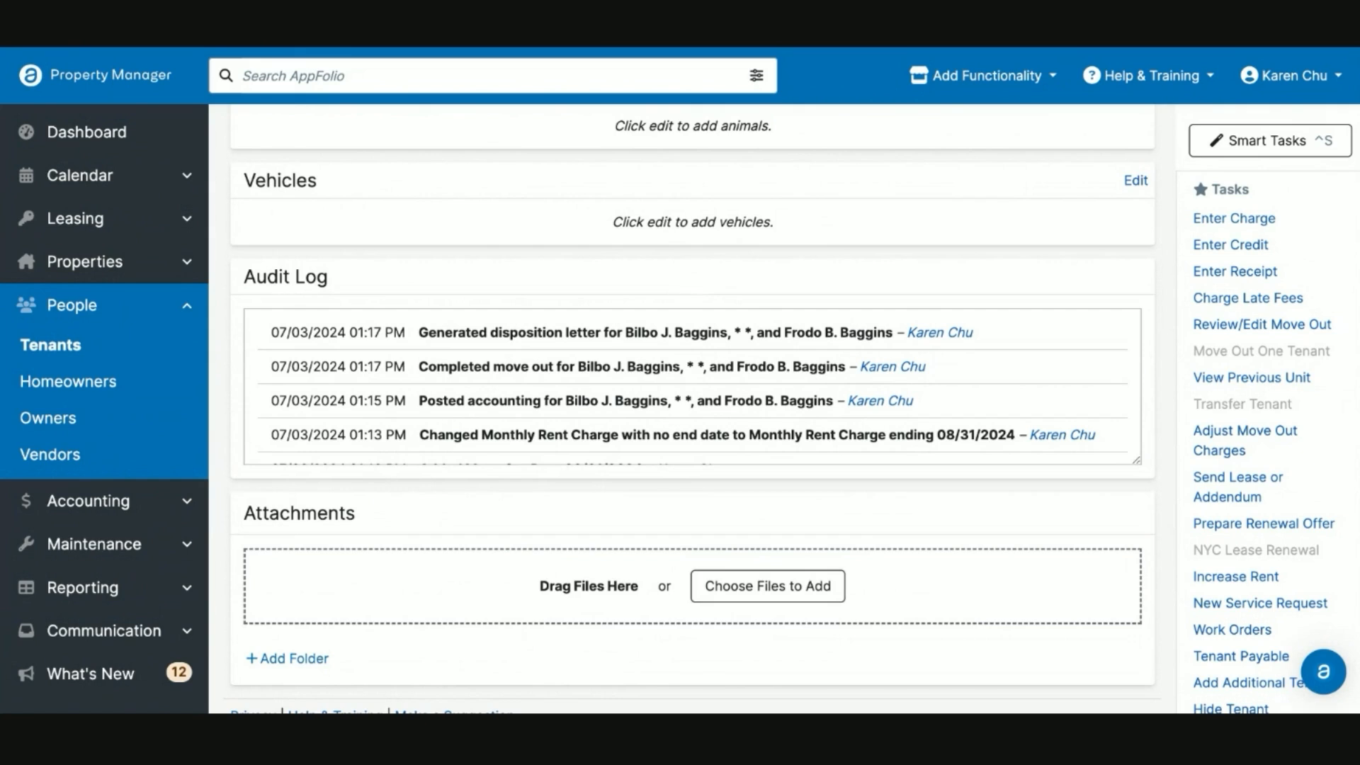
pyautogui.moveTo(605, 384)
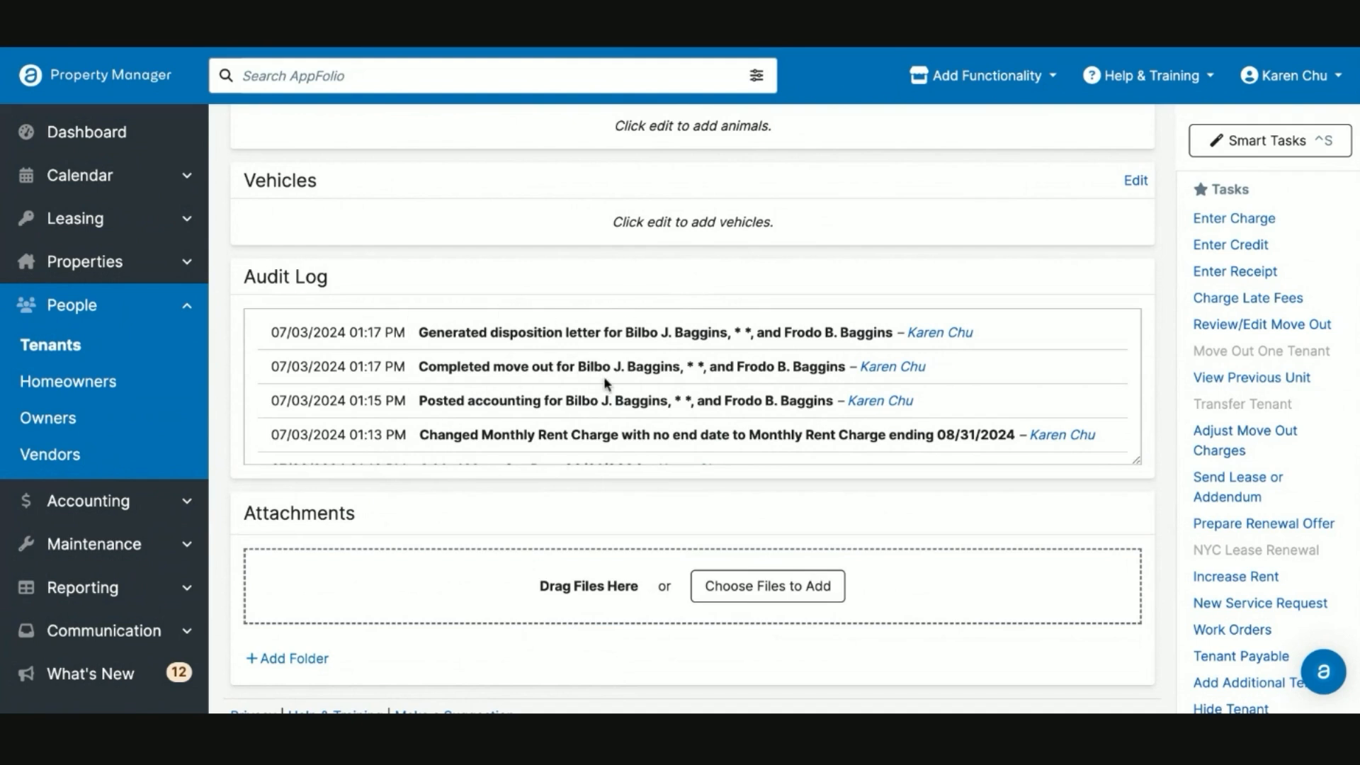
pyautogui.moveTo(377, 357)
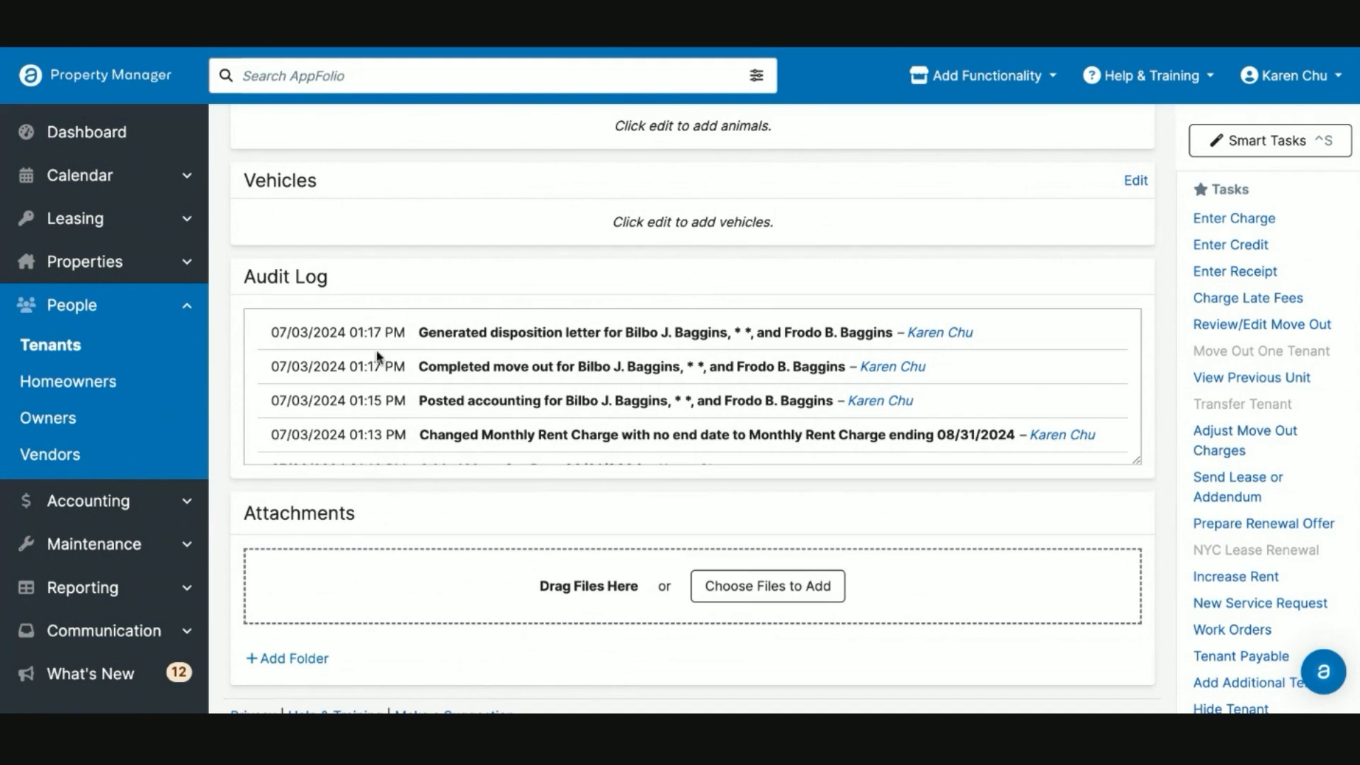
pyautogui.moveTo(500, 366)
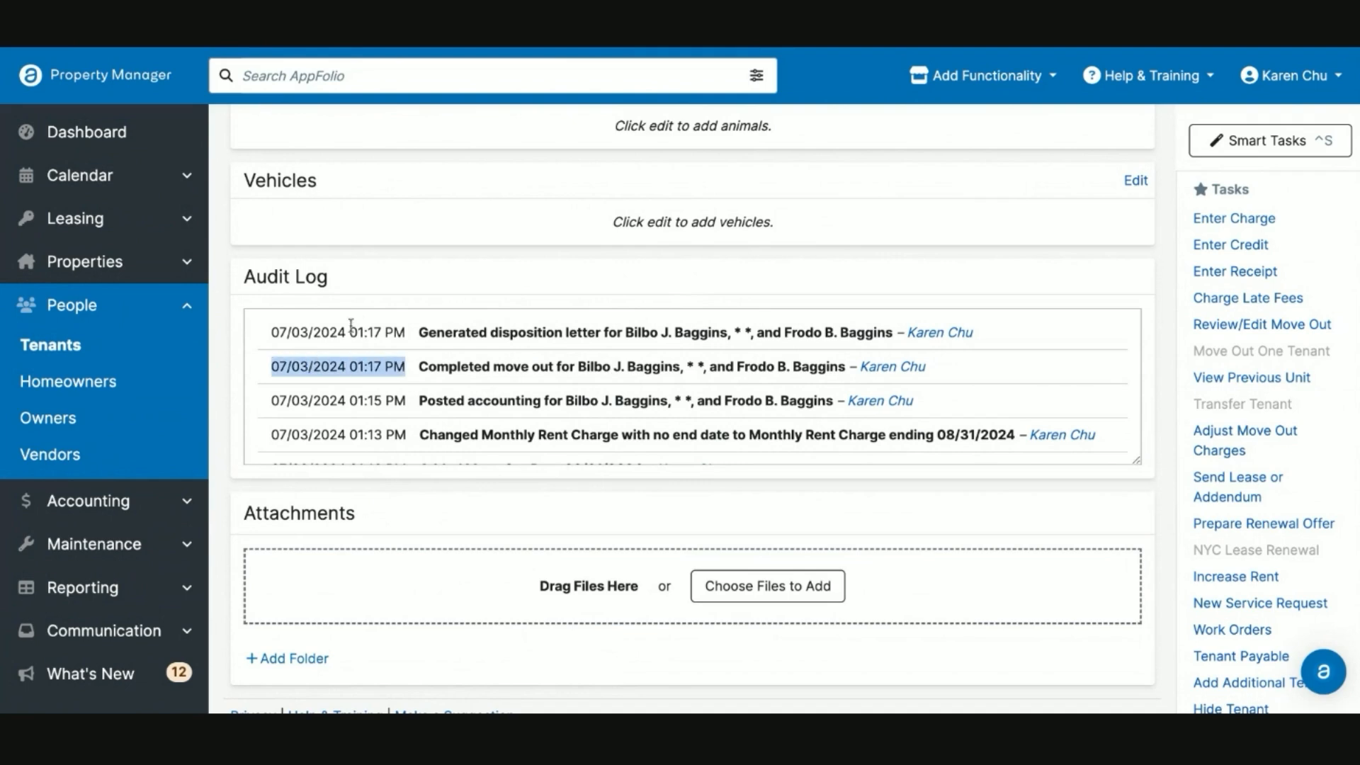
# Scroll the tenant page to the Emails and Letters sections with the Deposit Disposition Refund letter
pyautogui.scroll(3)
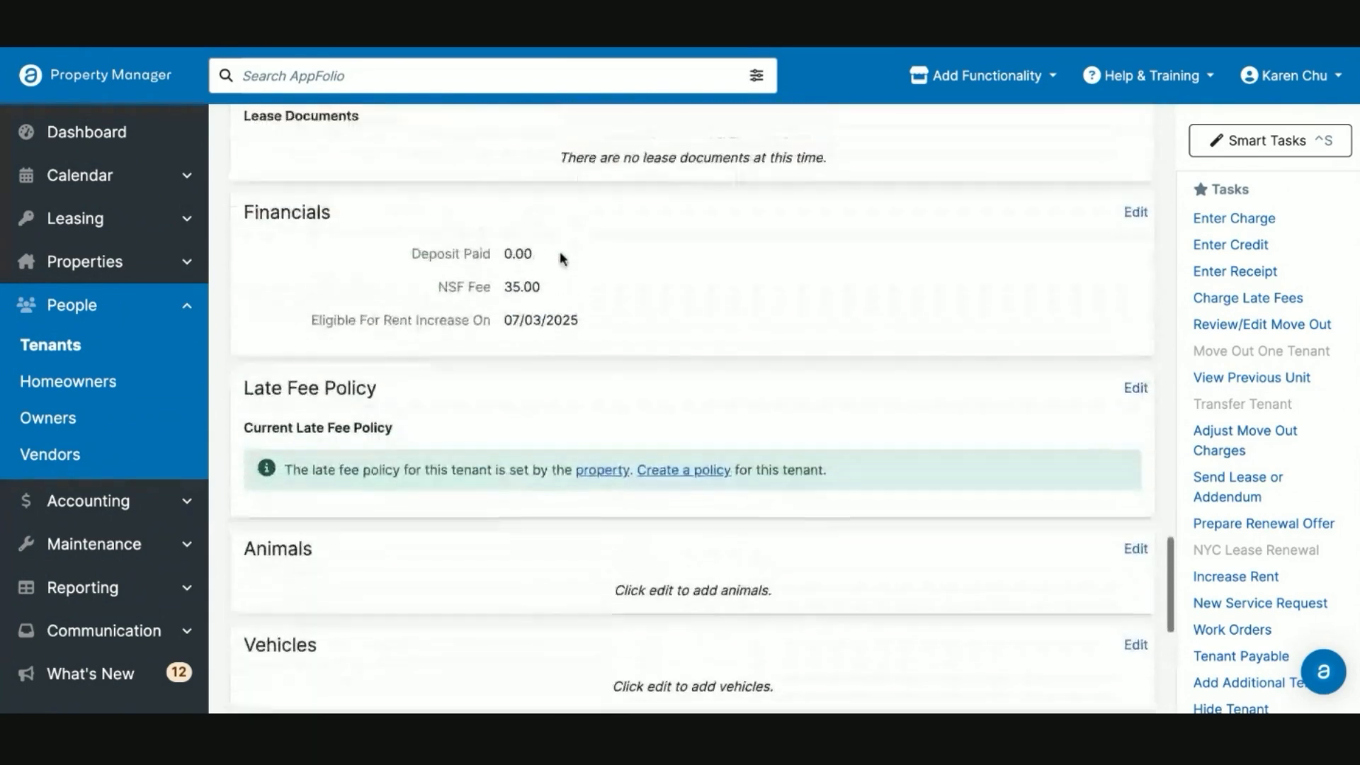
pyautogui.scroll(-3)
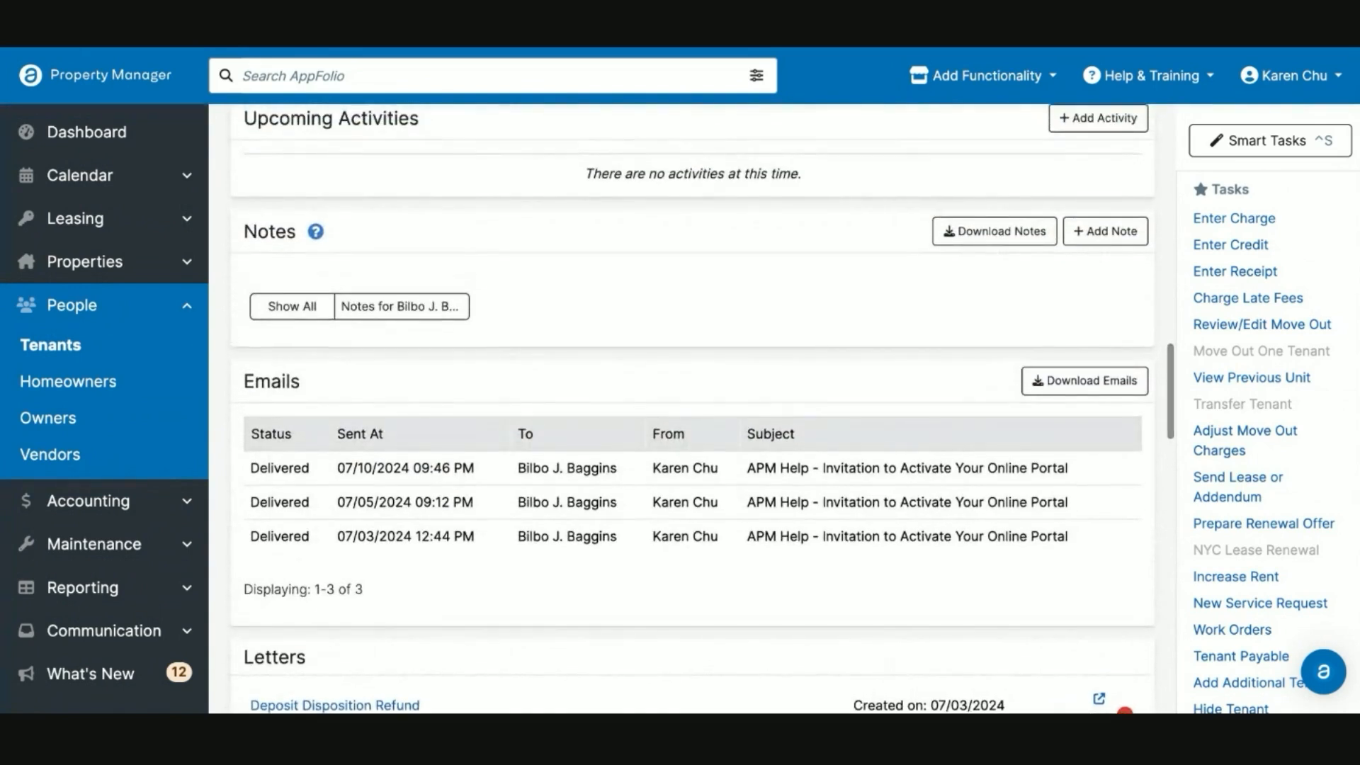
pyautogui.scroll(-3)
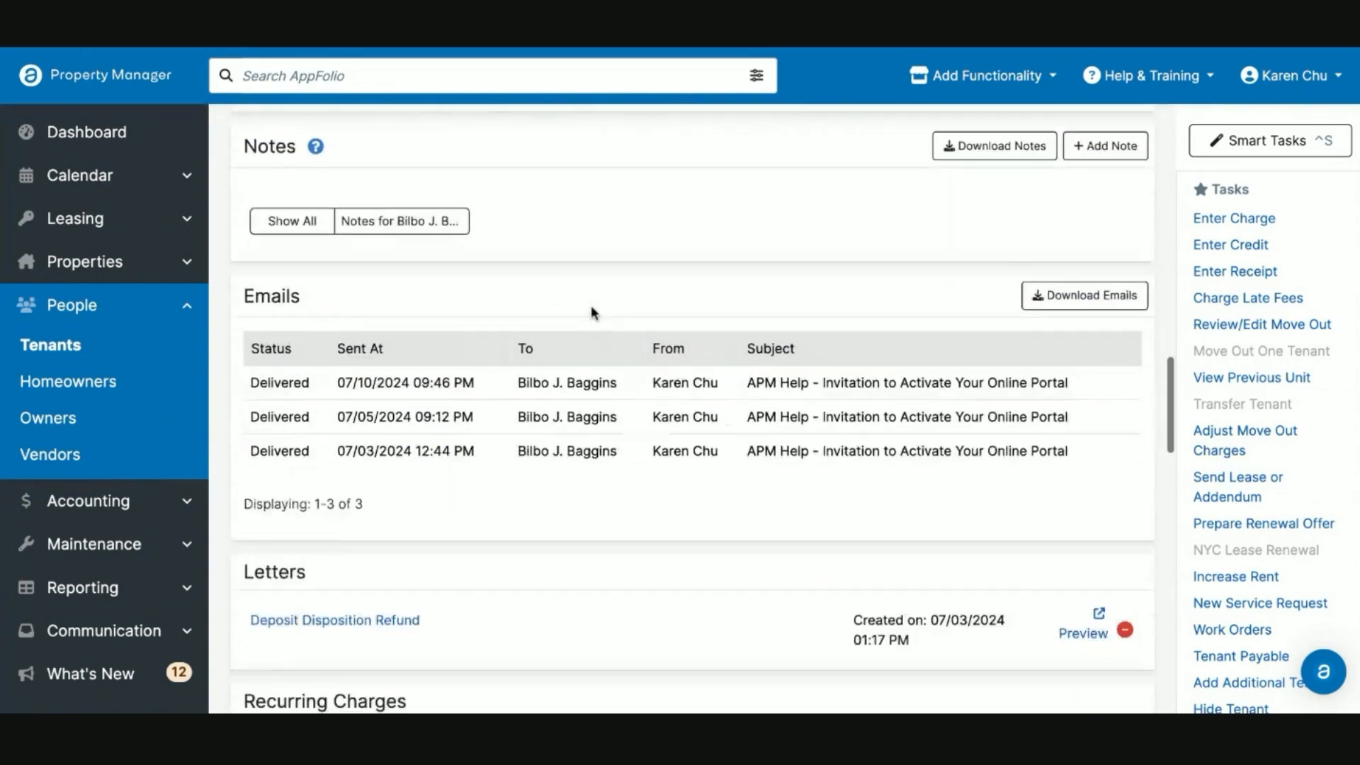
pyautogui.scroll(-3)
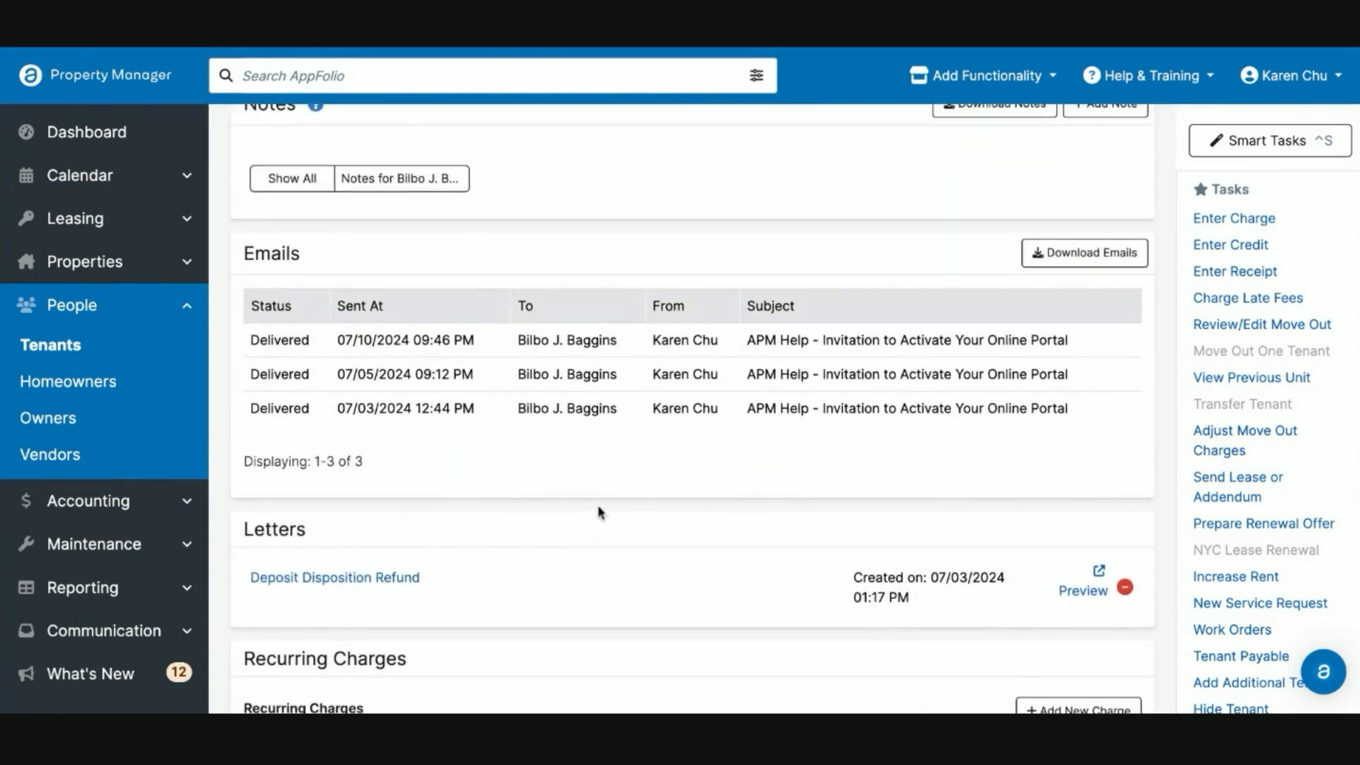
pyautogui.moveTo(651, 519)
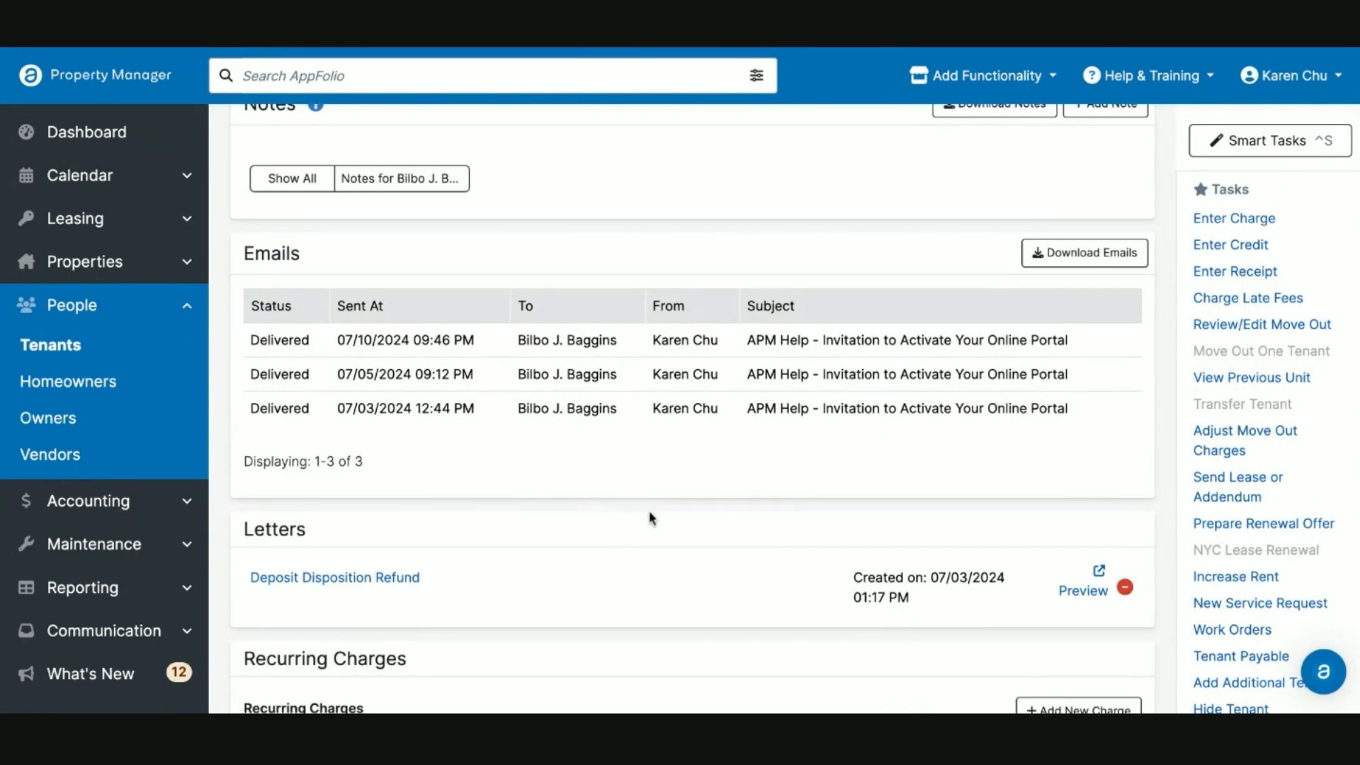
pyautogui.moveTo(652, 516)
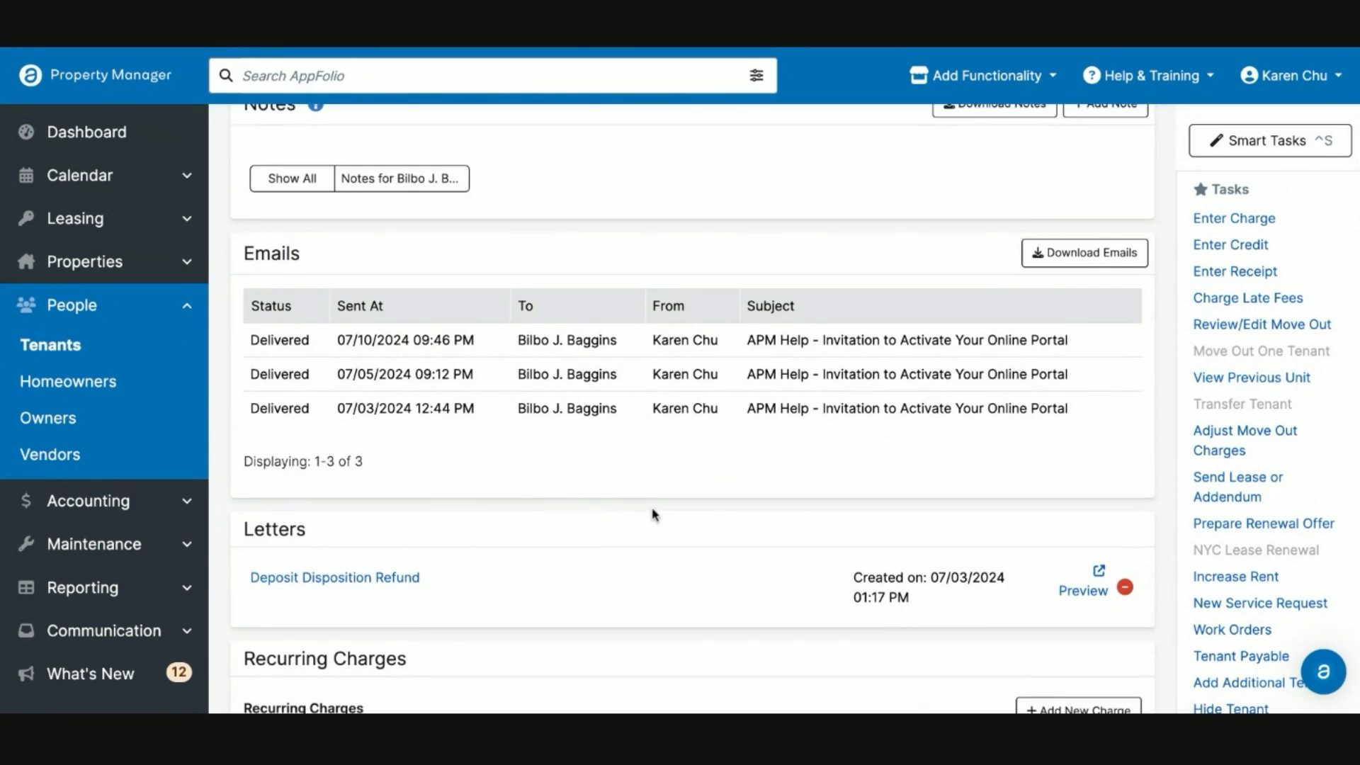